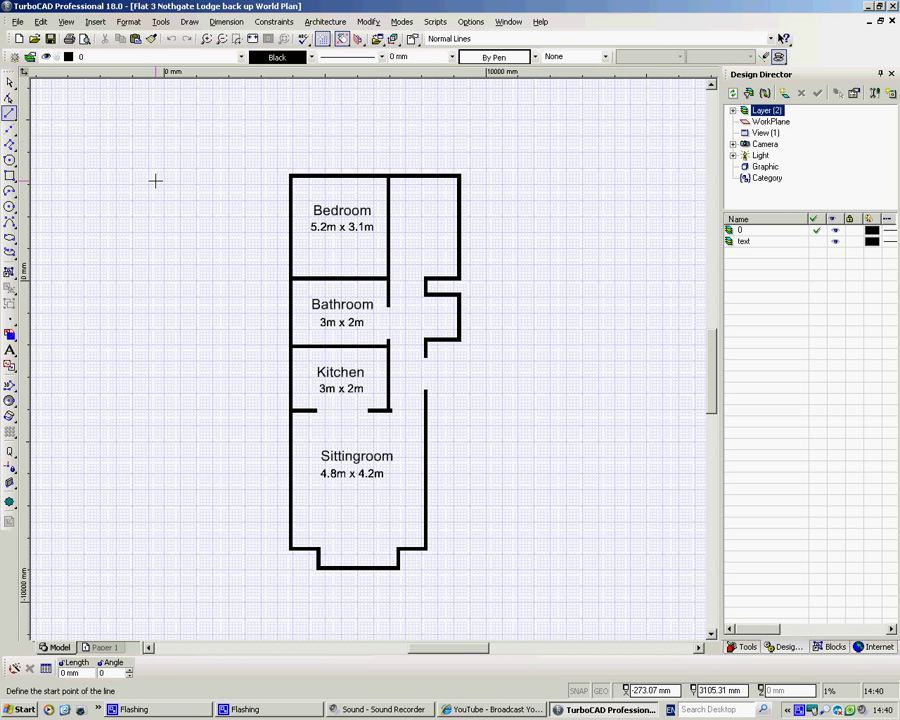
{"action": "mouse_move", "coordinate": [330, 210]}
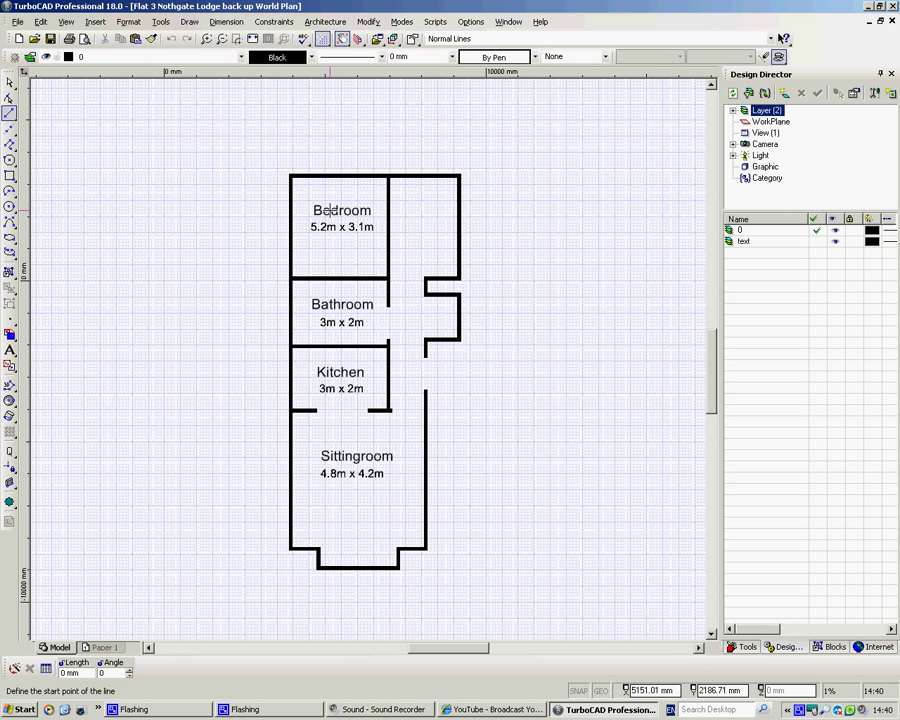
{"action": "mouse_move", "coordinate": [555, 240]}
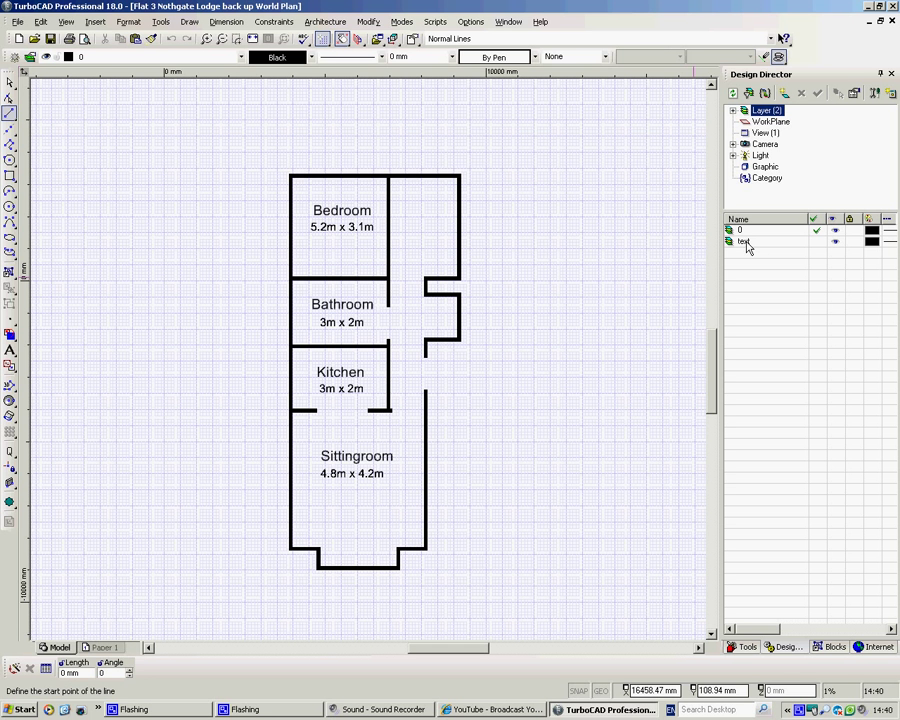
Select the 'text' layer containing the room labels in the Design Director.
{"action": "double_click", "coordinate": [745, 241]}
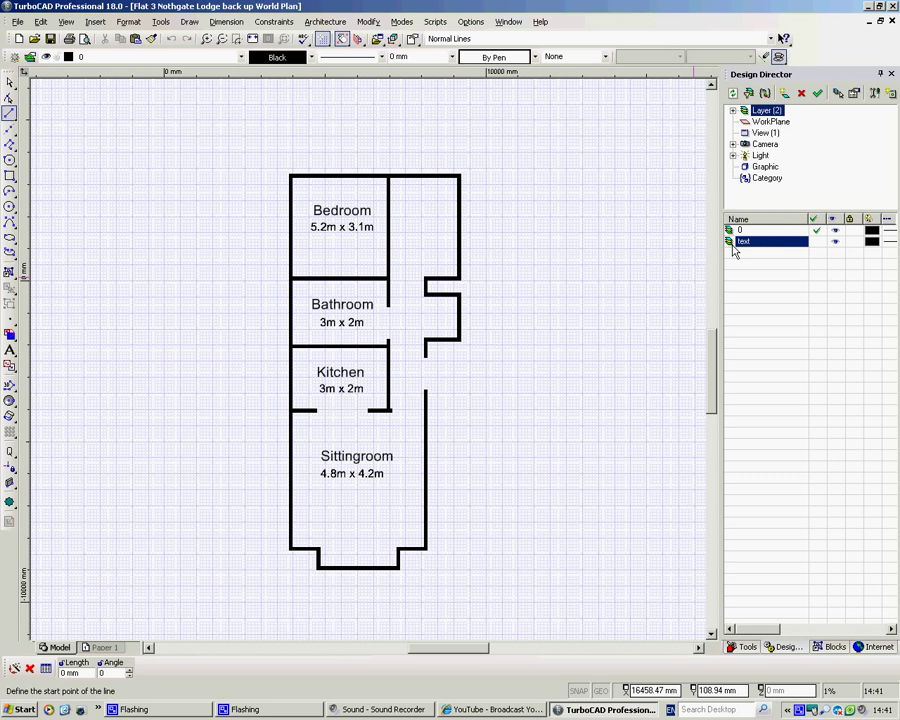
{"action": "mouse_move", "coordinate": [801, 93]}
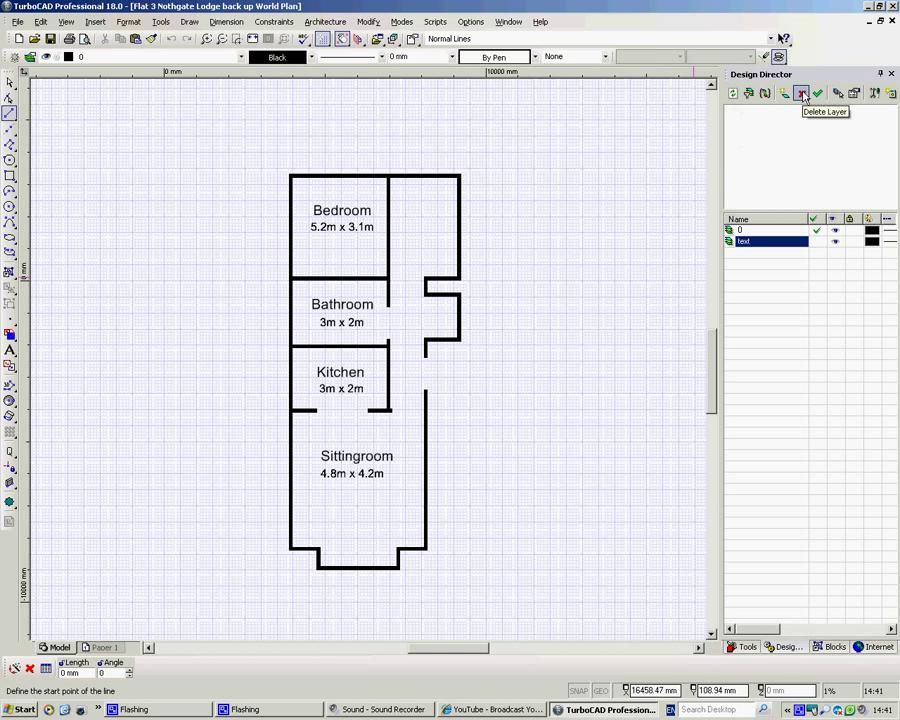
Delete the 'text' layer and save the plan in SKP SketchUp format.
{"action": "left_click", "coordinate": [801, 93]}
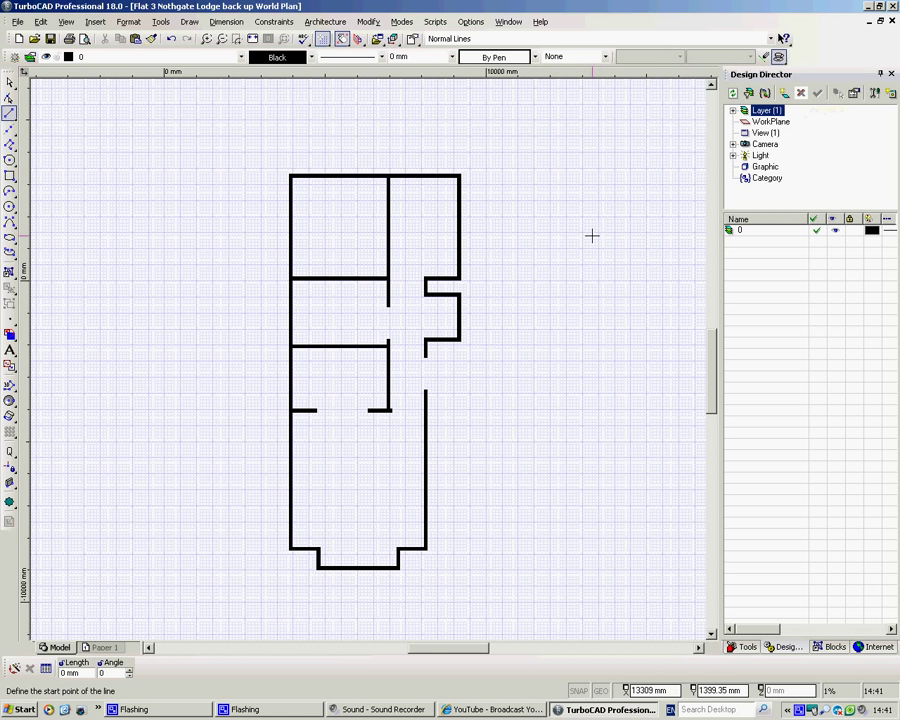
{"action": "mouse_move", "coordinate": [101, 100]}
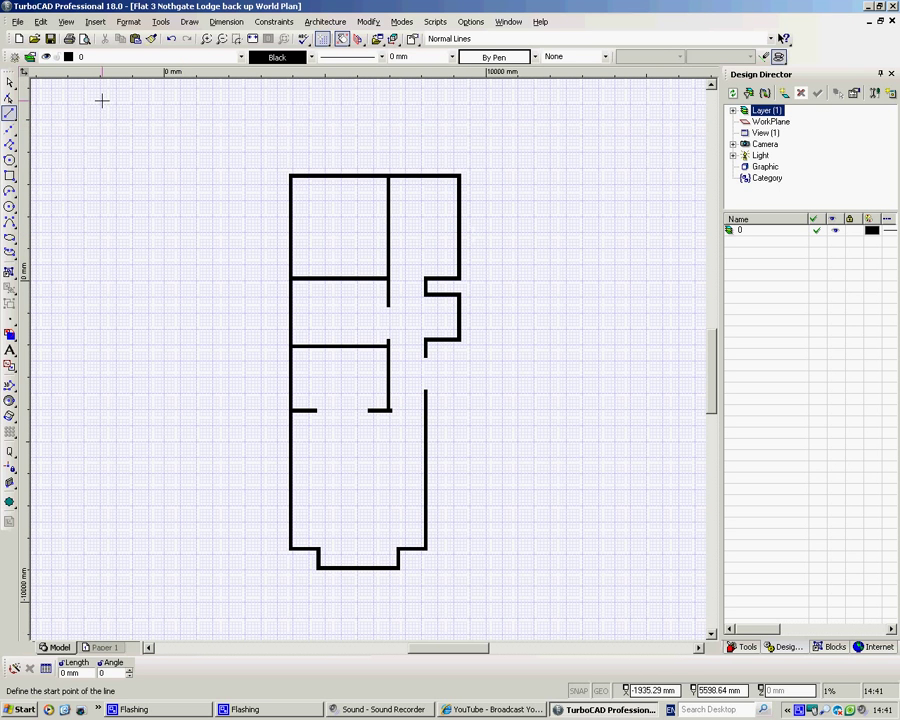
{"action": "left_click", "coordinate": [17, 21]}
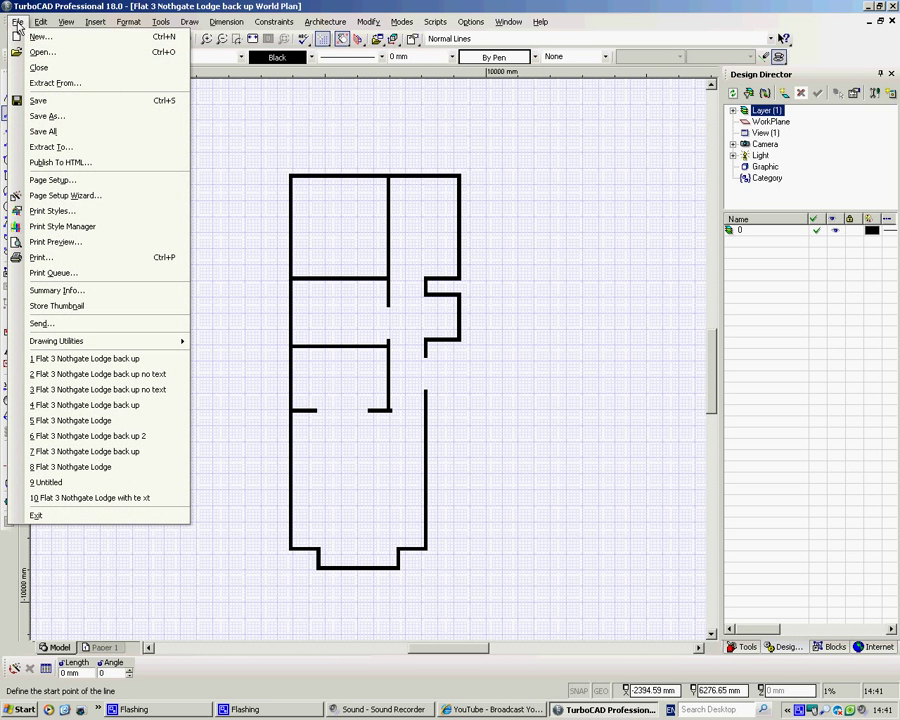
{"action": "left_click", "coordinate": [47, 116]}
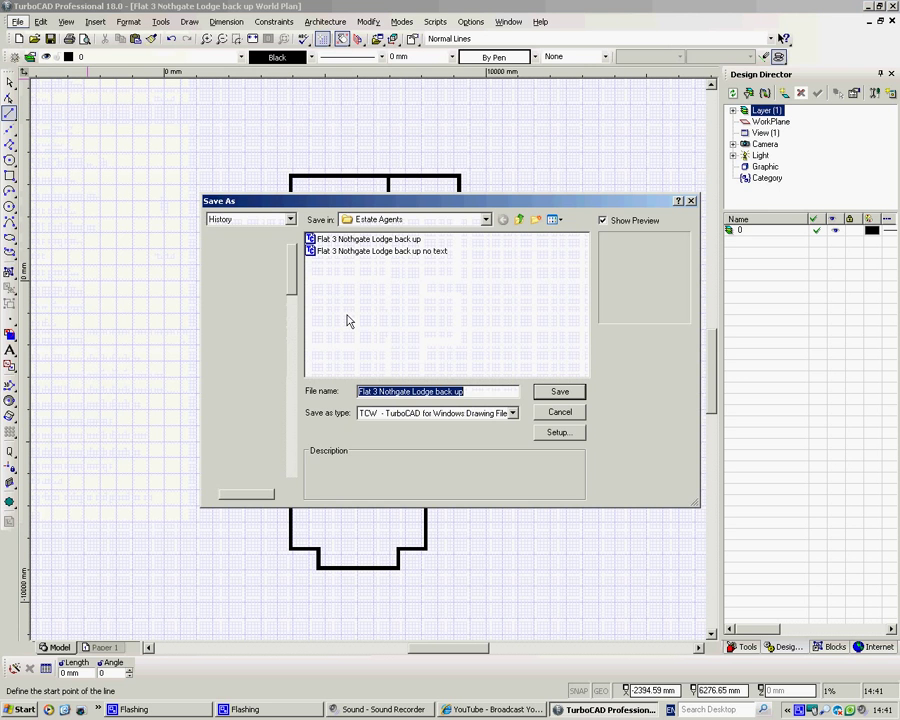
{"action": "left_click", "coordinate": [511, 413]}
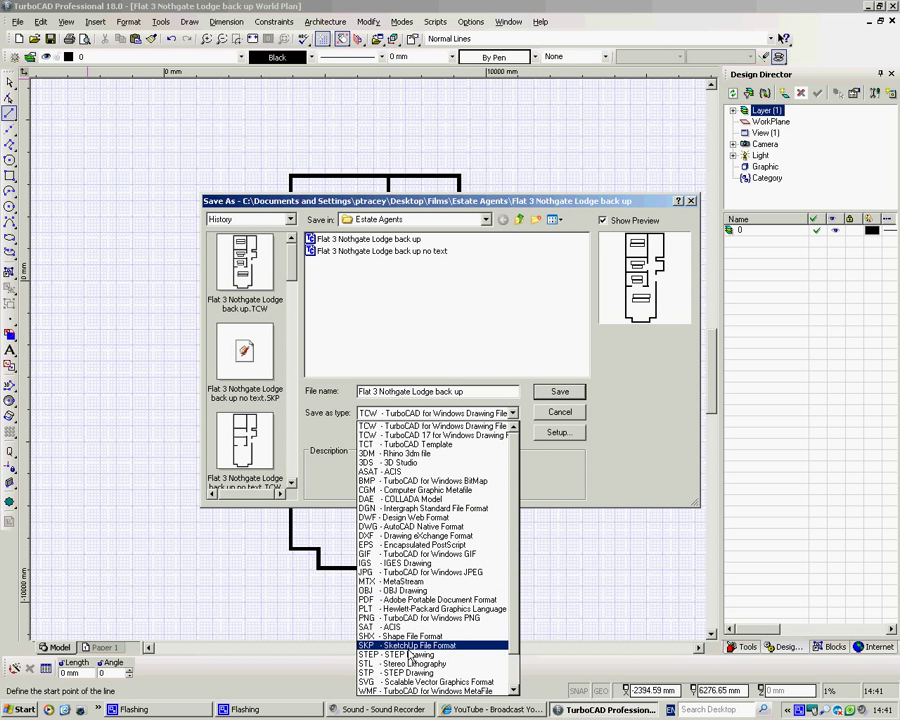
{"action": "left_click", "coordinate": [420, 645]}
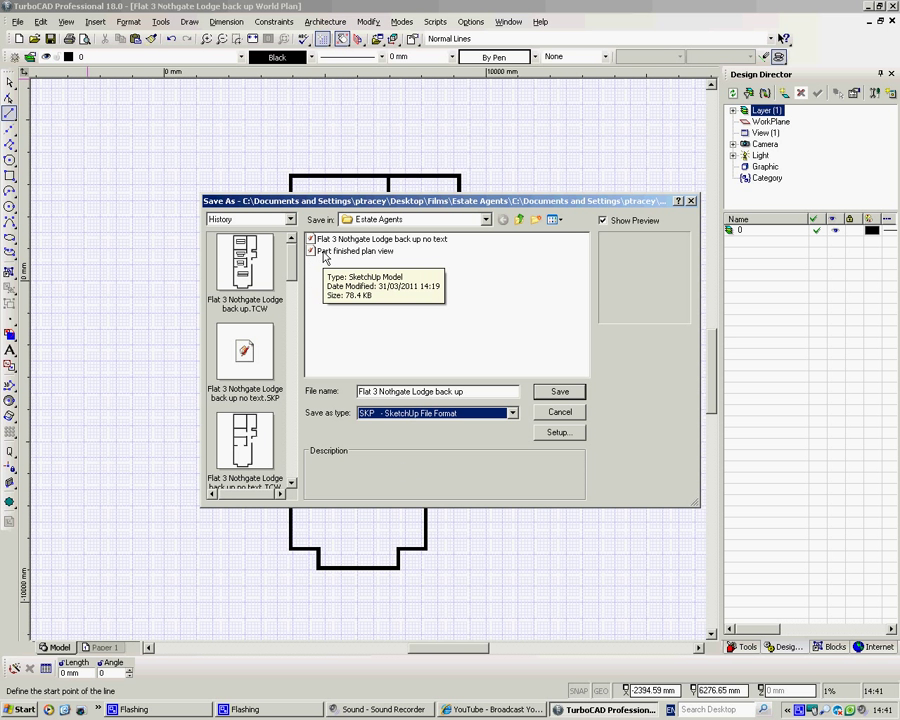
{"action": "mouse_move", "coordinate": [383, 278]}
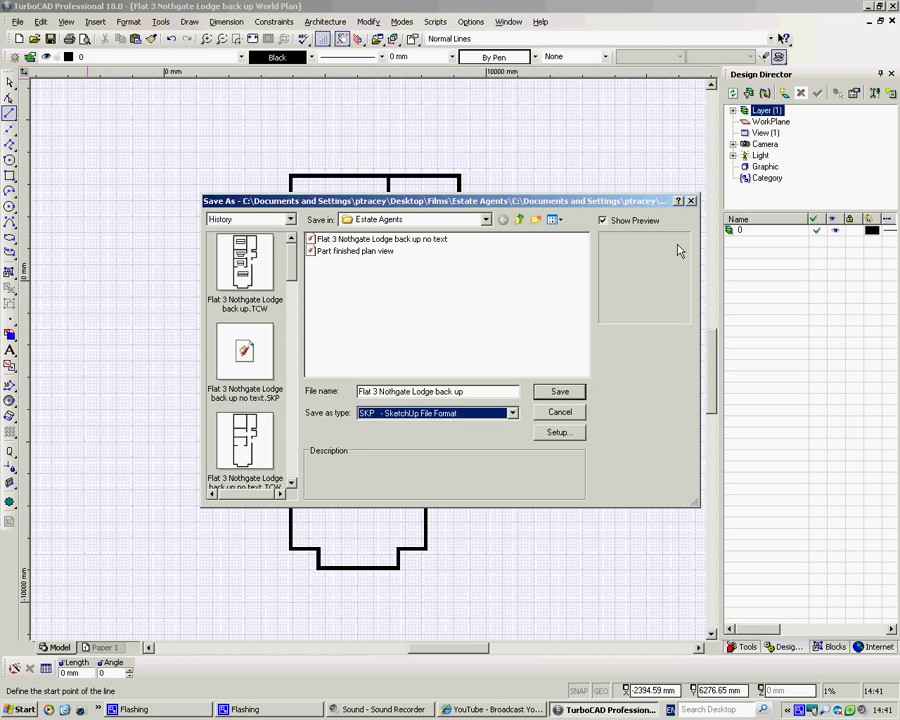
{"action": "left_click", "coordinate": [559, 391]}
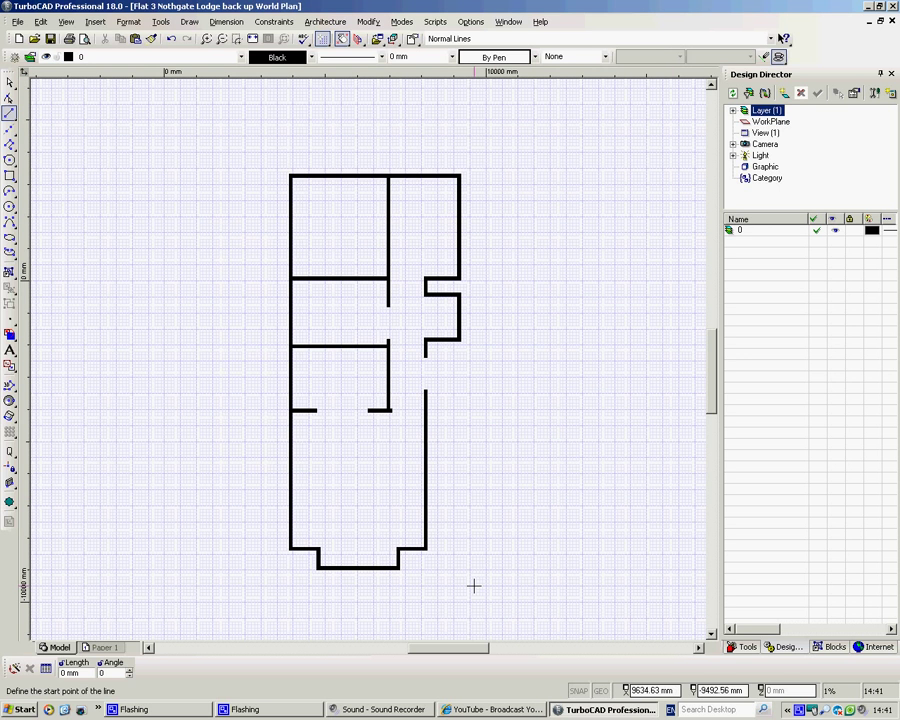
Launch SketchUp Pro 8 and get past the welcome screen with 'Start using SketchUp'.
{"action": "left_click", "coordinate": [22, 709]}
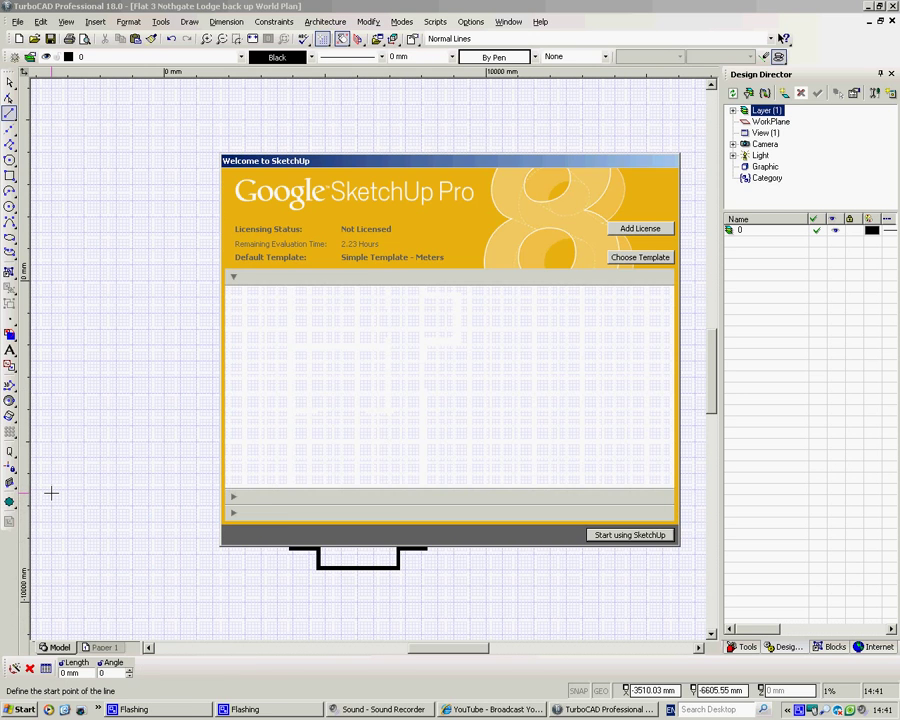
{"action": "left_click", "coordinate": [256, 277]}
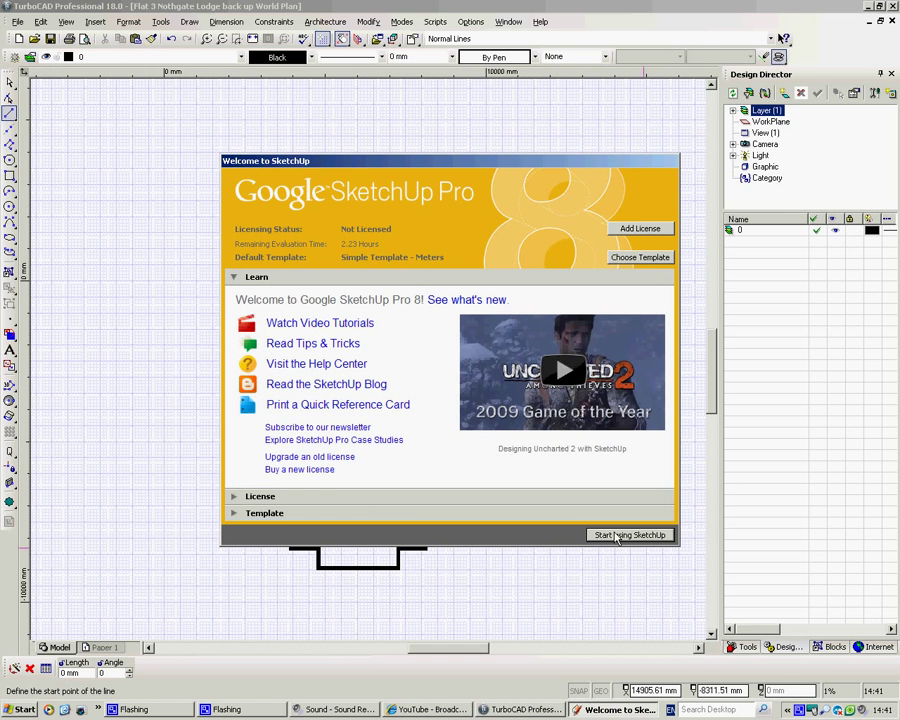
{"action": "left_click", "coordinate": [629, 535]}
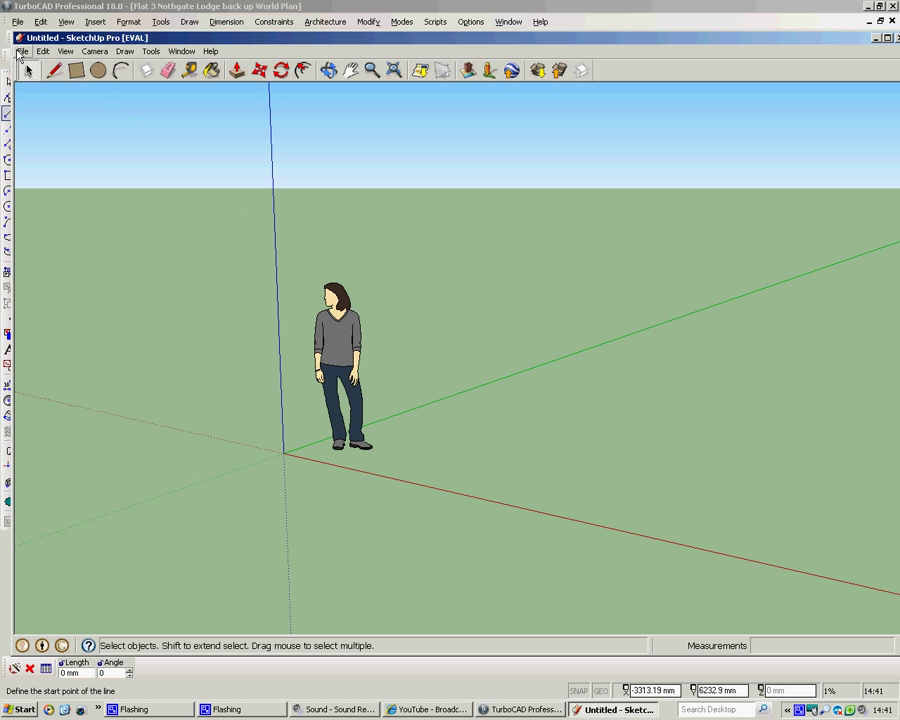
Import the 'Part finished plan view' .skp file into the model.
{"action": "left_click", "coordinate": [23, 51]}
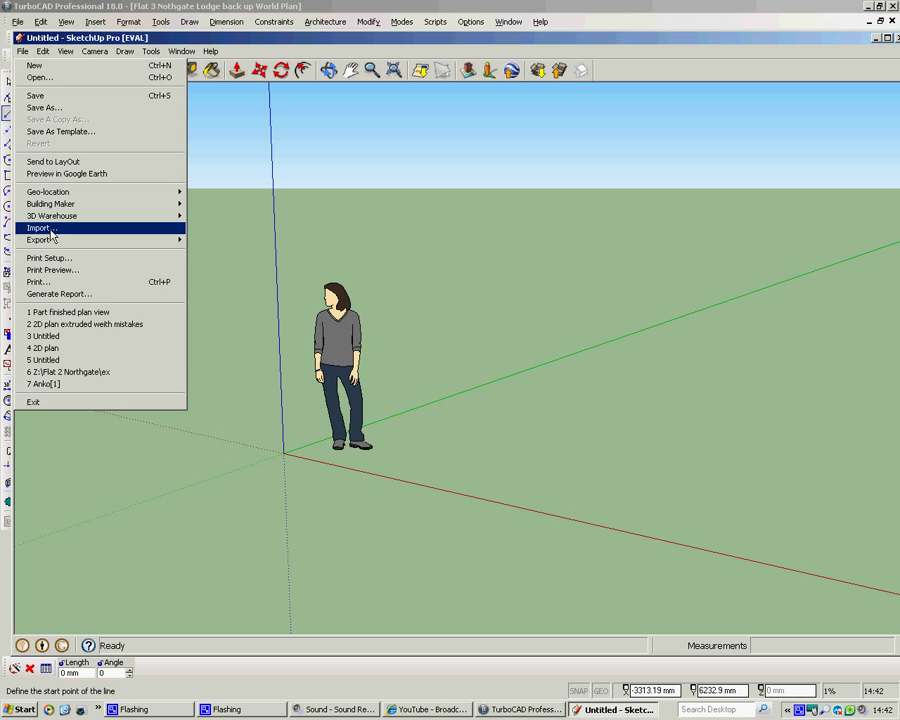
{"action": "left_click", "coordinate": [39, 228]}
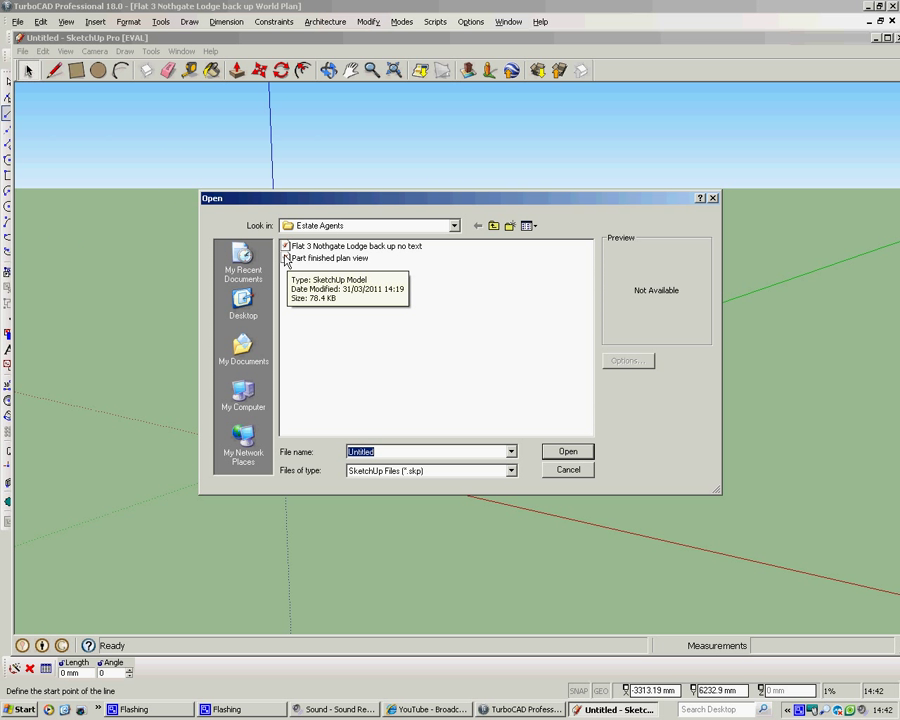
{"action": "left_click", "coordinate": [328, 258]}
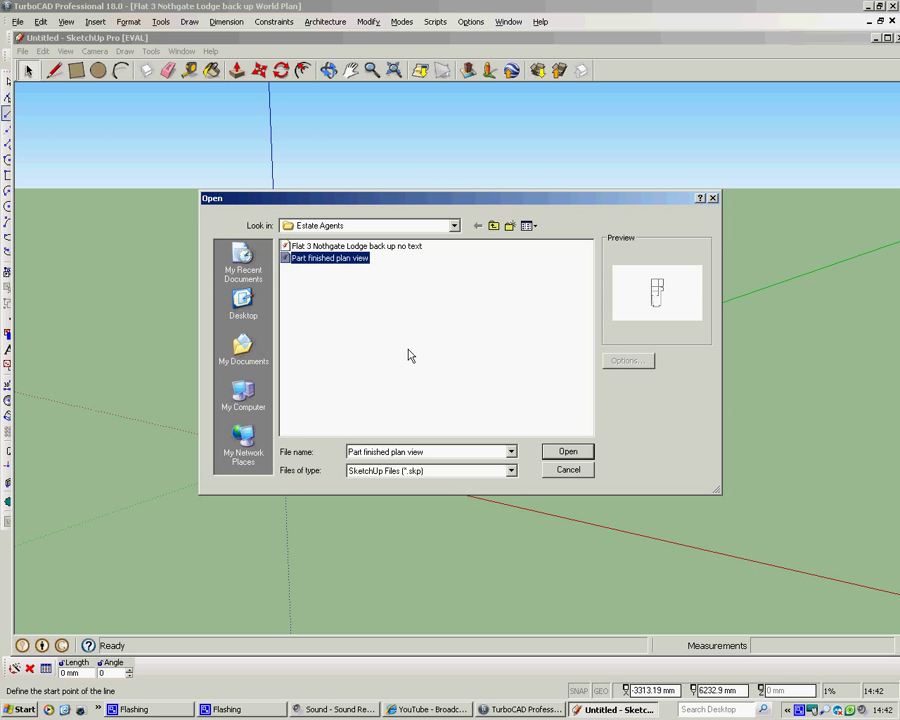
{"action": "left_click", "coordinate": [567, 451]}
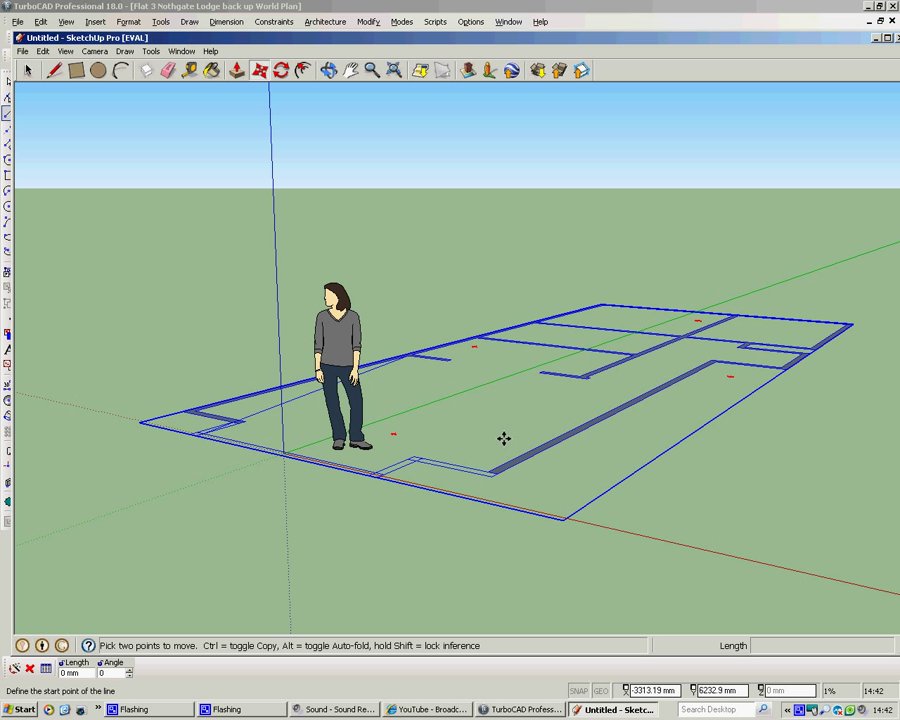
{"action": "mouse_move", "coordinate": [548, 443]}
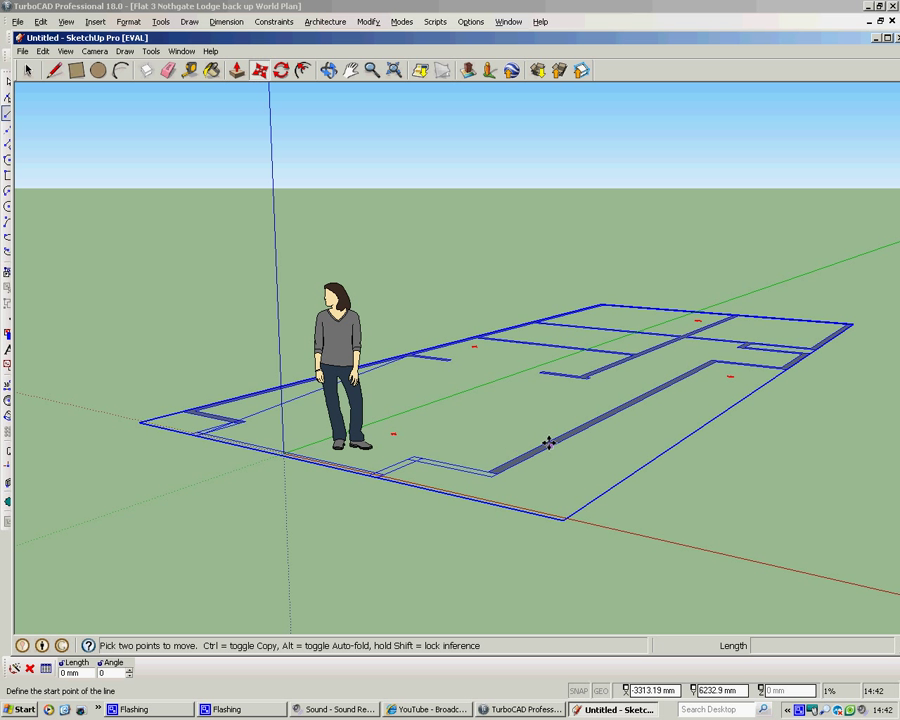
Explode the imported plan, move it into position, and select the person figure.
{"action": "right_click", "coordinate": [548, 443]}
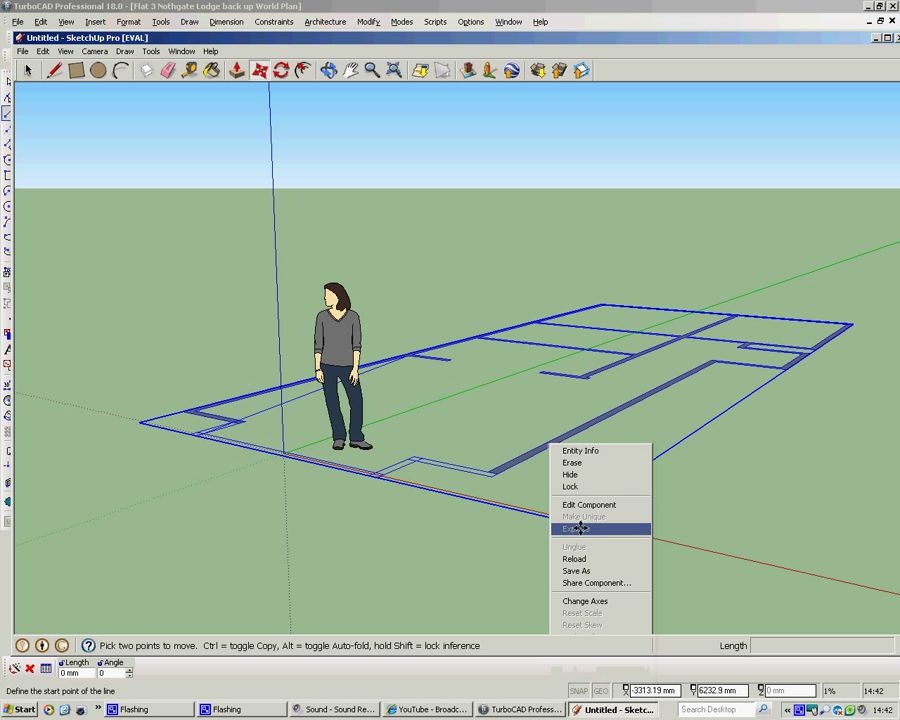
{"action": "left_click", "coordinate": [573, 528]}
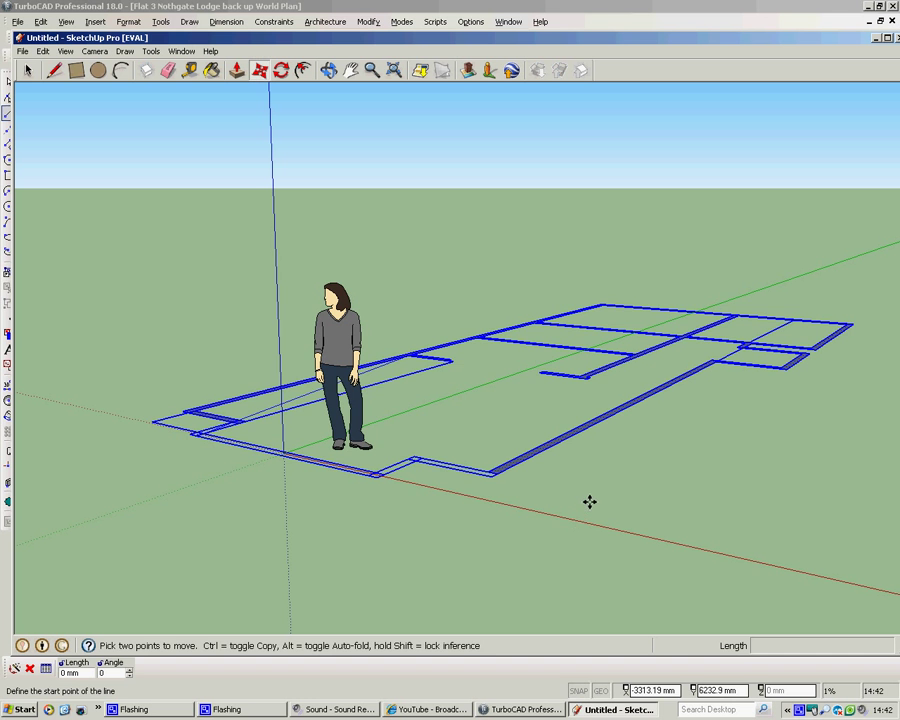
{"action": "right_click", "coordinate": [625, 451]}
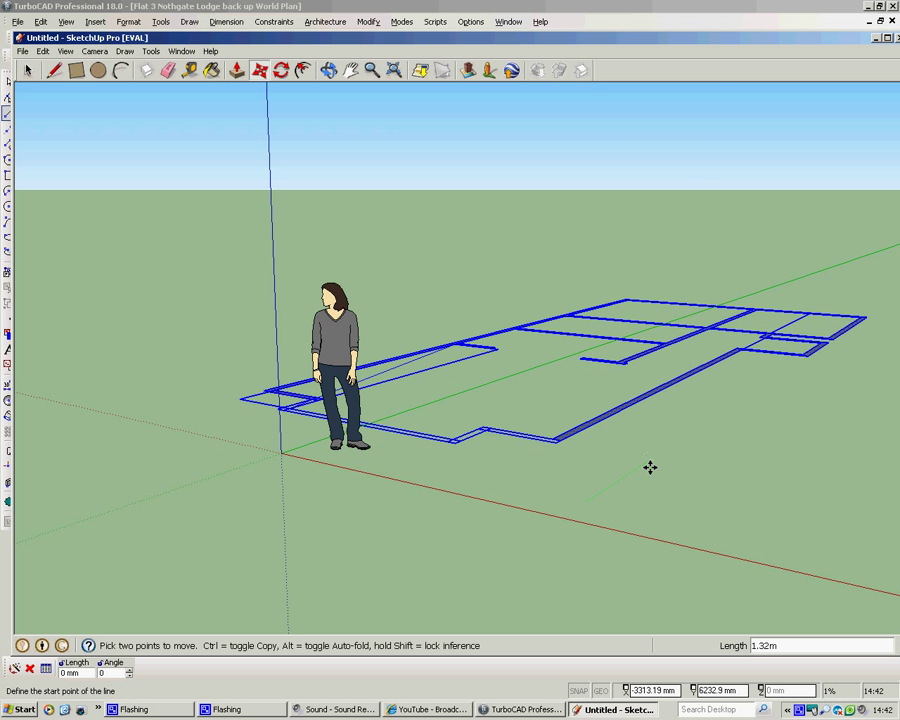
{"action": "left_click", "coordinate": [28, 69]}
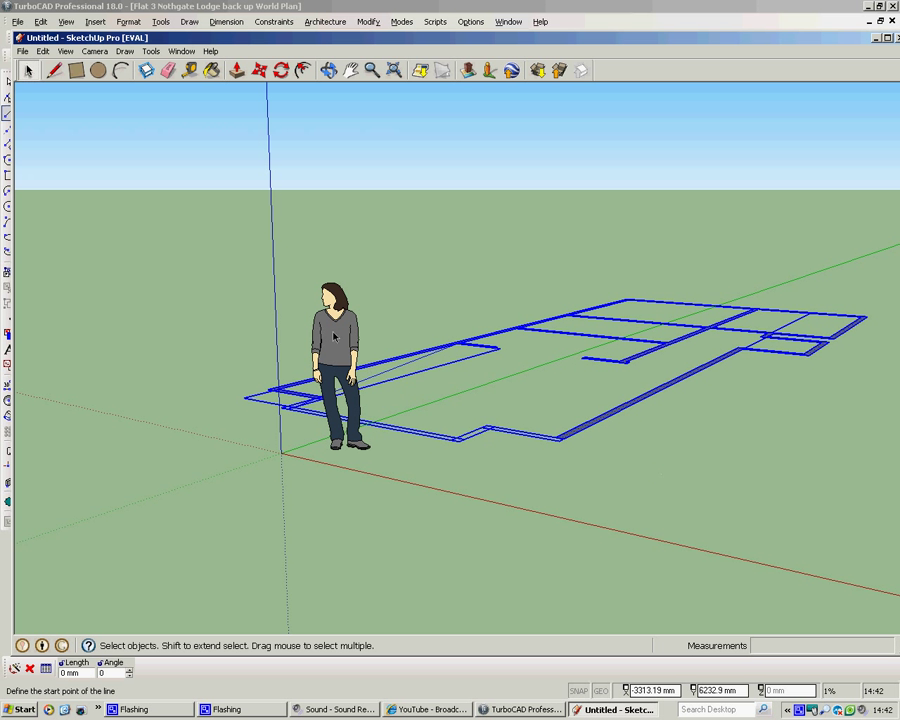
{"action": "left_click", "coordinate": [338, 360]}
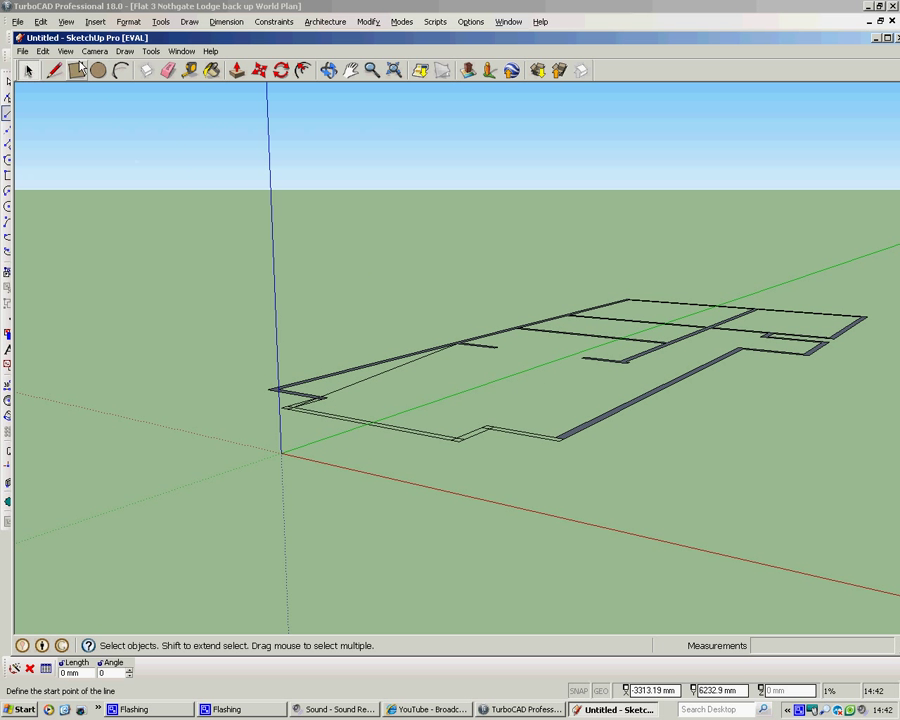
Switch the camera to a straight-down Top view of the plan.
{"action": "left_click", "coordinate": [94, 51]}
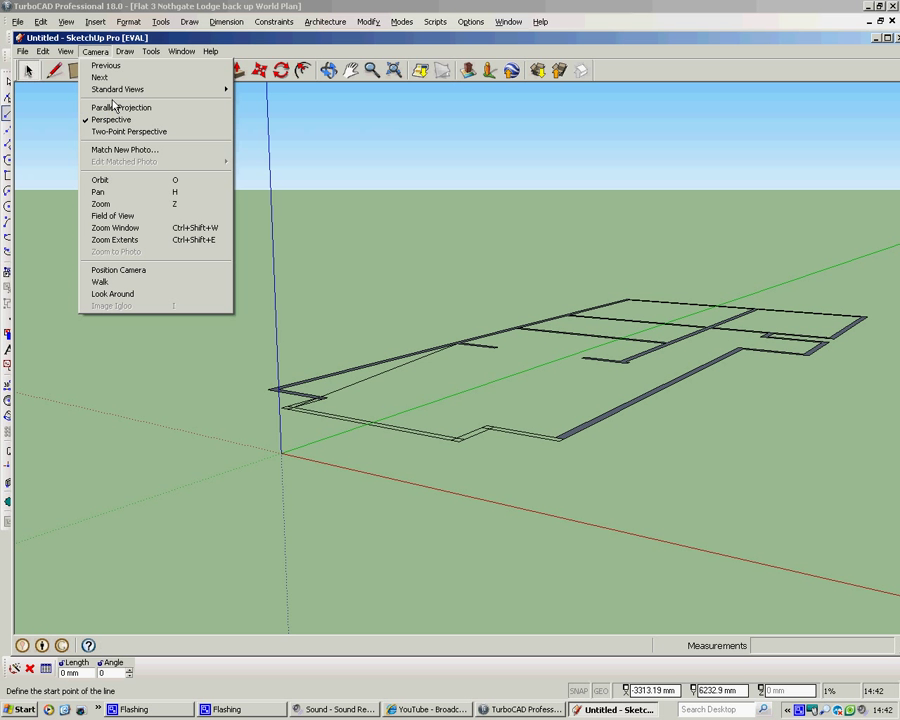
{"action": "left_click", "coordinate": [118, 89]}
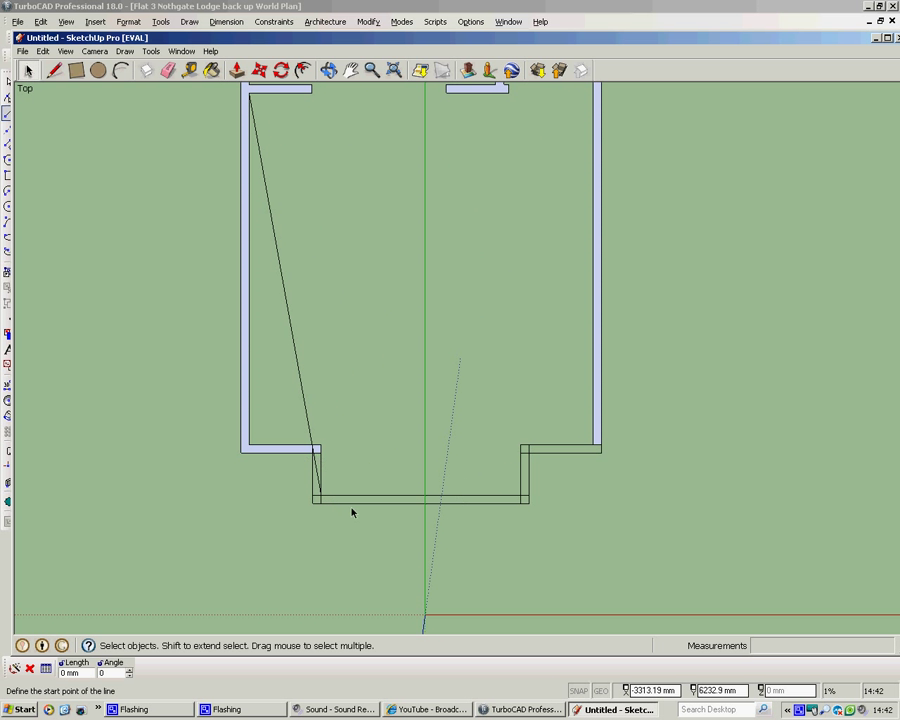
{"action": "mouse_move", "coordinate": [408, 511]}
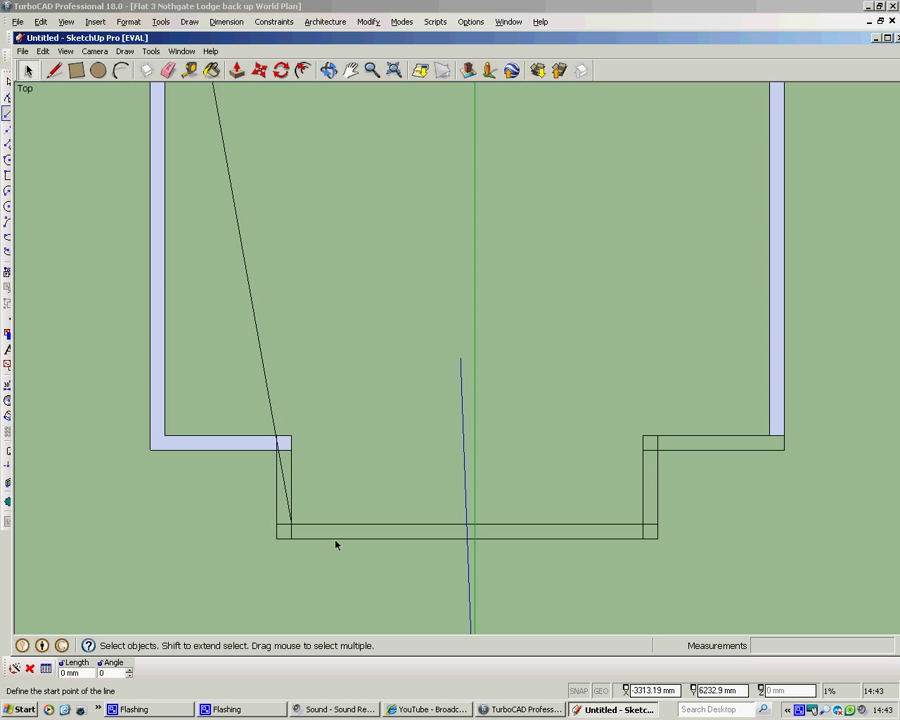
{"action": "mouse_move", "coordinate": [222, 125]}
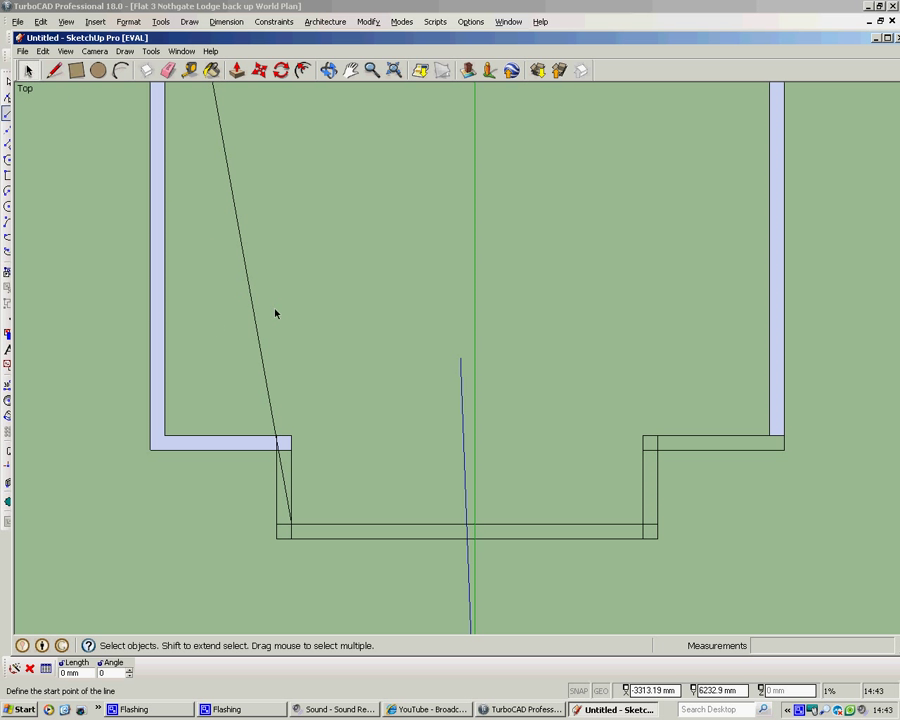
{"action": "mouse_move", "coordinate": [336, 322]}
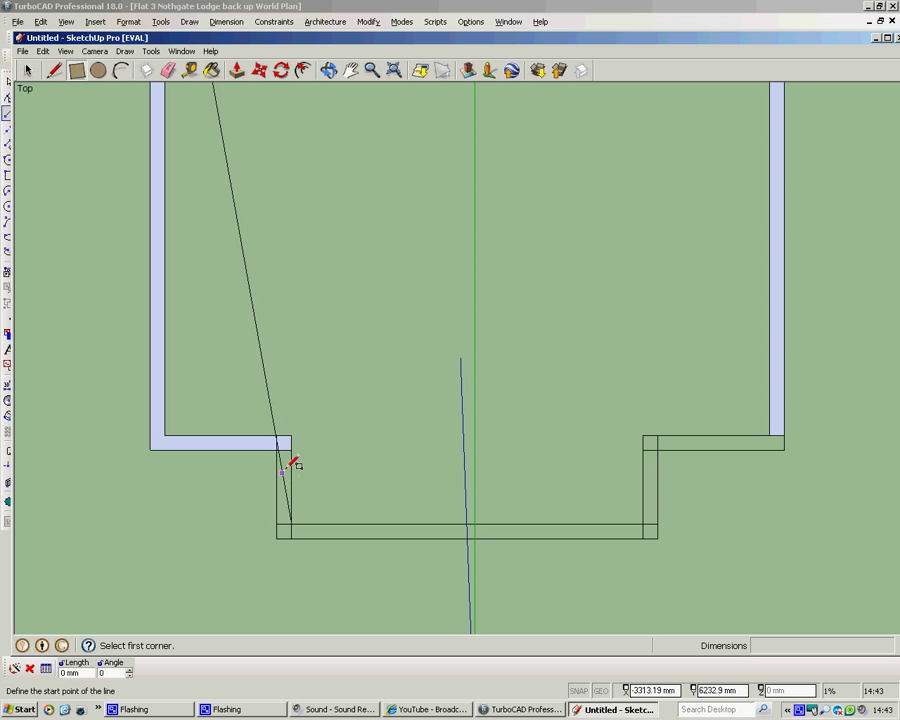
{"action": "mouse_move", "coordinate": [285, 443]}
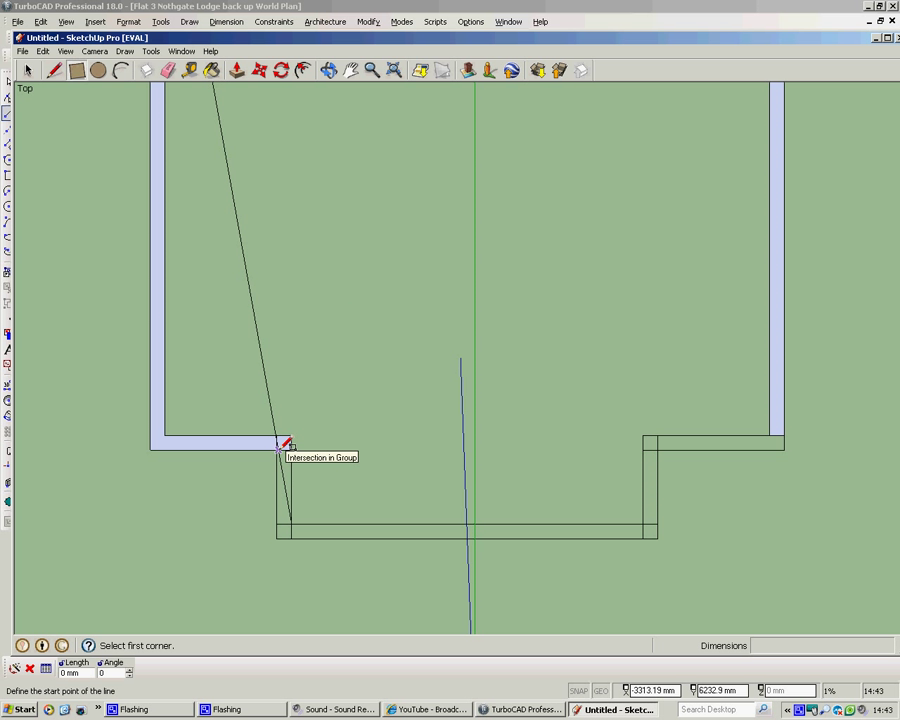
{"action": "mouse_move", "coordinate": [283, 447]}
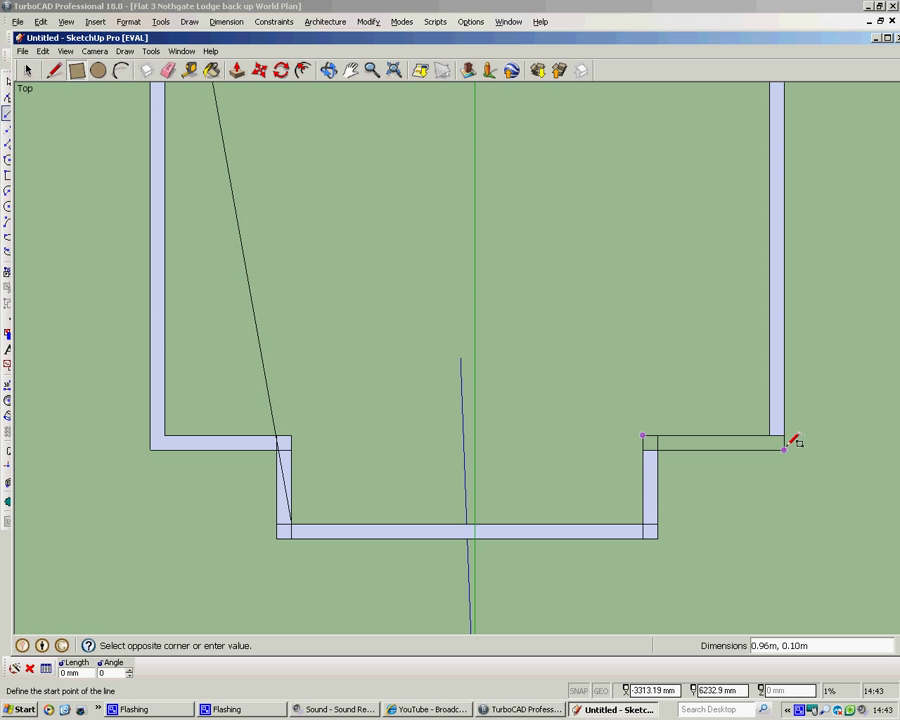
Finish the rectangle over the right bay wall and select the floor face.
{"action": "left_click", "coordinate": [785, 450]}
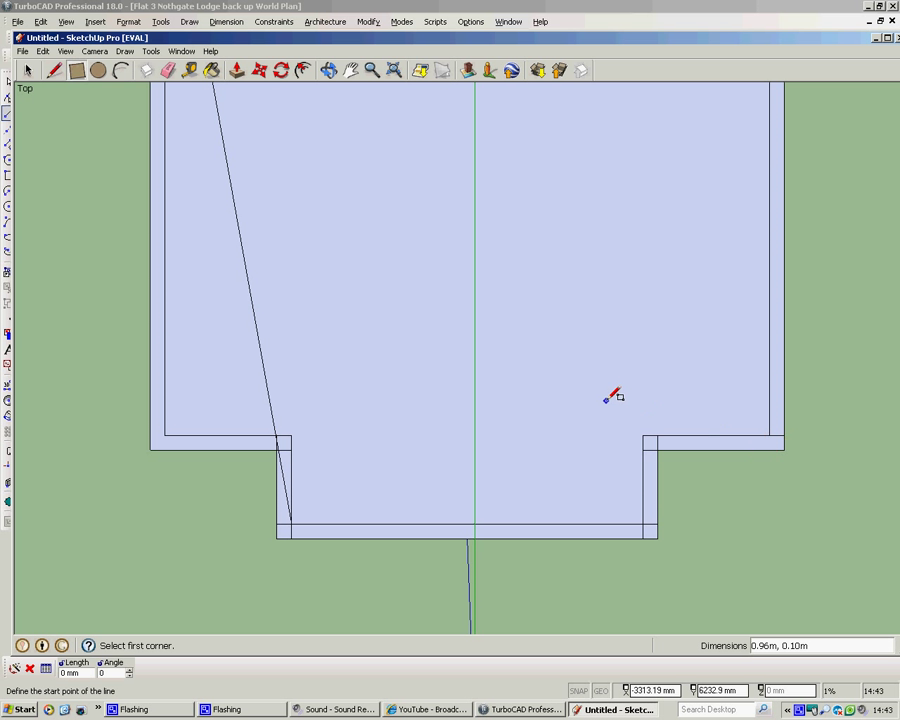
{"action": "mouse_move", "coordinate": [610, 398]}
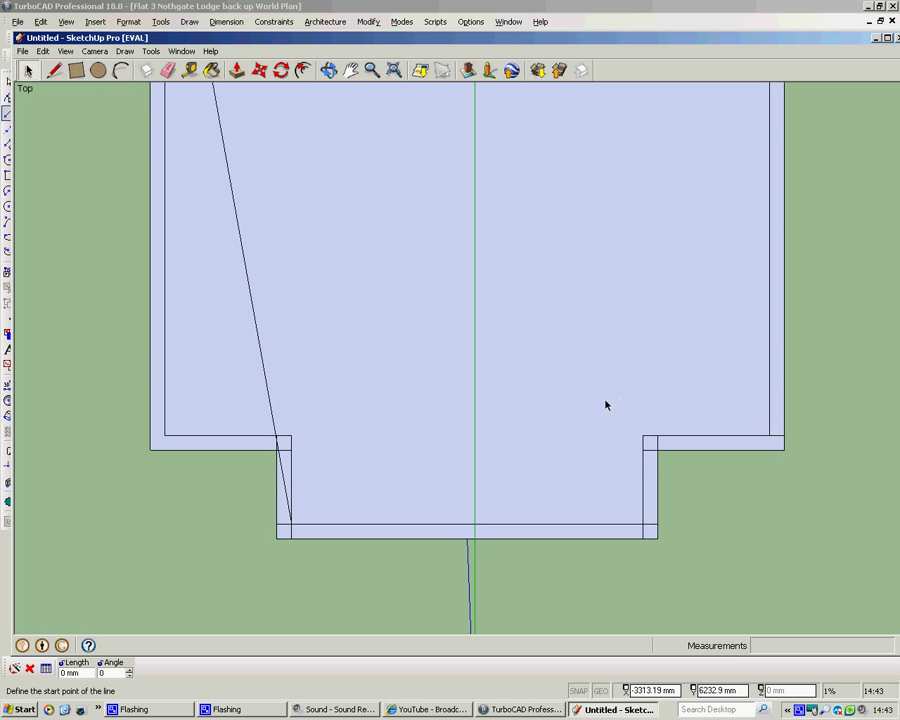
{"action": "left_click", "coordinate": [550, 355]}
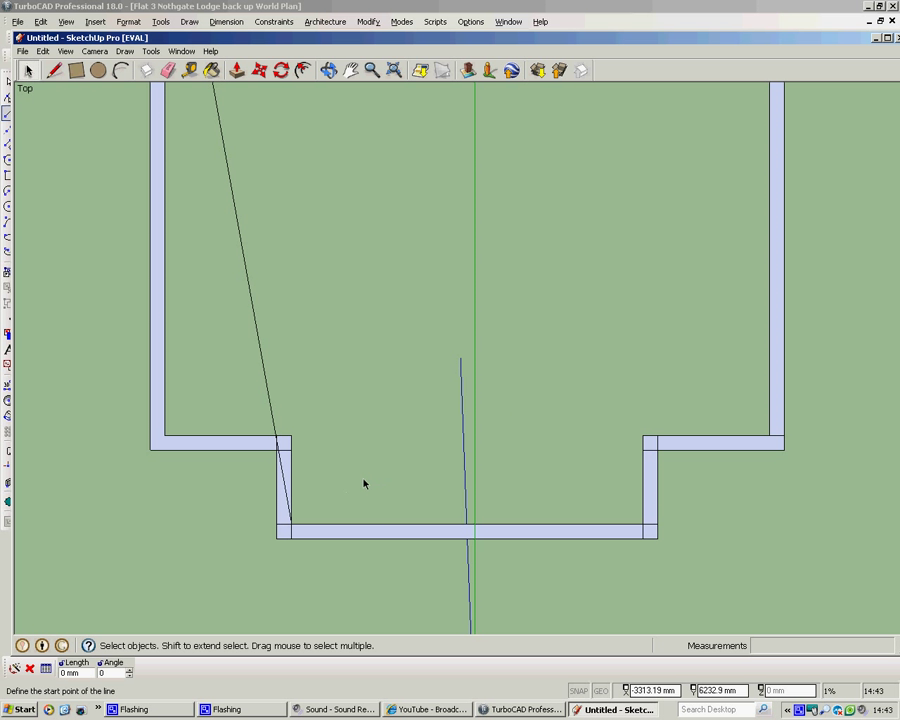
{"action": "mouse_move", "coordinate": [369, 396]}
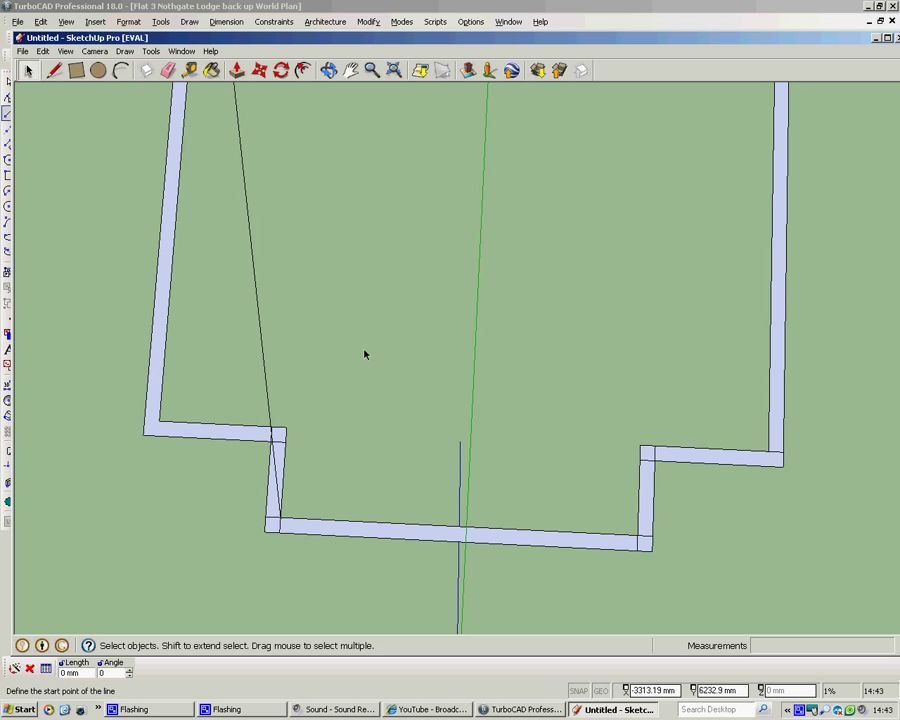
Erase the short edge at the right bay corner, then return to Top view.
{"action": "left_click", "coordinate": [167, 69]}
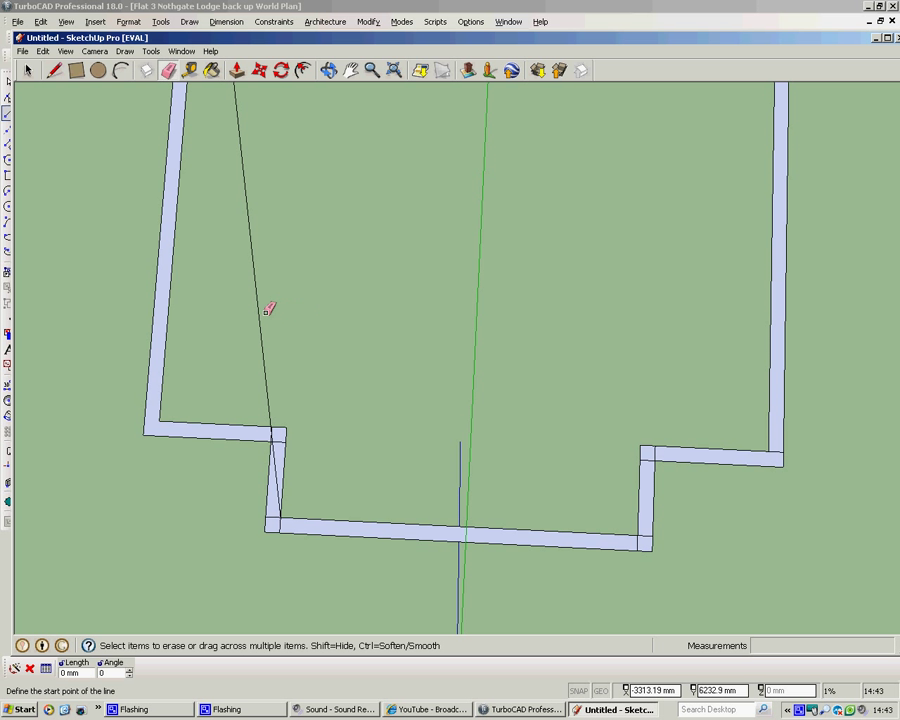
{"action": "mouse_move", "coordinate": [263, 316]}
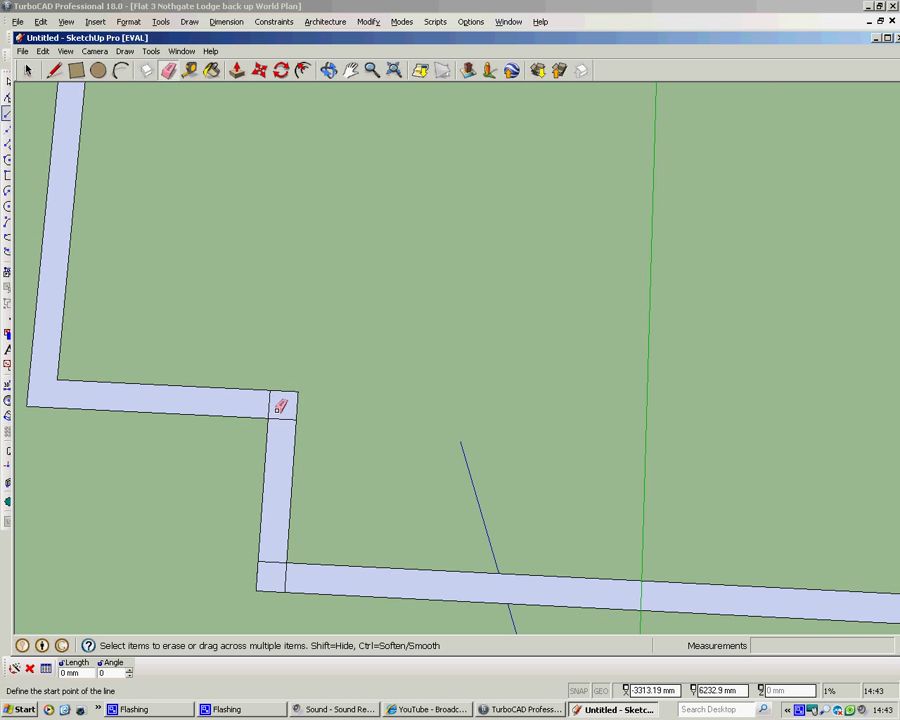
{"action": "mouse_move", "coordinate": [275, 557]}
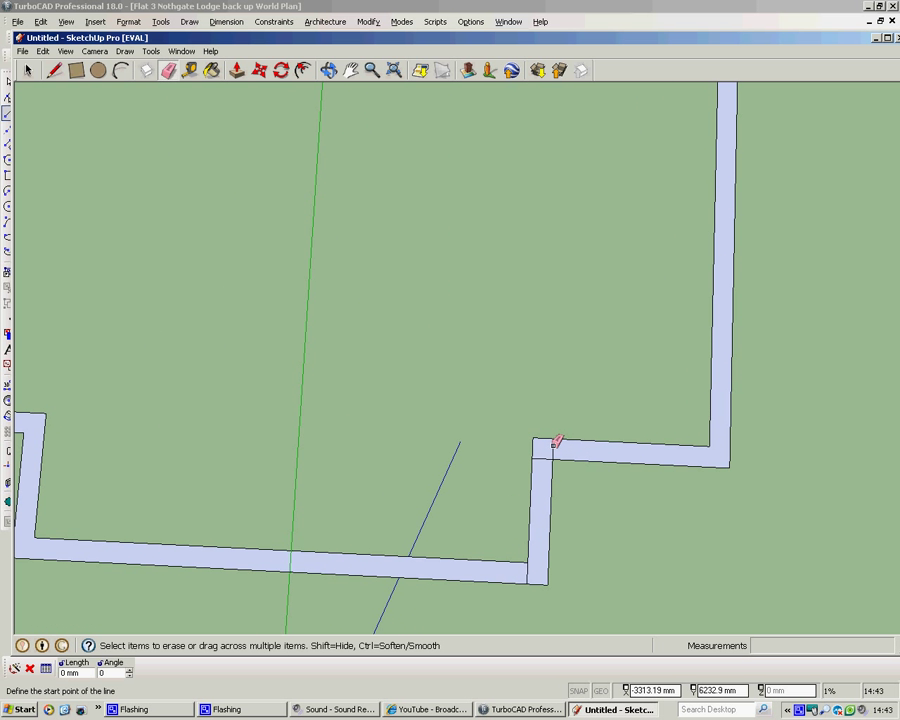
{"action": "left_click", "coordinate": [557, 442]}
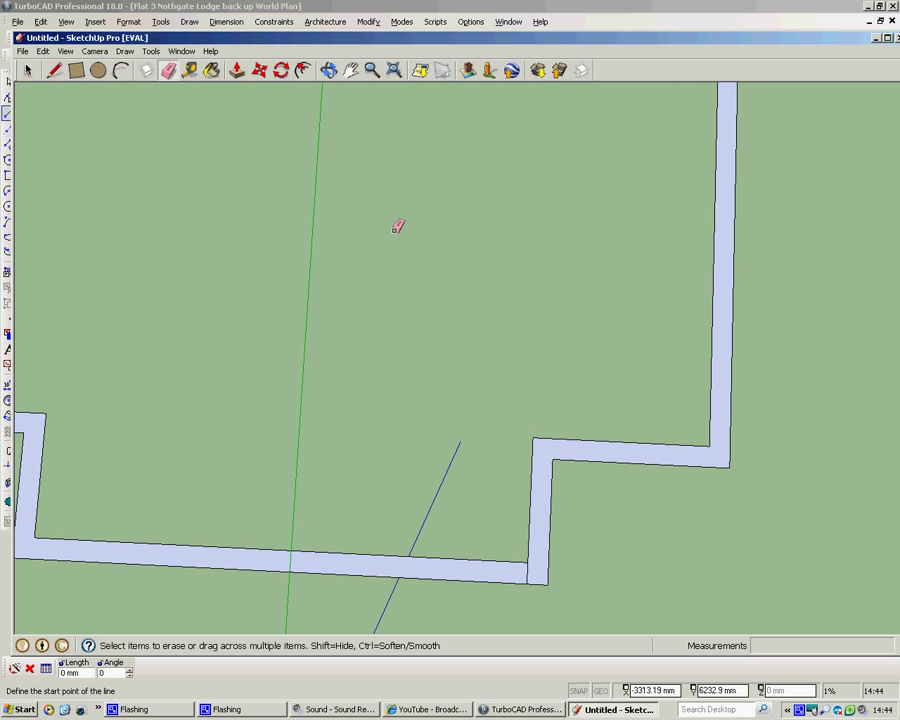
{"action": "left_click", "coordinate": [94, 51]}
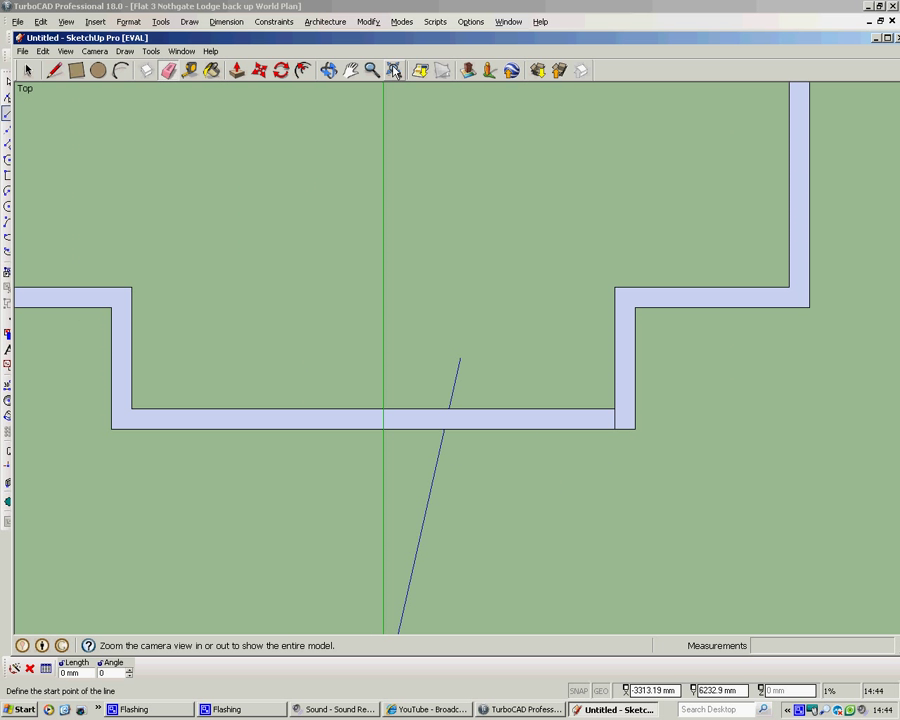
Zoom to the full plan and erase the small stray edge on the partition.
{"action": "left_click", "coordinate": [393, 69]}
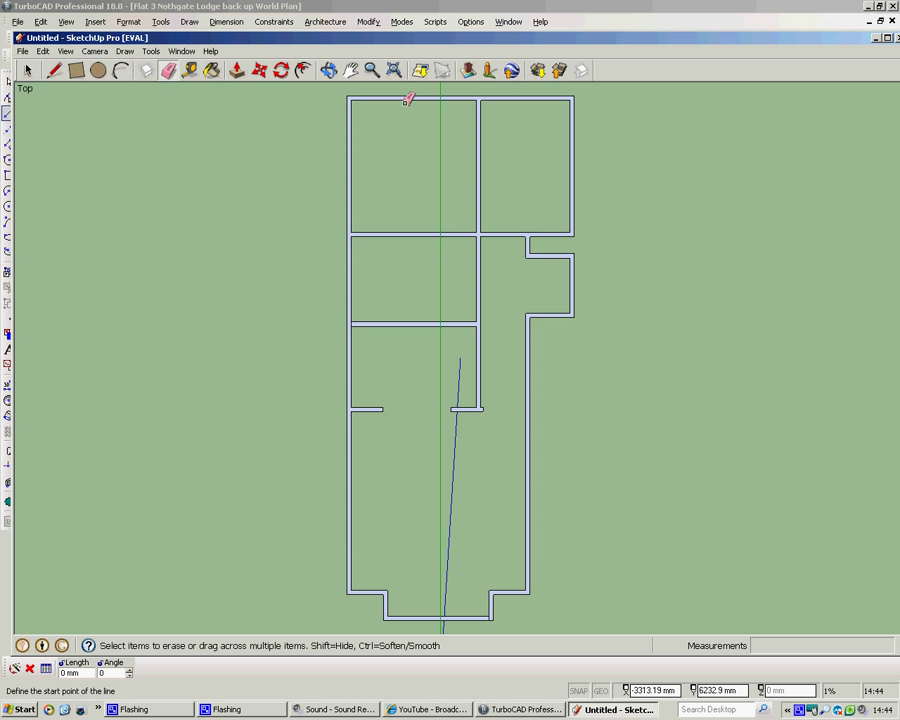
{"action": "mouse_move", "coordinate": [508, 620]}
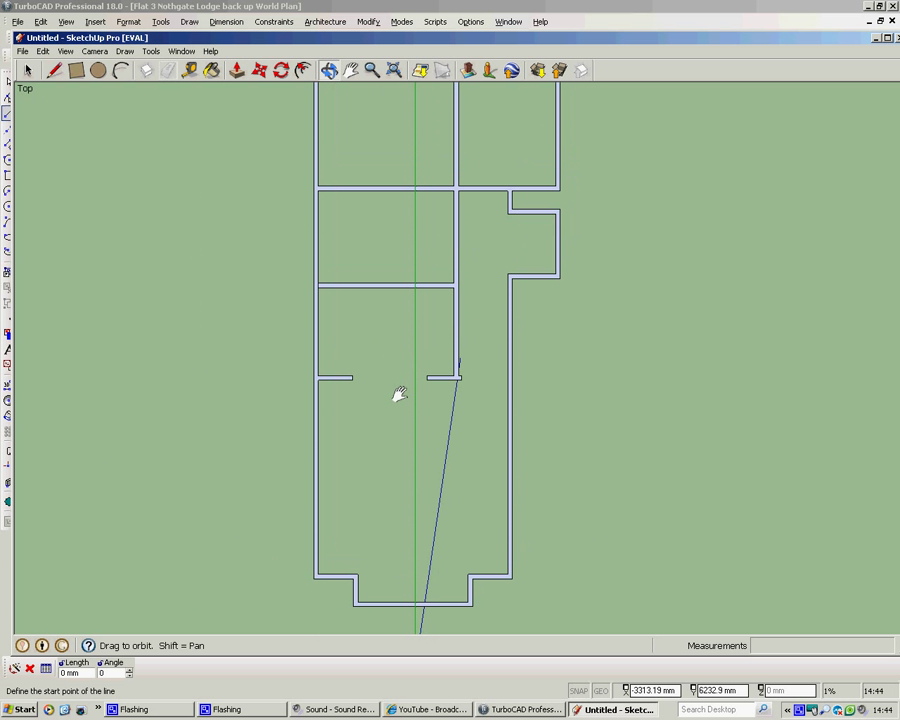
{"action": "left_click", "coordinate": [167, 70]}
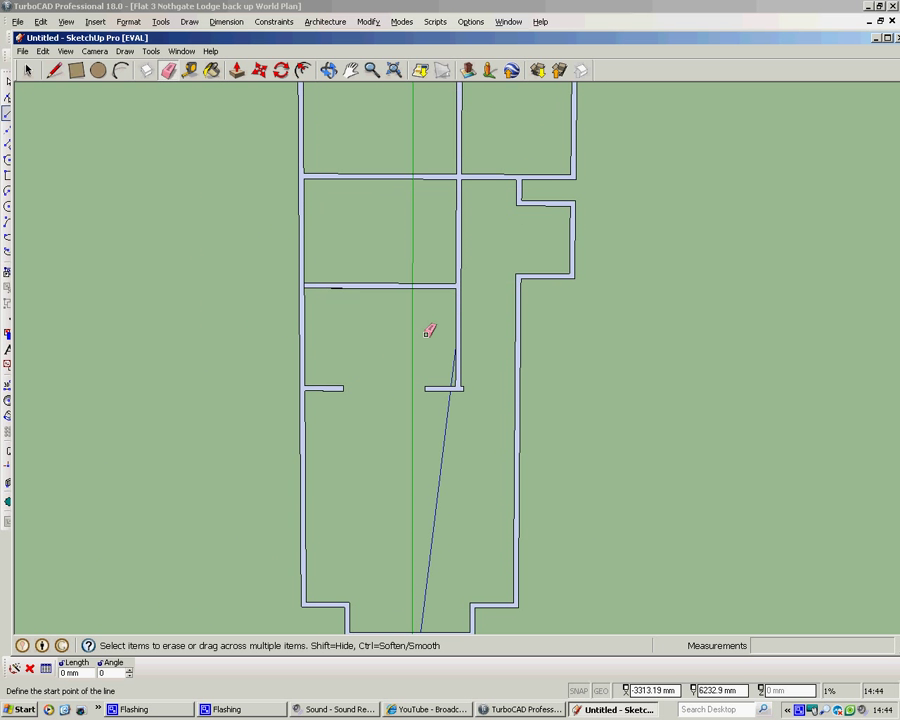
{"action": "scroll", "scroll_direction": "down", "scroll_amount": 3}
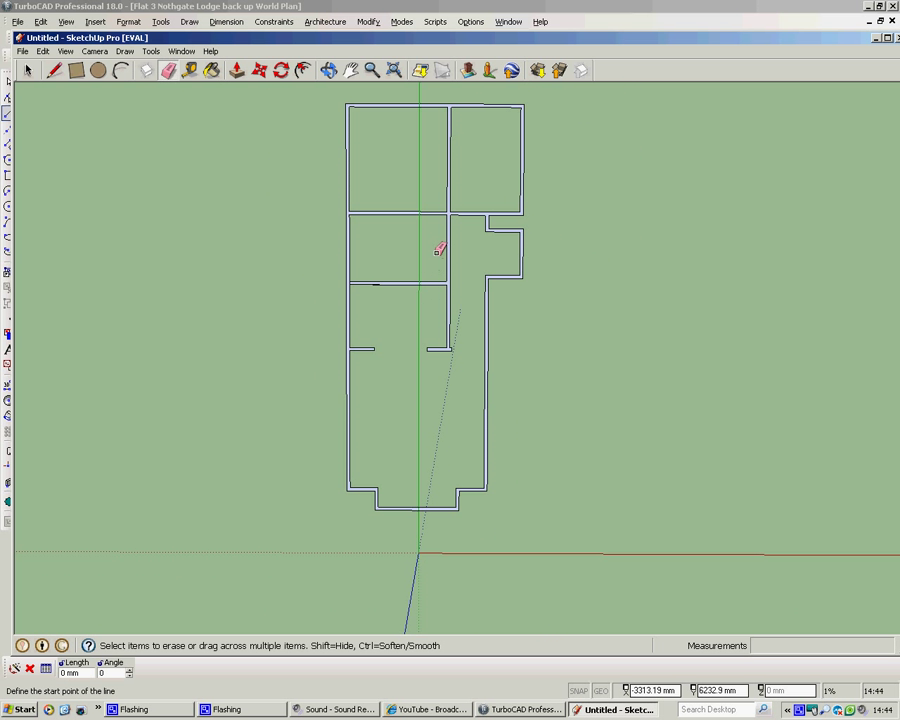
{"action": "left_click", "coordinate": [94, 51]}
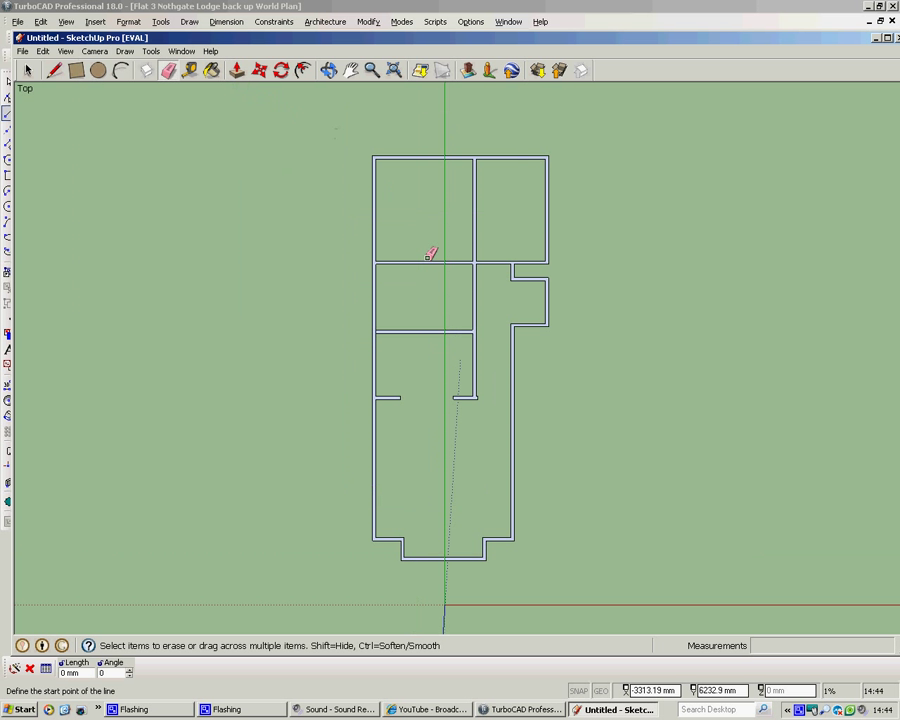
{"action": "mouse_move", "coordinate": [517, 349]}
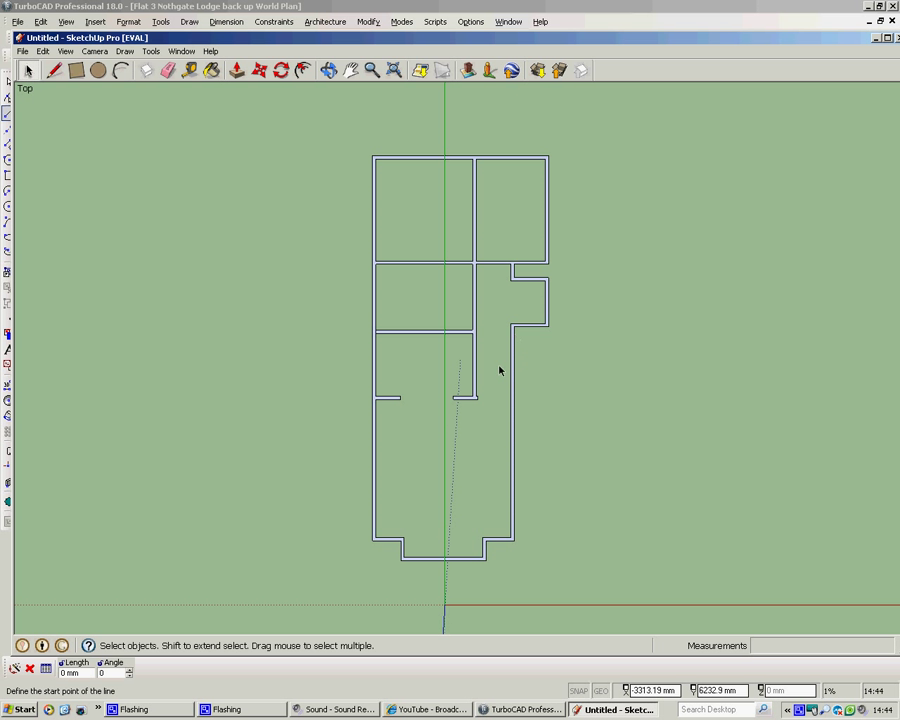
{"action": "mouse_move", "coordinate": [463, 304]}
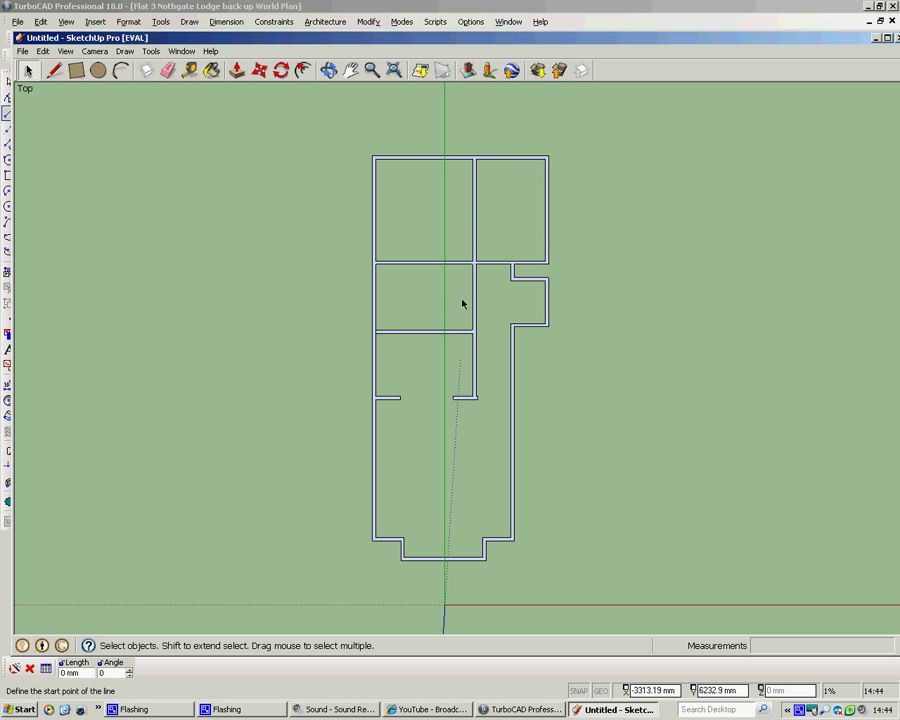
{"action": "mouse_move", "coordinate": [416, 163]}
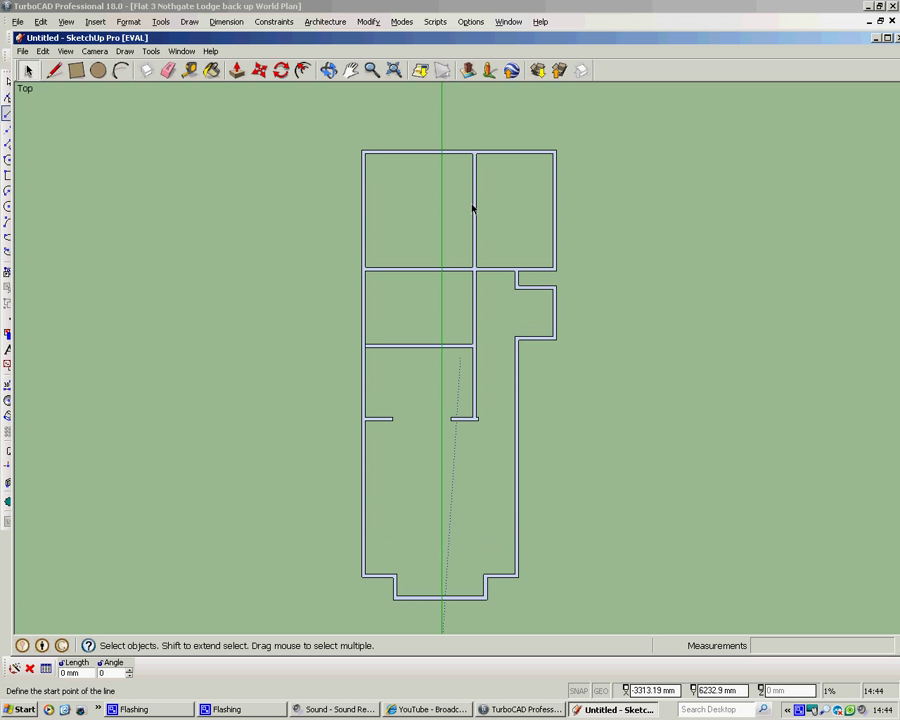
{"action": "scroll", "scroll_direction": "up", "scroll_amount": 3}
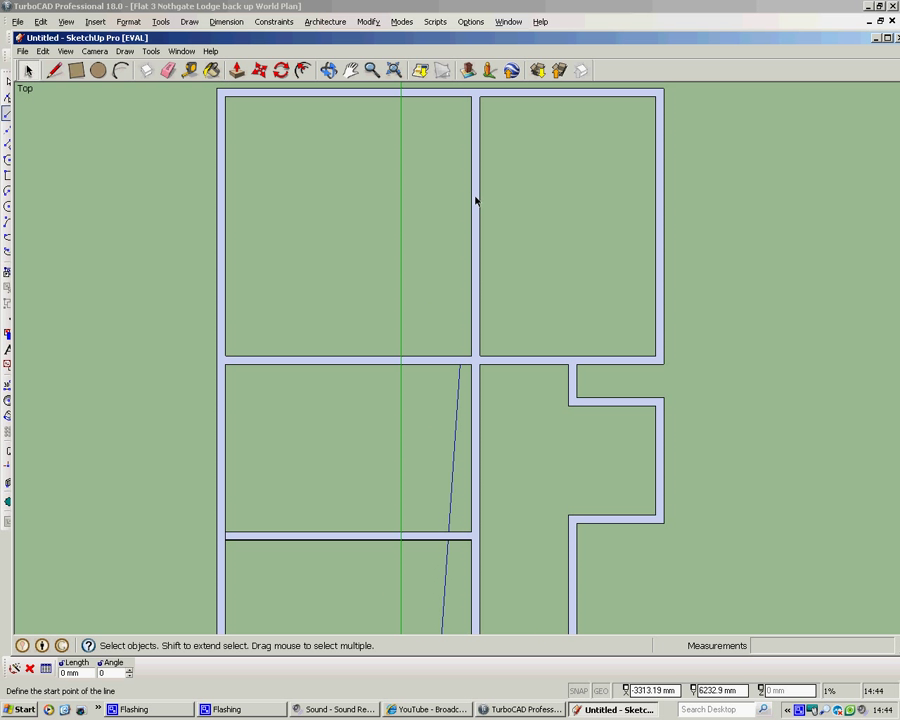
{"action": "mouse_move", "coordinate": [470, 145]}
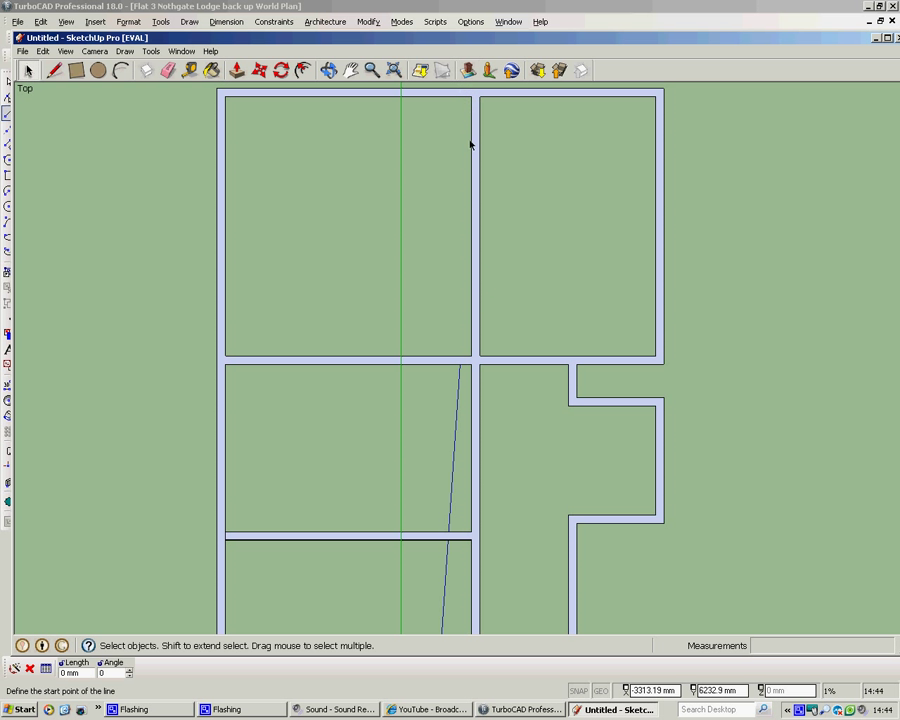
{"action": "mouse_move", "coordinate": [485, 142]}
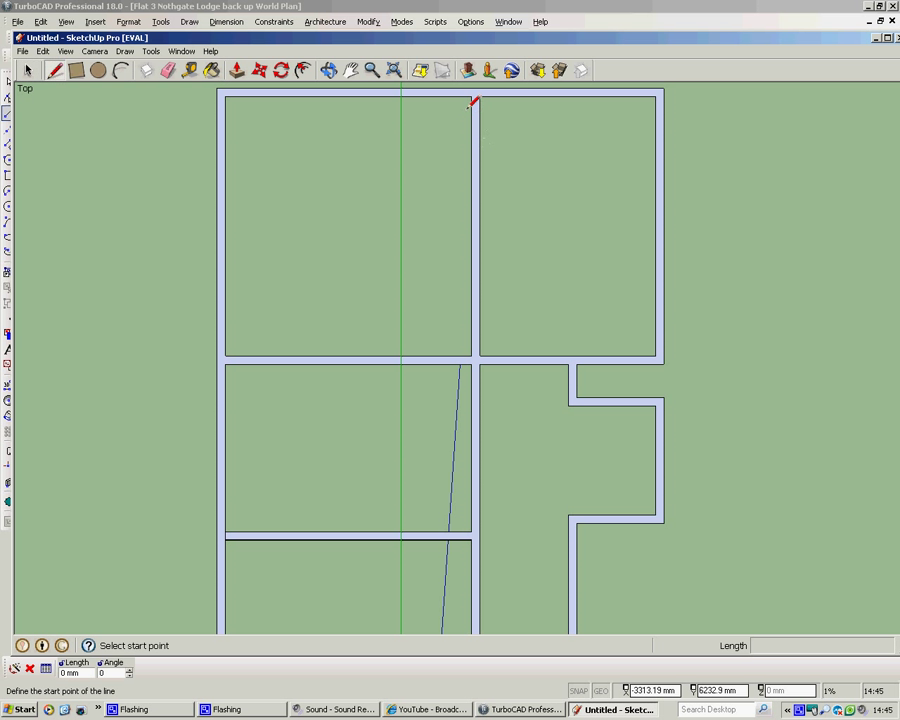
{"action": "left_click", "coordinate": [472, 97]}
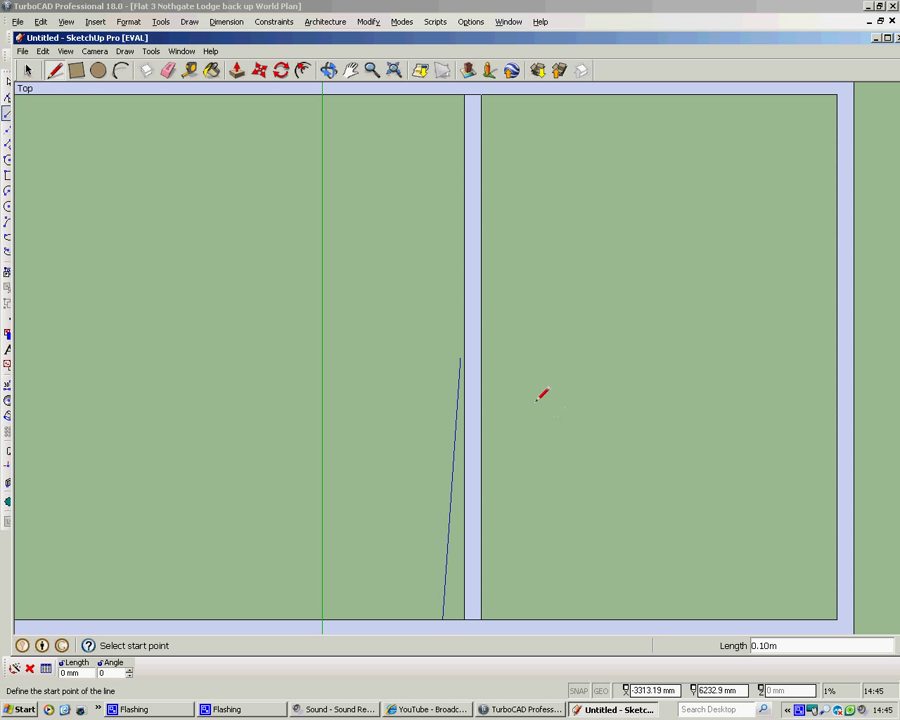
{"action": "left_click", "coordinate": [28, 70]}
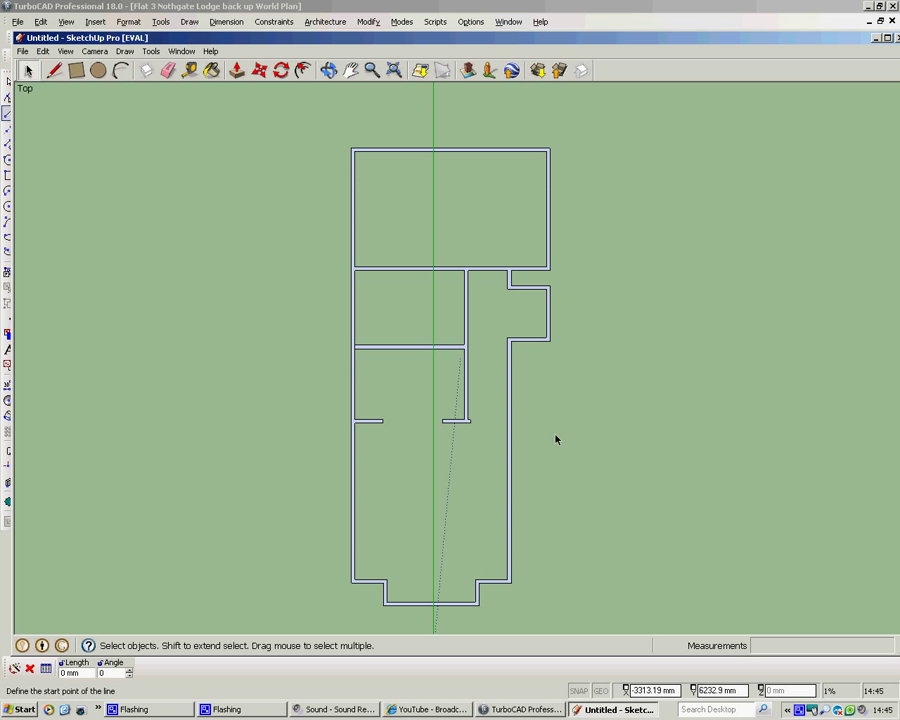
{"action": "mouse_move", "coordinate": [535, 438]}
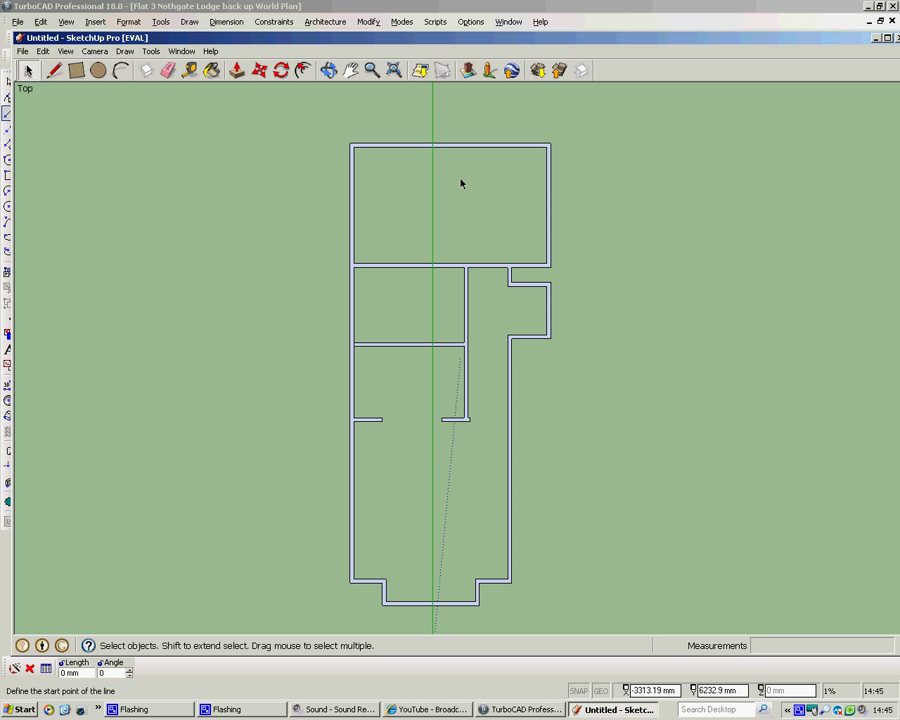
{"action": "mouse_move", "coordinate": [428, 238]}
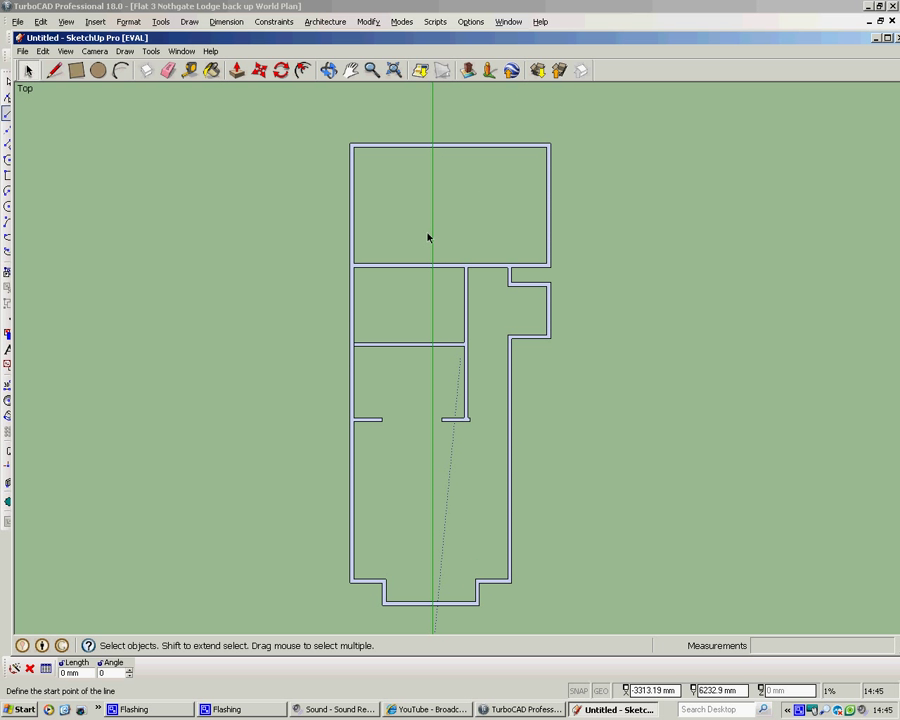
{"action": "mouse_move", "coordinate": [365, 191]}
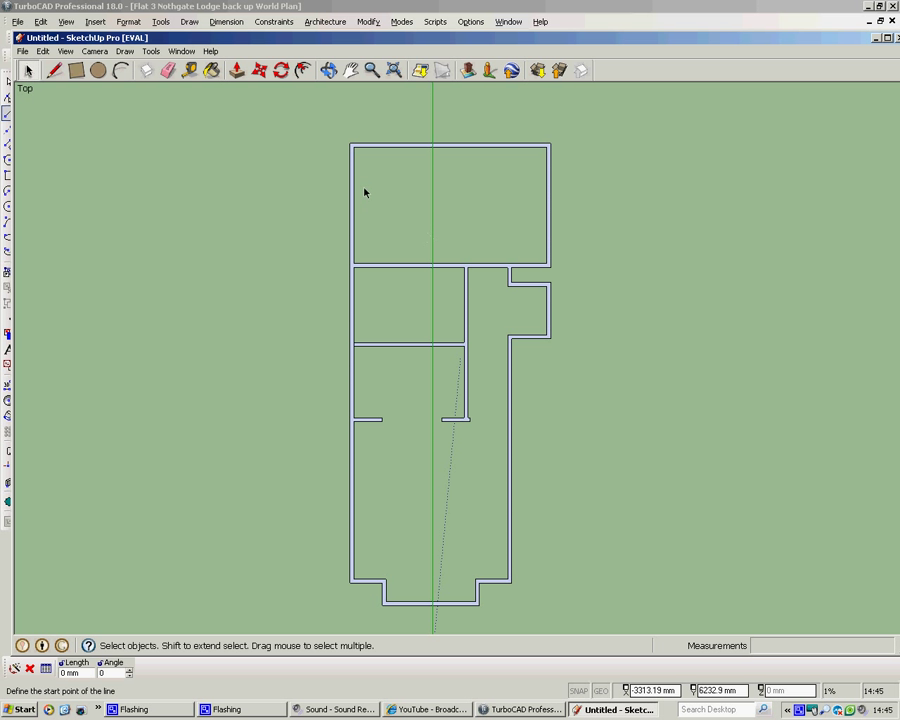
{"action": "mouse_move", "coordinate": [345, 176]}
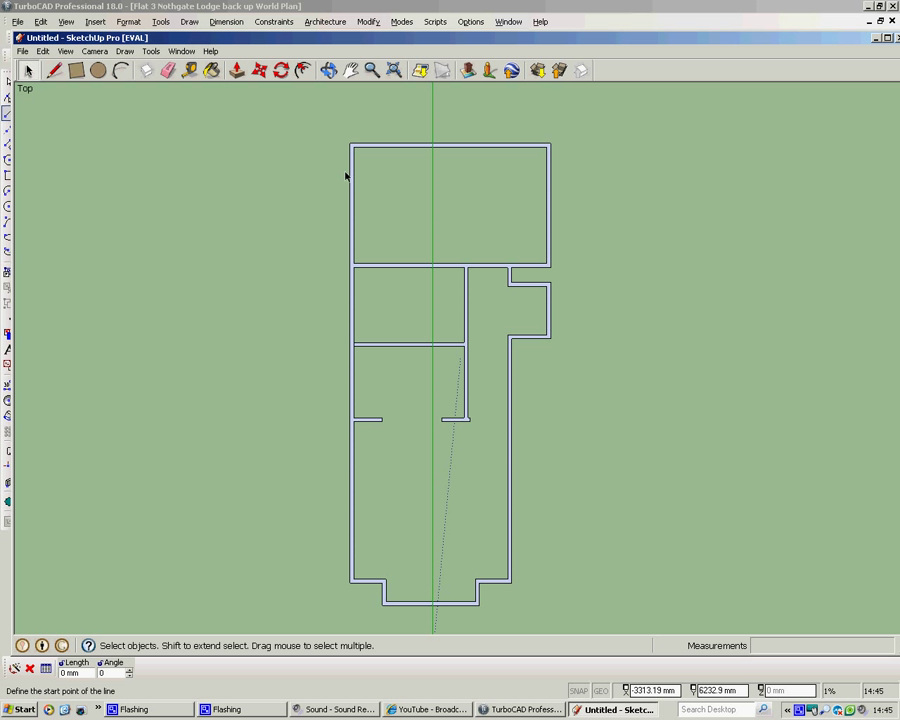
{"action": "mouse_move", "coordinate": [93, 51]}
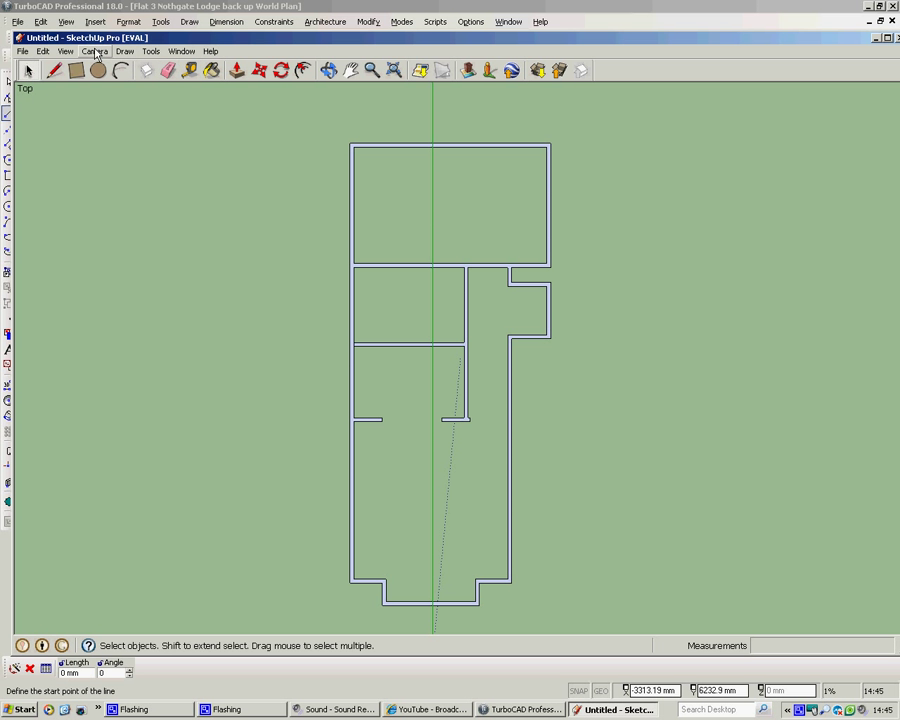
Switch to an iso view and push/pull the wall outline up to 2.15 m.
{"action": "left_click", "coordinate": [94, 51]}
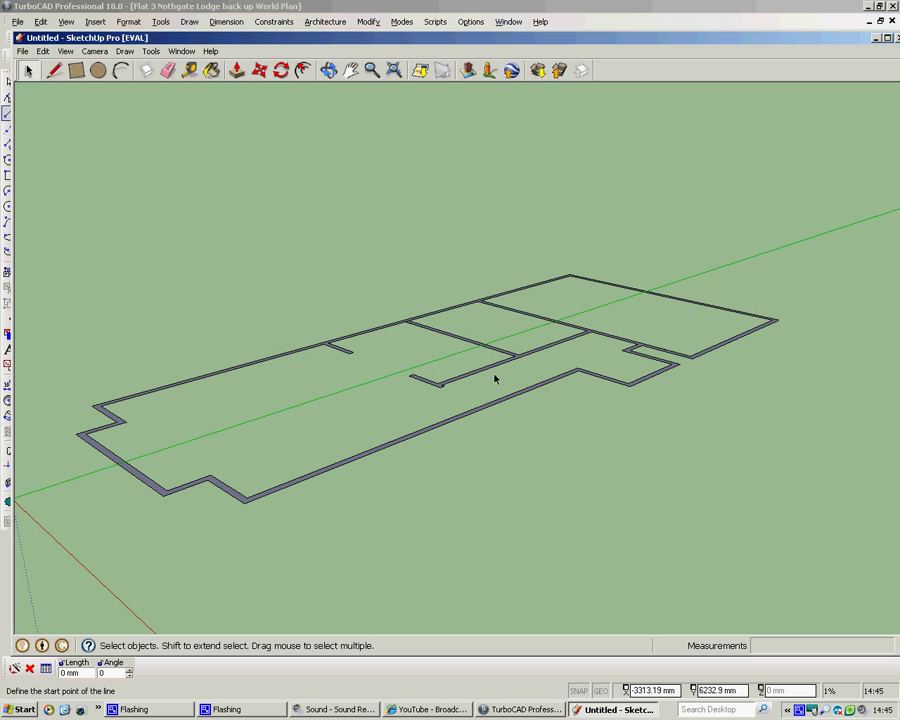
{"action": "mouse_move", "coordinate": [490, 471]}
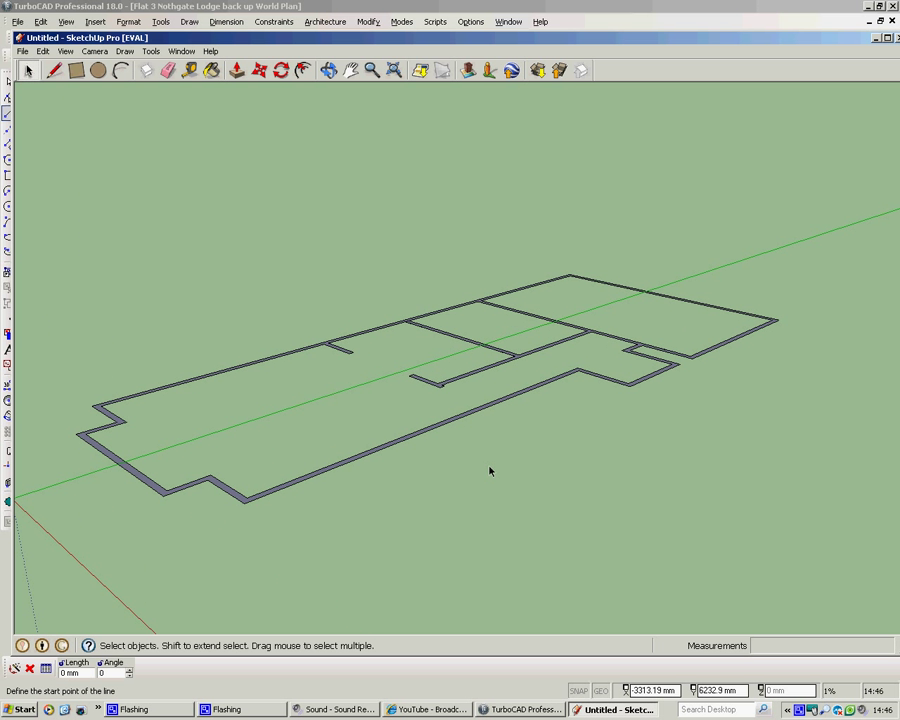
{"action": "left_click", "coordinate": [148, 70]}
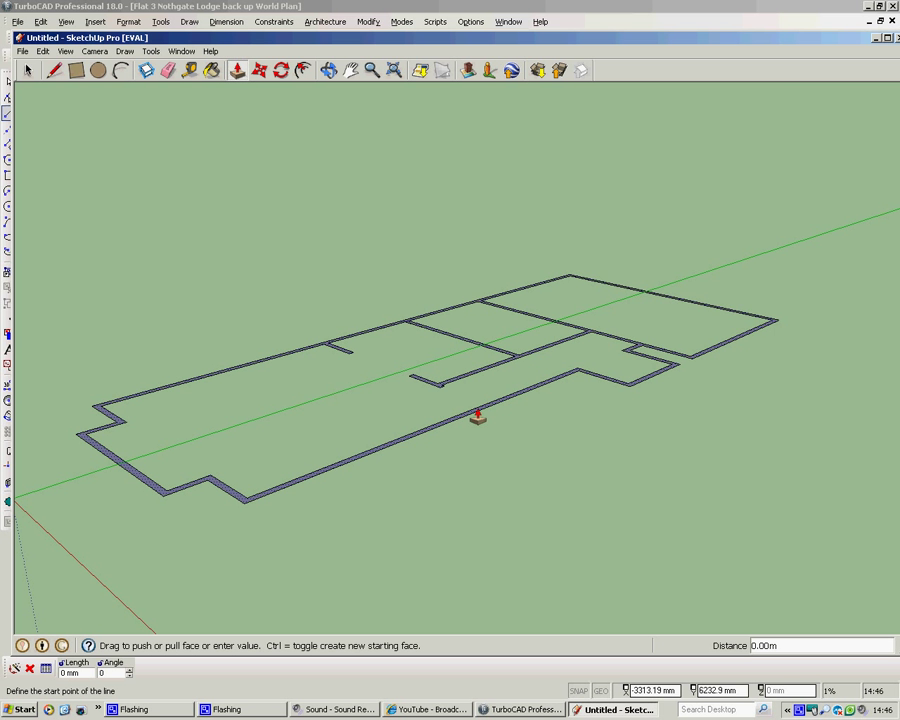
{"action": "left_click_drag", "start_coordinate": [478, 415], "coordinate": [495, 365]}
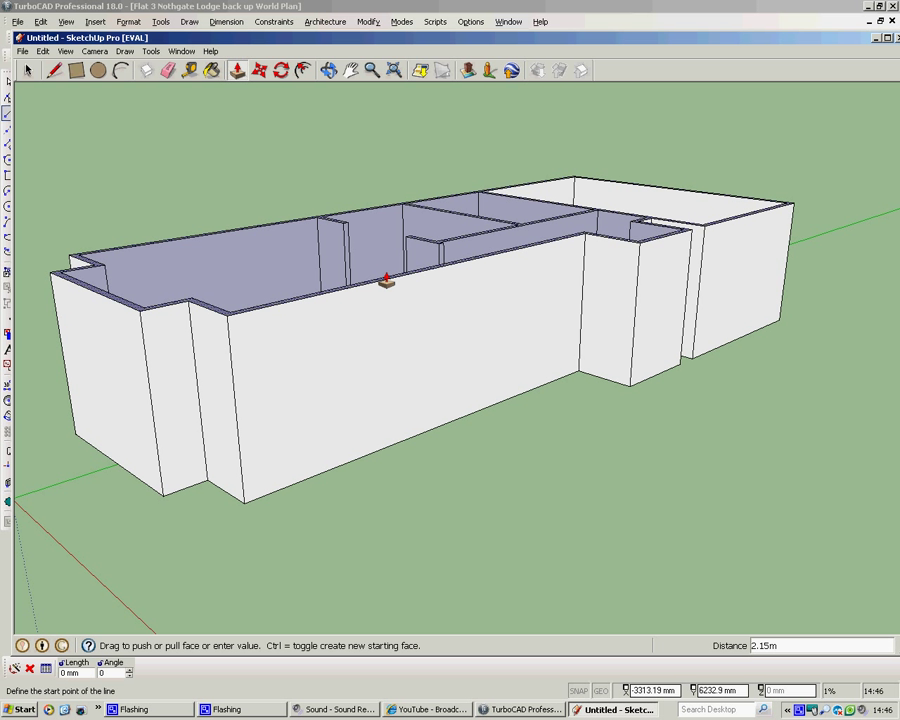
{"action": "type", "text": "2"}
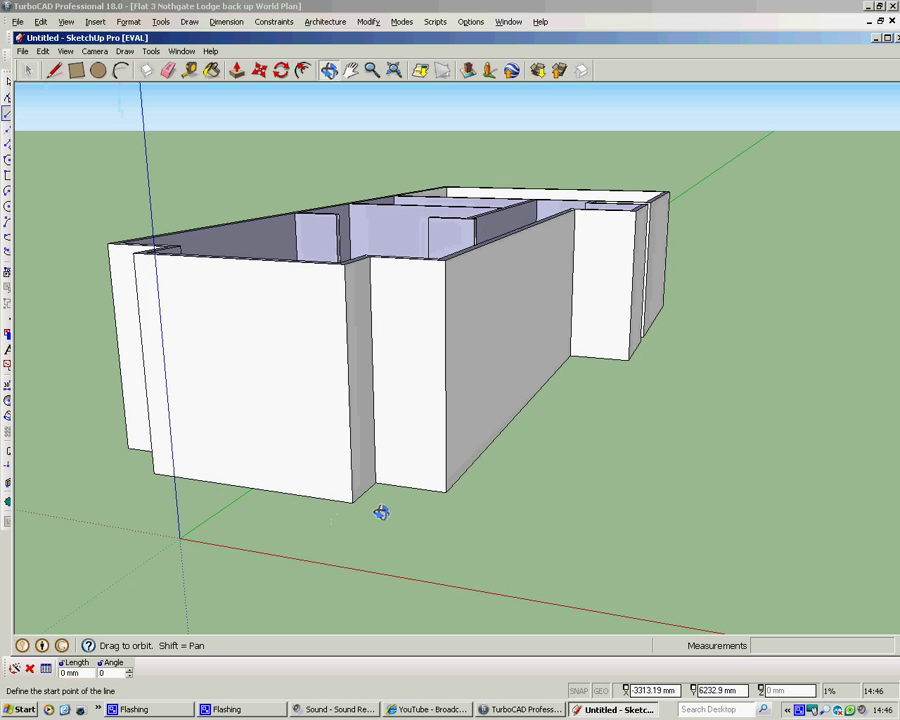
Outline door rectangles, about 0.59m x 1.98m, on the interior and end walls.
{"action": "left_click_drag", "start_coordinate": [381, 512], "coordinate": [370, 554]}
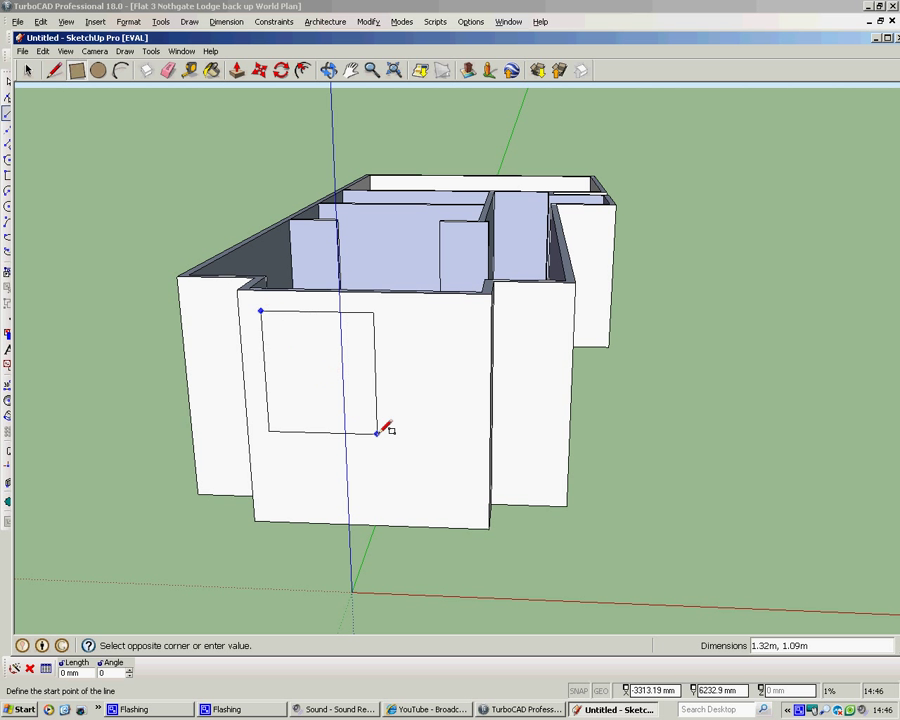
{"action": "mouse_move", "coordinate": [470, 468]}
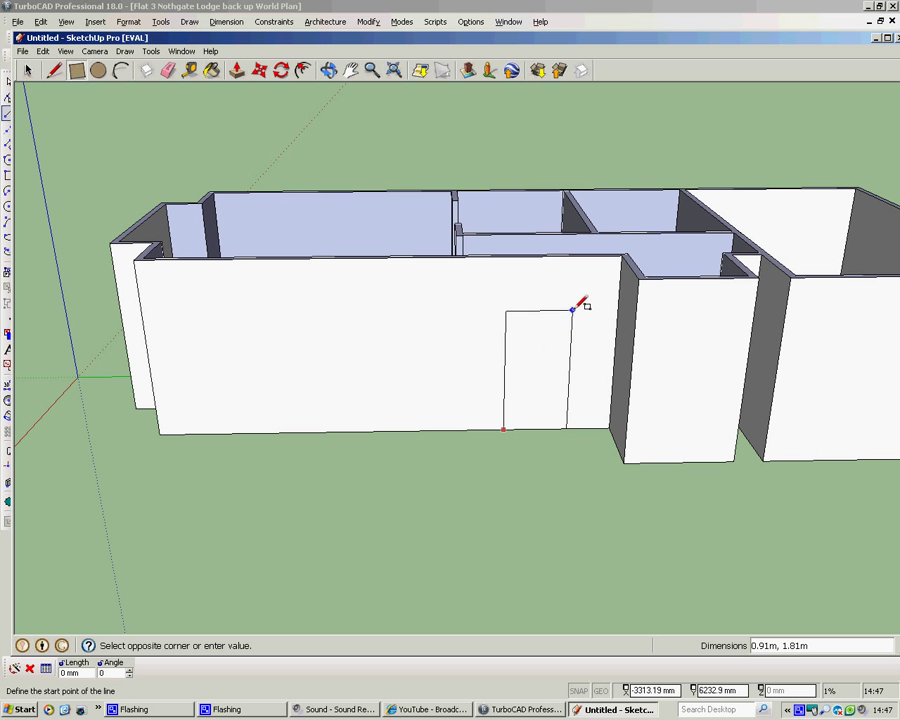
{"action": "left_click", "coordinate": [572, 311]}
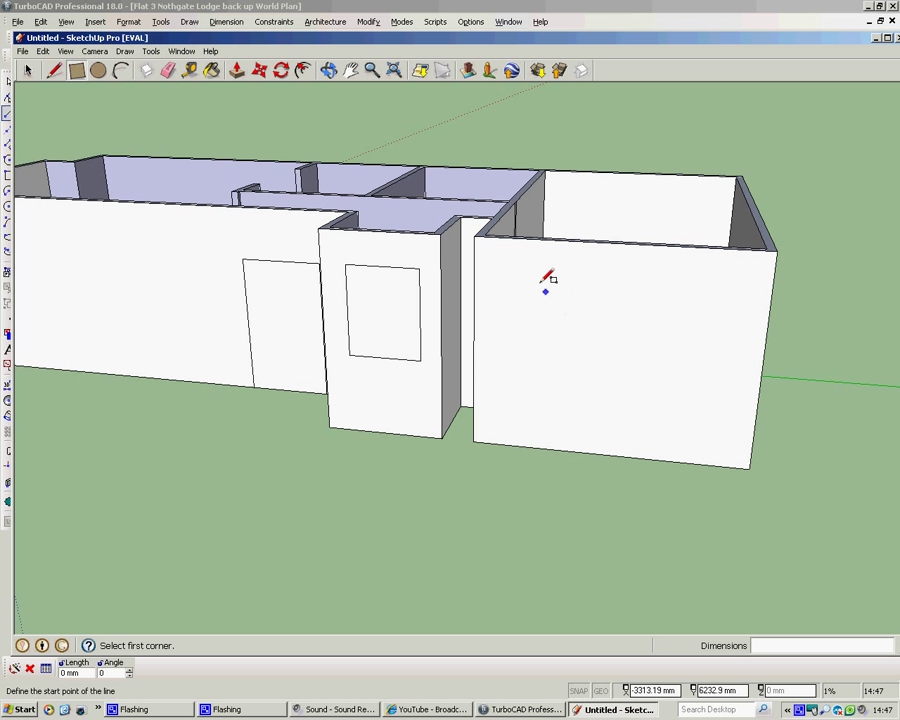
{"action": "mouse_move", "coordinate": [420, 263]}
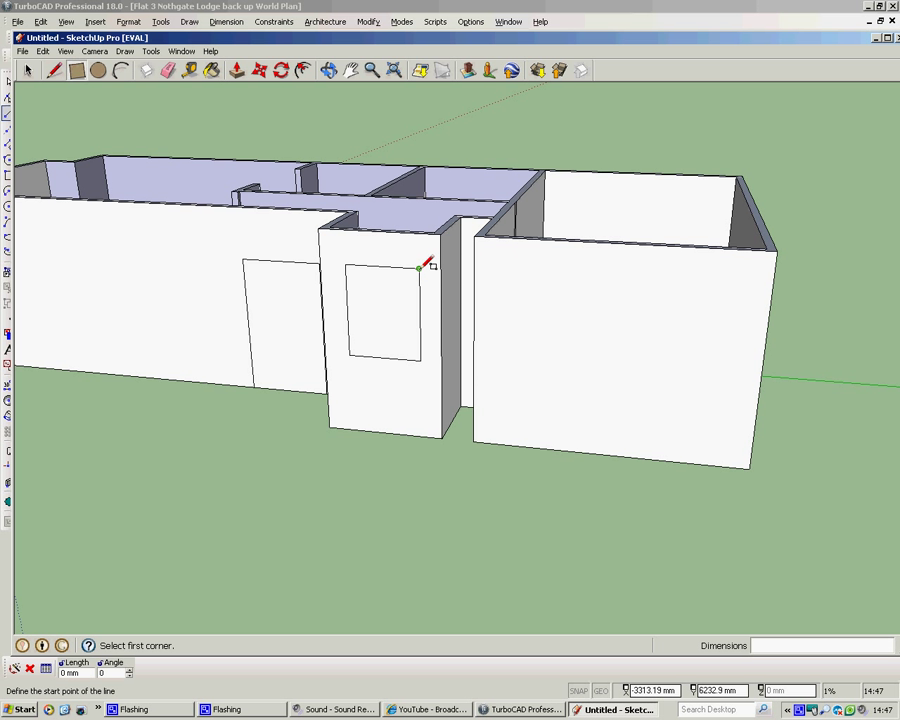
{"action": "mouse_move", "coordinate": [518, 272]}
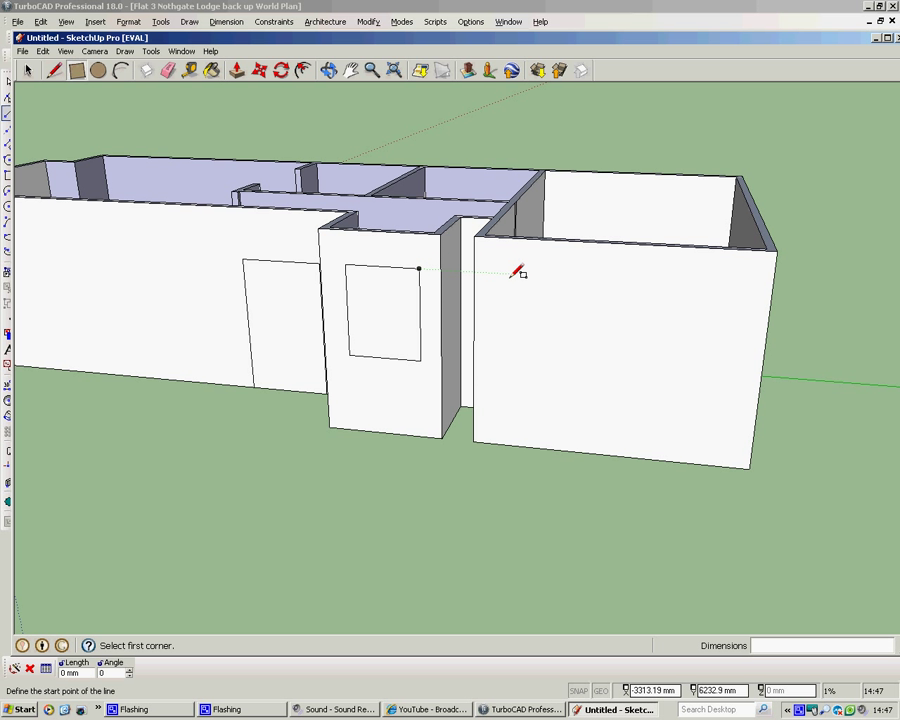
{"action": "mouse_move", "coordinate": [513, 270]}
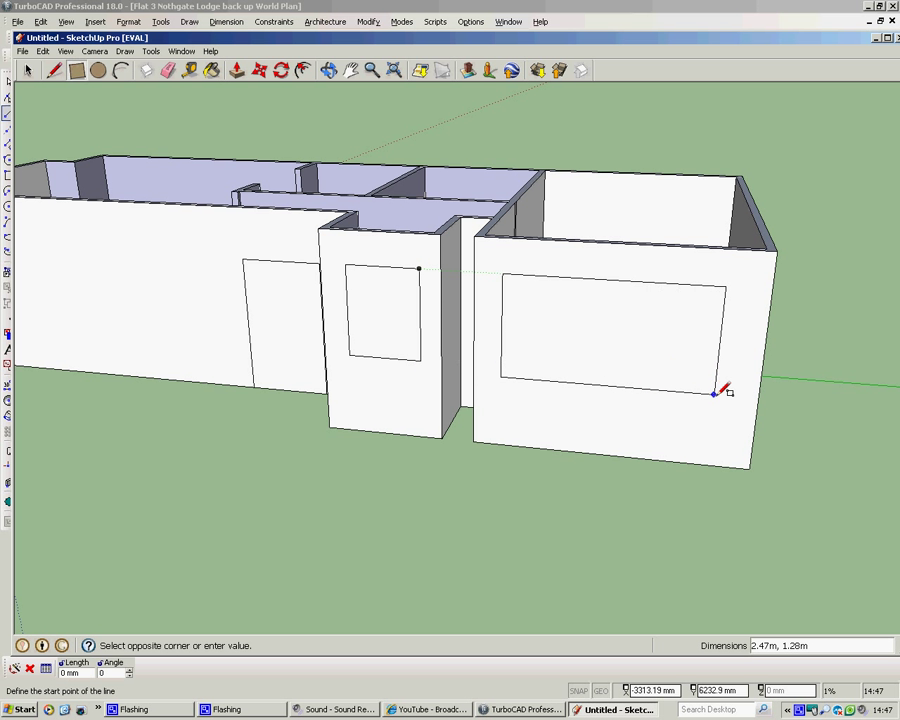
{"action": "mouse_move", "coordinate": [742, 414]}
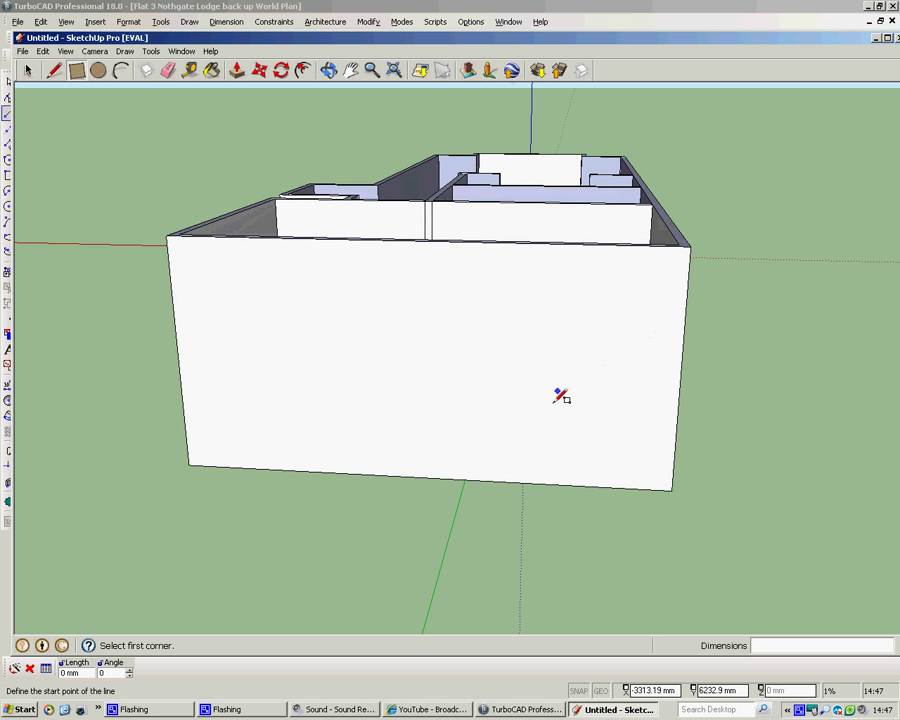
{"action": "mouse_move", "coordinate": [540, 478]}
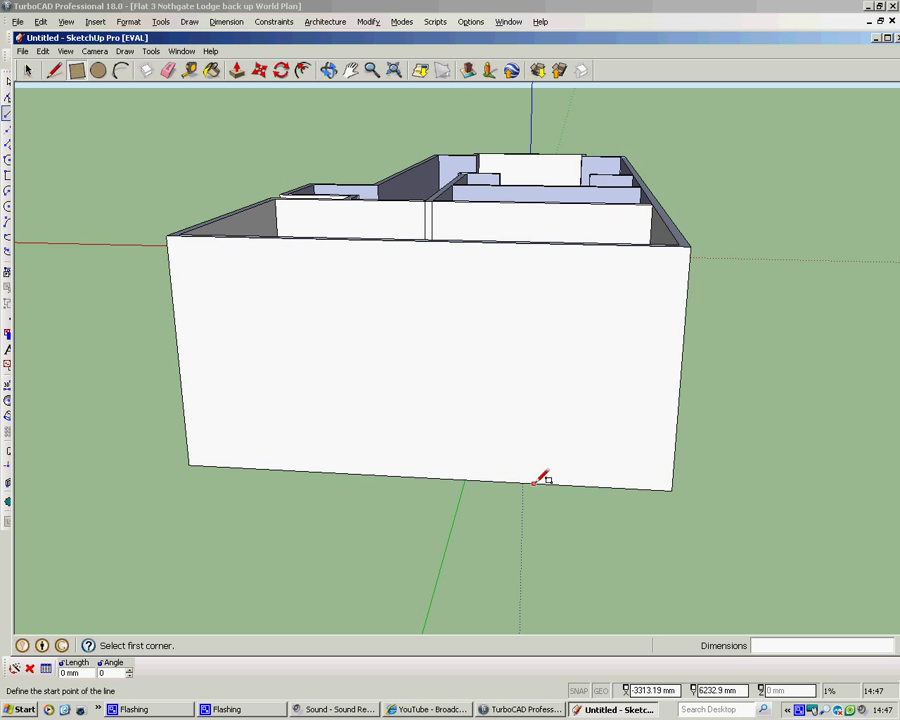
{"action": "left_click_drag", "start_coordinate": [527, 485], "coordinate": [571, 378]}
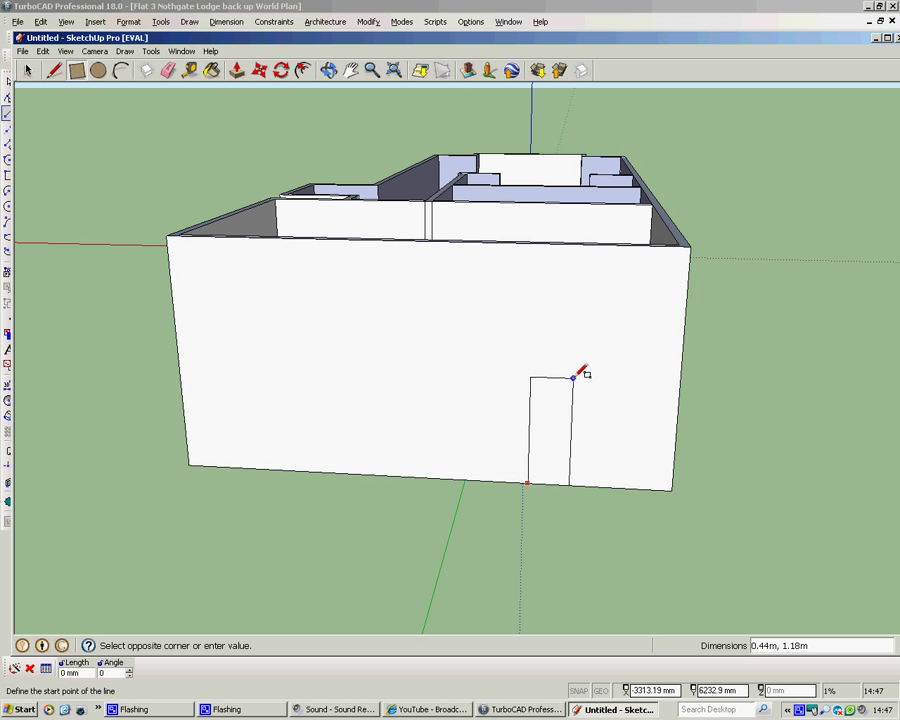
{"action": "mouse_move", "coordinate": [625, 335]}
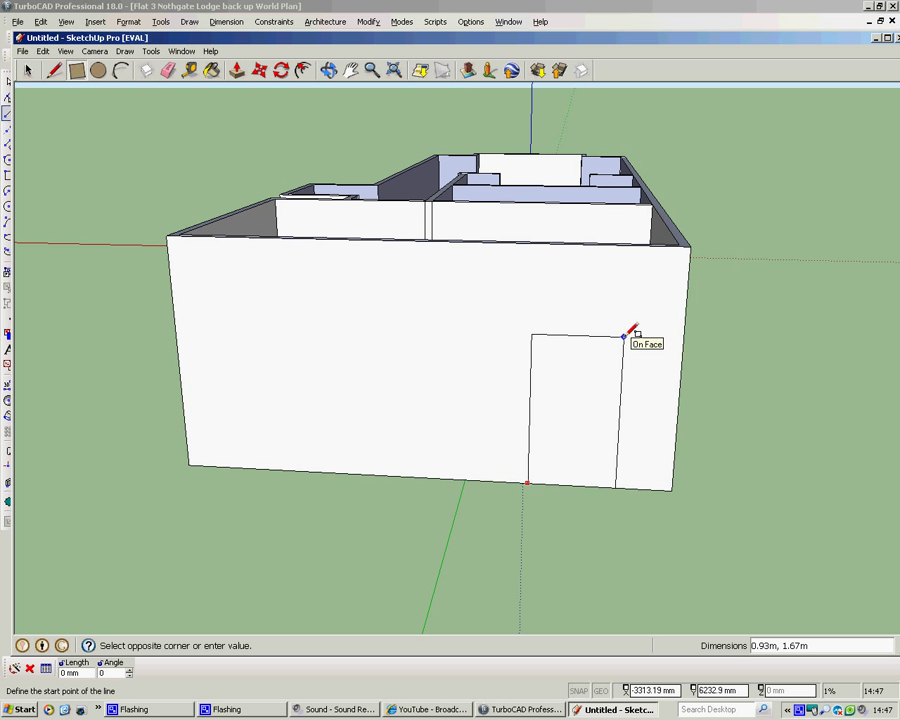
{"action": "mouse_move", "coordinate": [628, 335]}
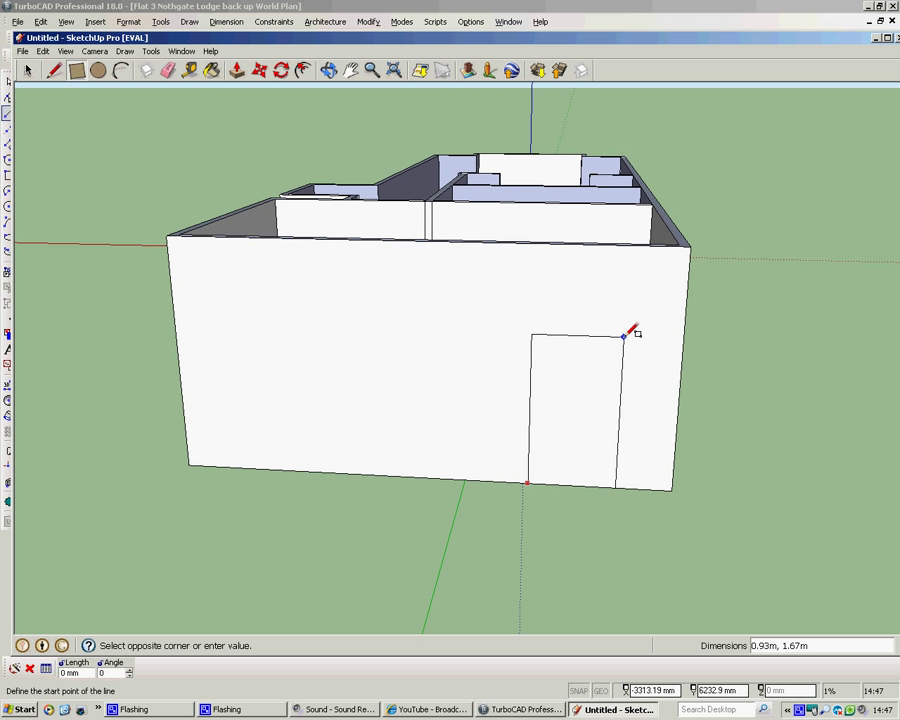
{"action": "type", "text": "32\""}
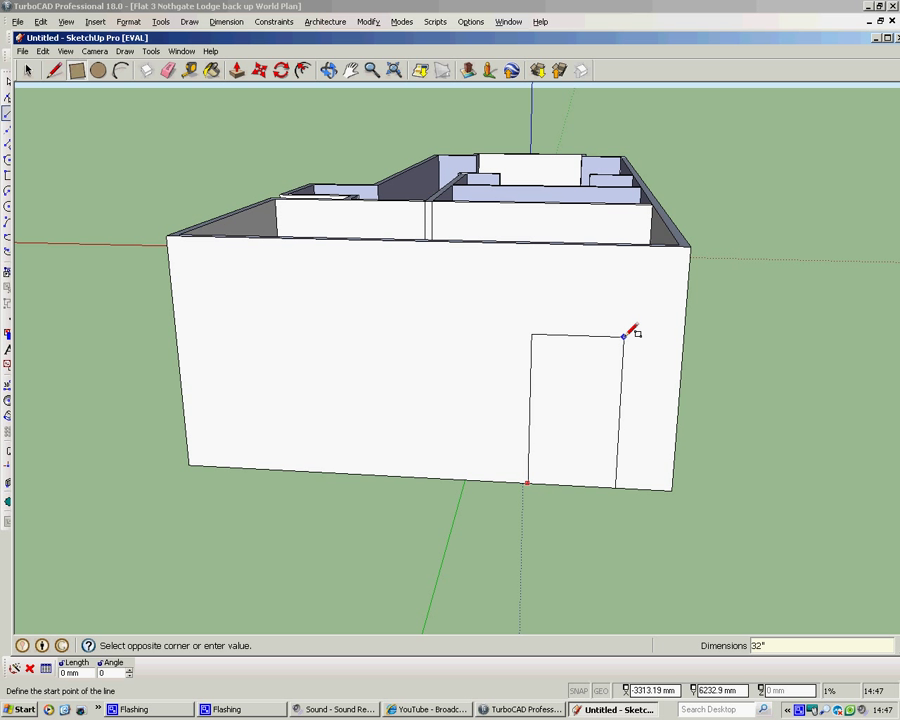
{"action": "type", "text": ", 78"}
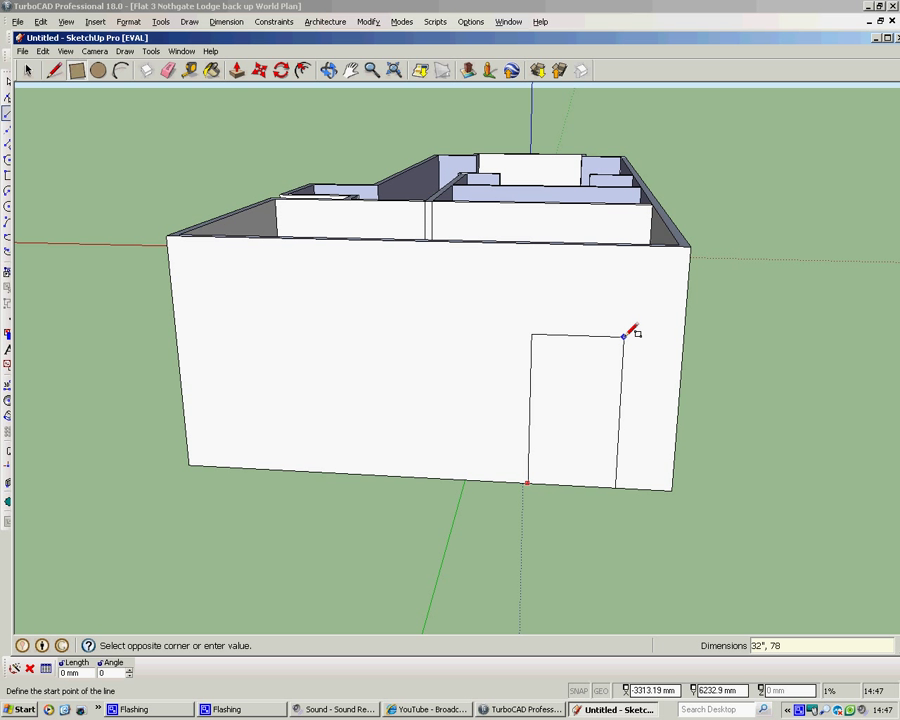
{"action": "left_click", "coordinate": [625, 336]}
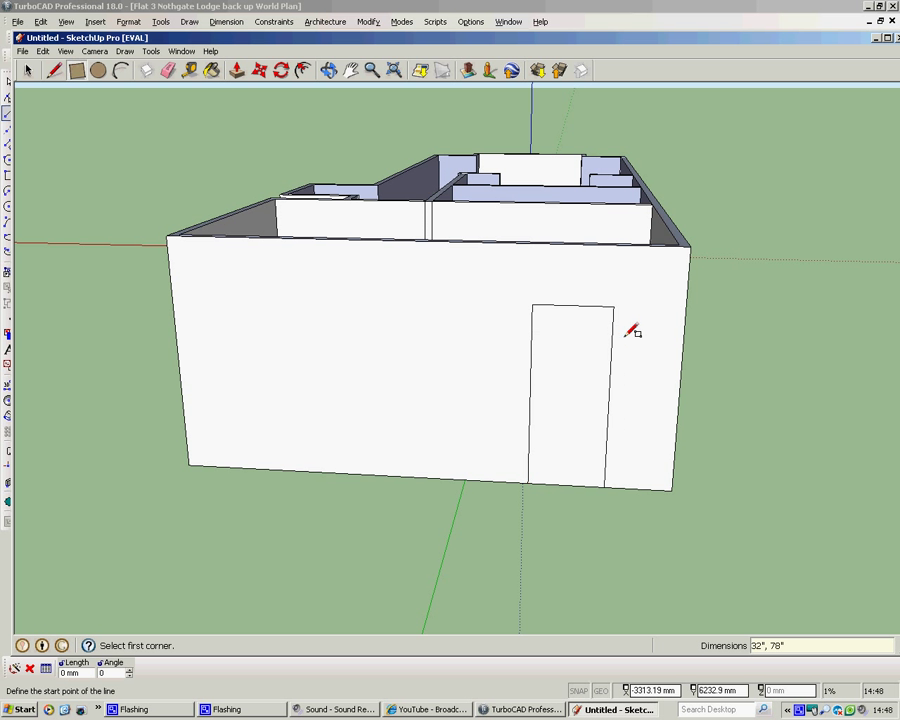
Orbit past the interior partition walls and out to view the flat from outside.
{"action": "left_click_drag", "start_coordinate": [630, 330], "coordinate": [515, 270]}
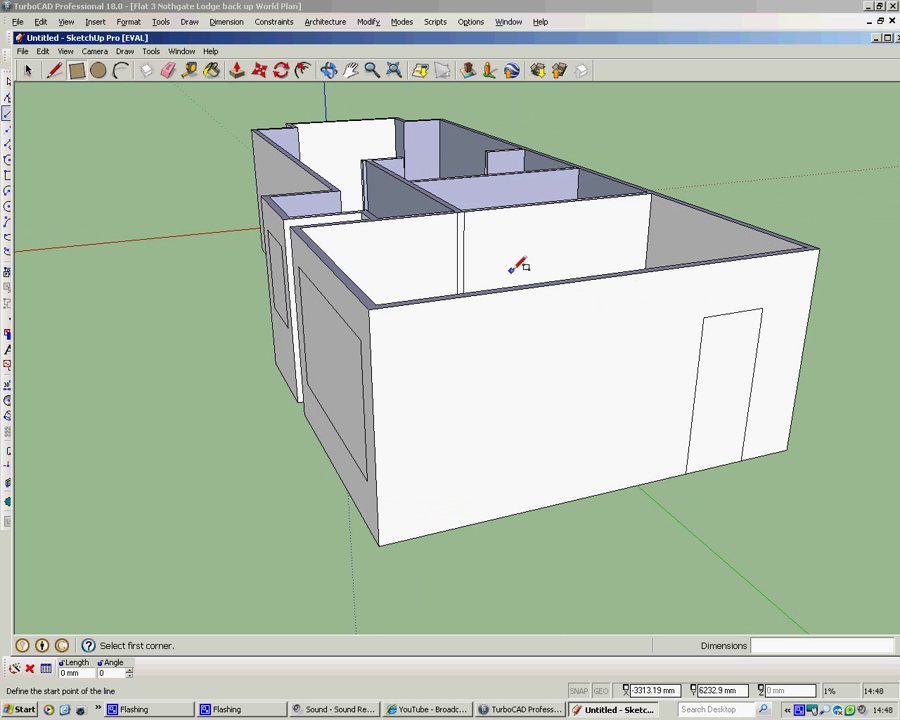
{"action": "left_click_drag", "start_coordinate": [515, 265], "coordinate": [700, 345]}
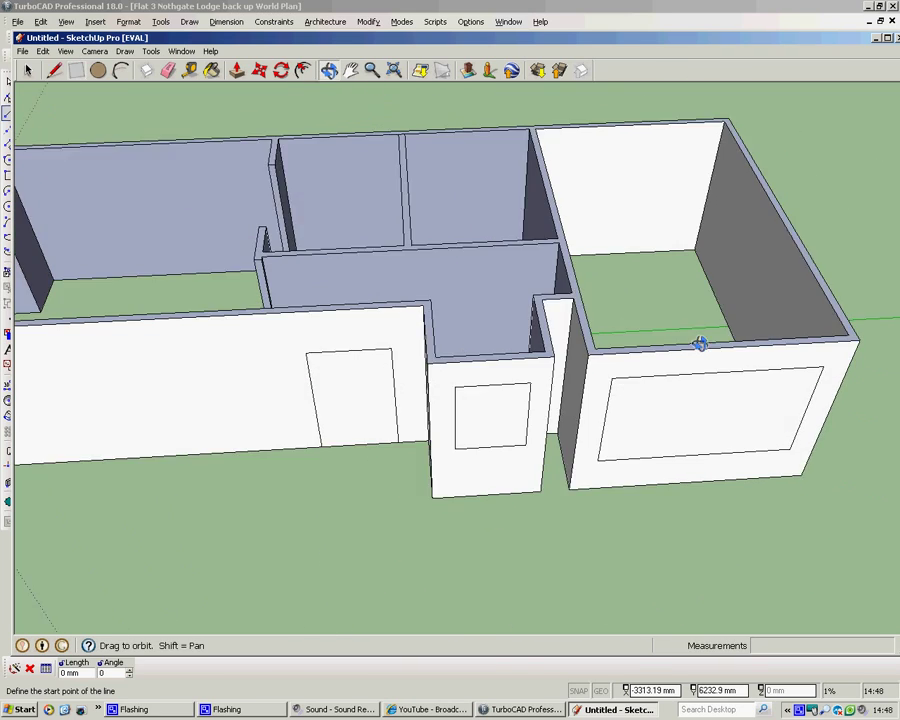
{"action": "left_click_drag", "start_coordinate": [700, 345], "coordinate": [615, 320]}
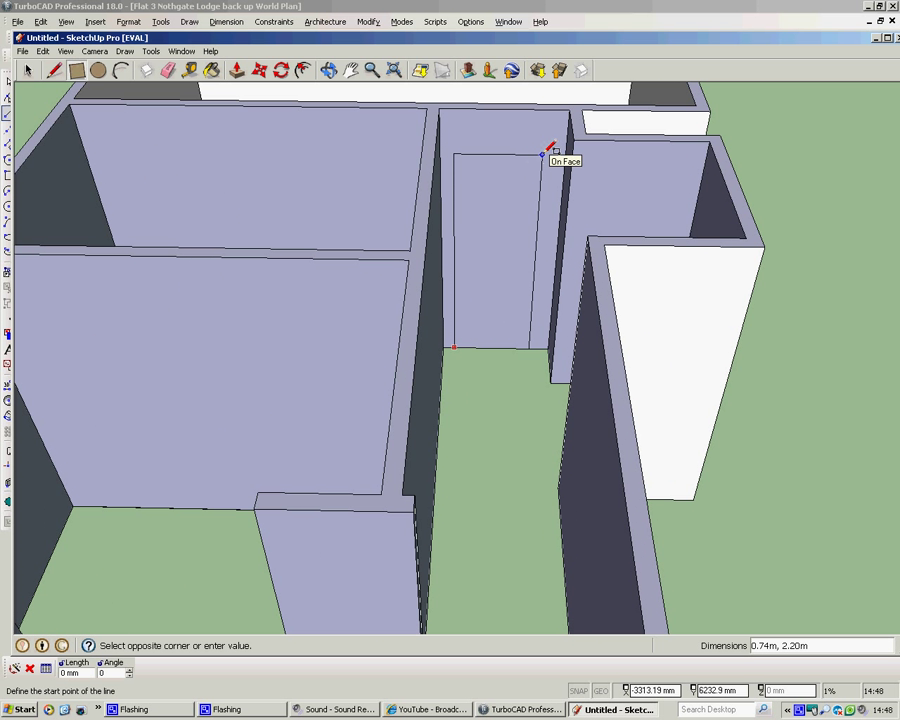
{"action": "mouse_move", "coordinate": [555, 170]}
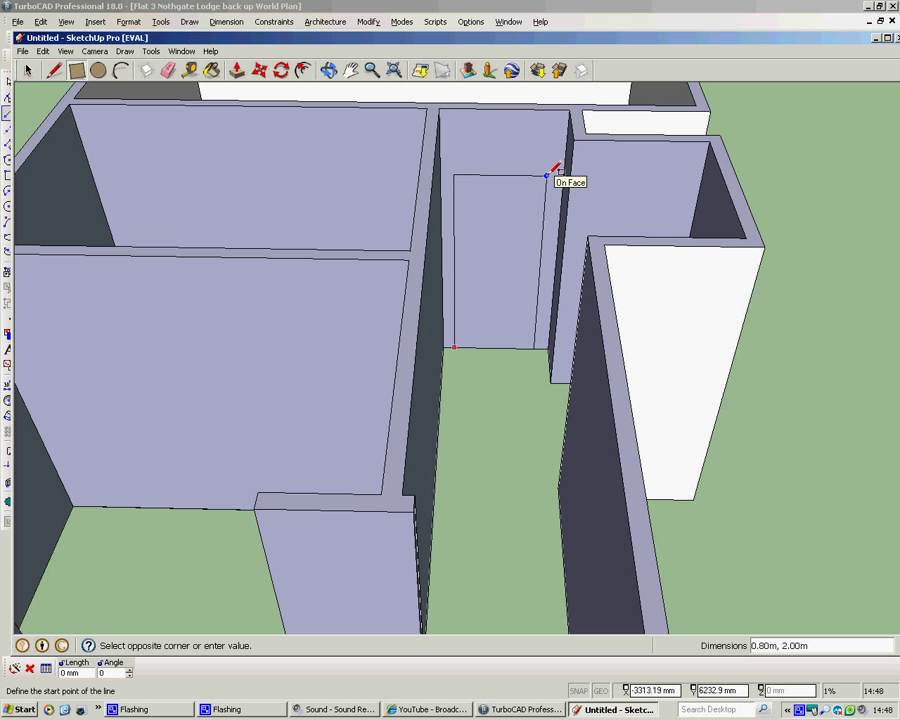
{"action": "type", "text": "32°"}
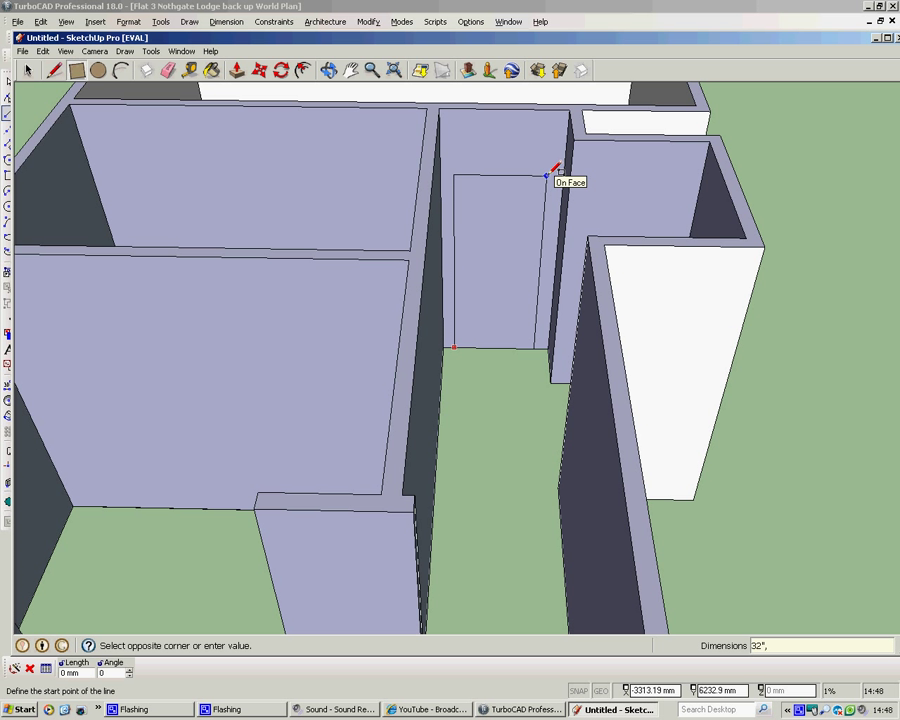
{"action": "mouse_move", "coordinate": [546, 176]}
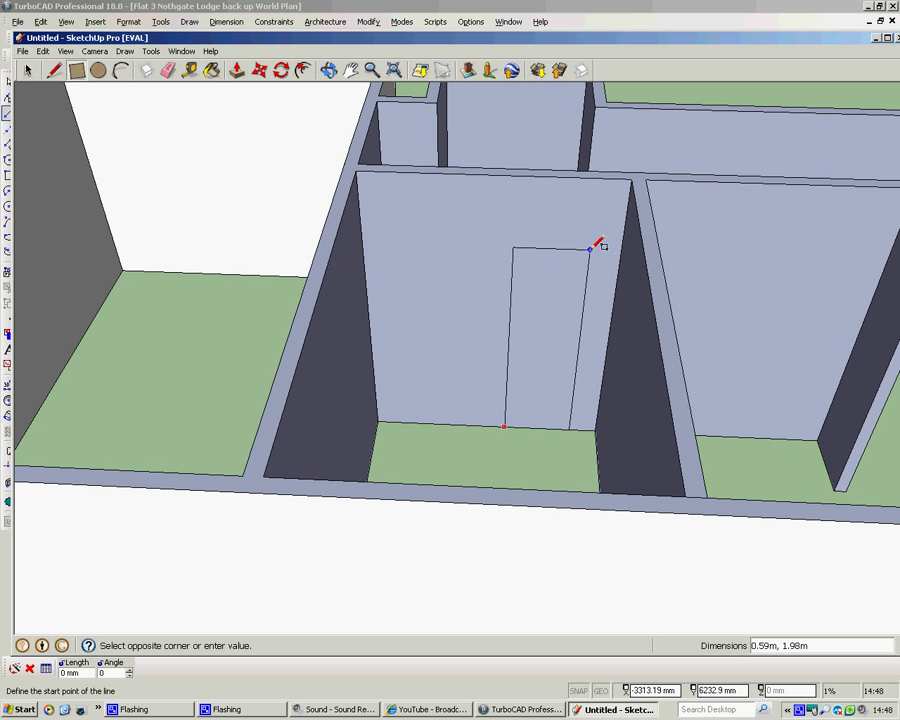
{"action": "mouse_move", "coordinate": [597, 247]}
{"action": "type", "text": "32\", 78\""}
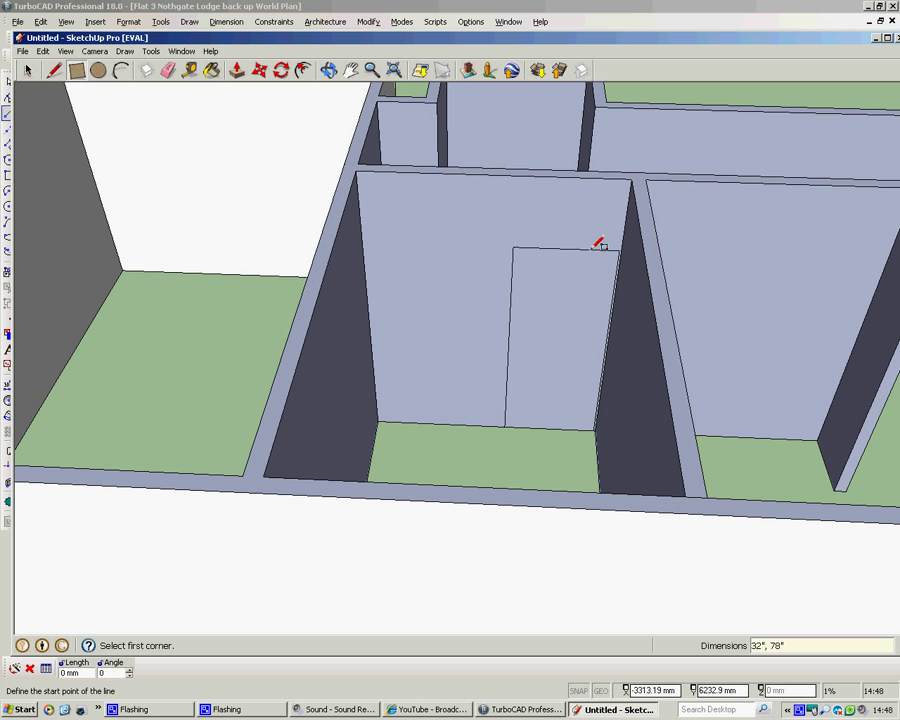
{"action": "mouse_move", "coordinate": [582, 315]}
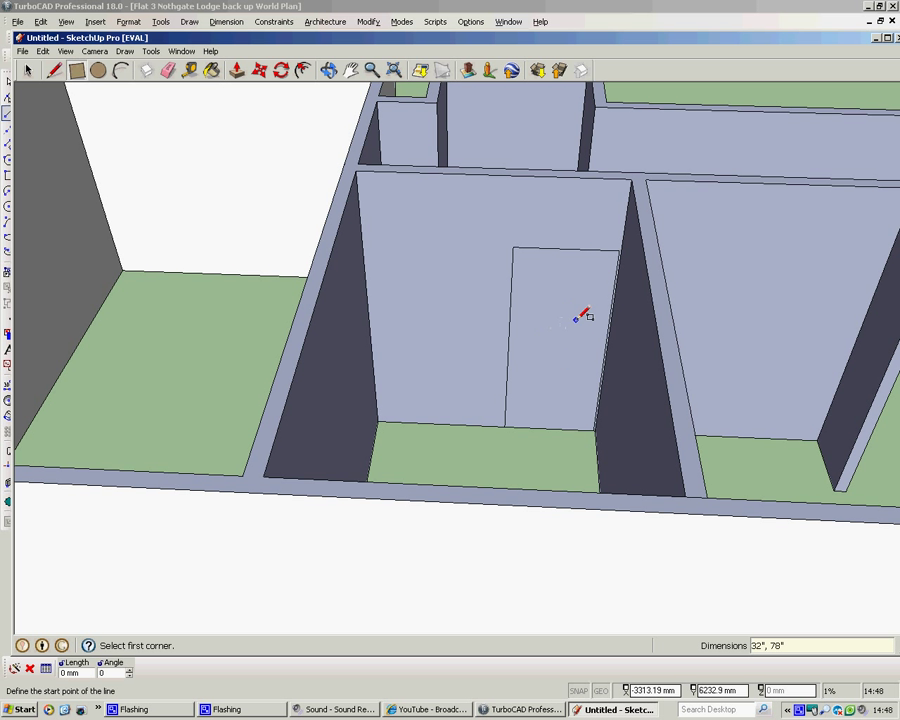
{"action": "mouse_move", "coordinate": [688, 250]}
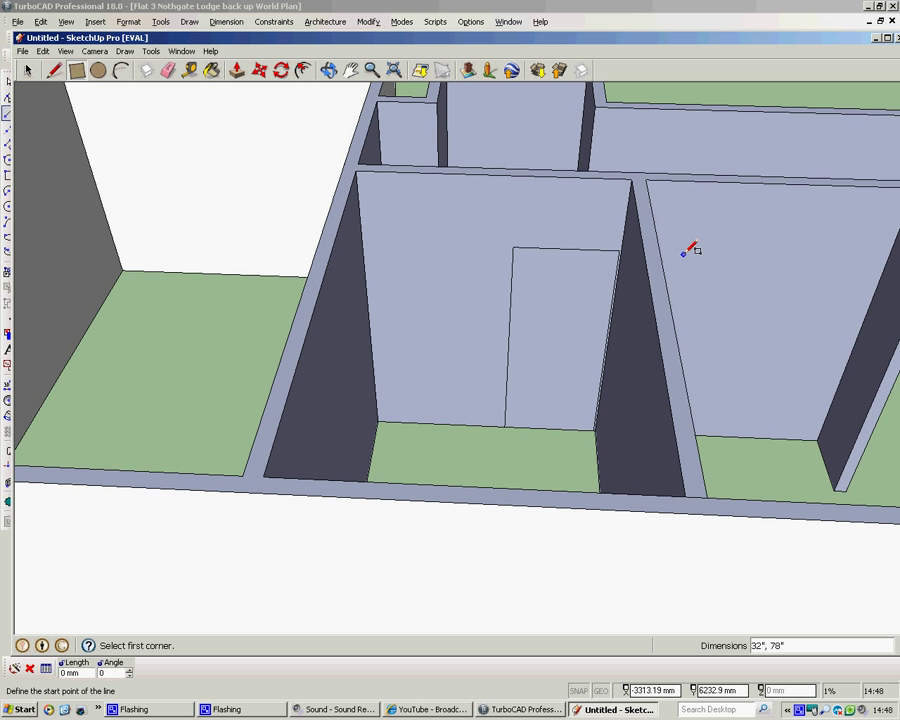
{"action": "left_click_drag", "start_coordinate": [690, 250], "coordinate": [467, 275]}
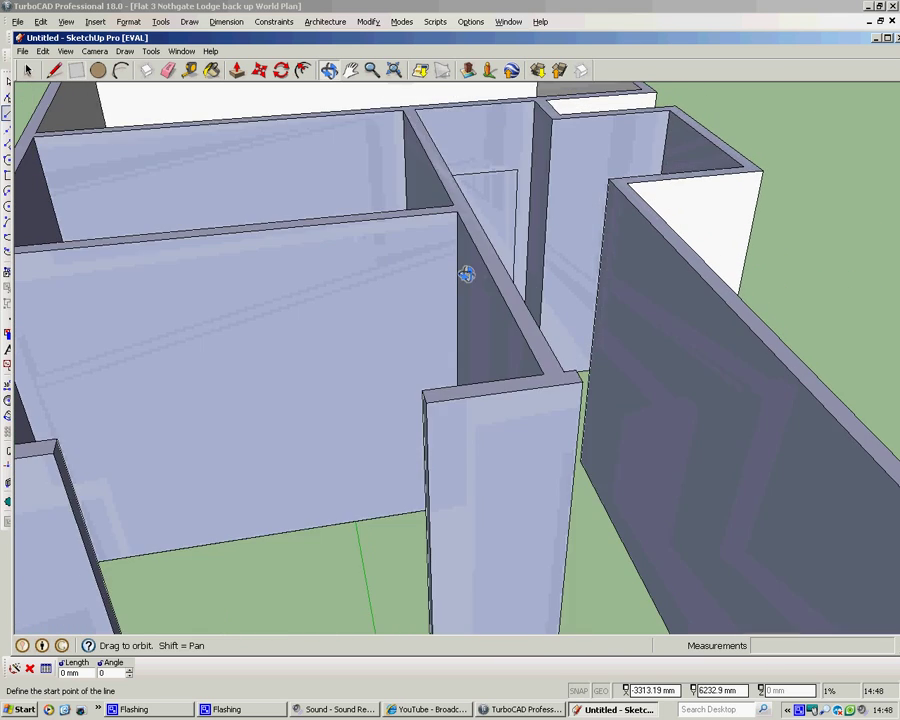
{"action": "left_click_drag", "start_coordinate": [466, 275], "coordinate": [487, 250]}
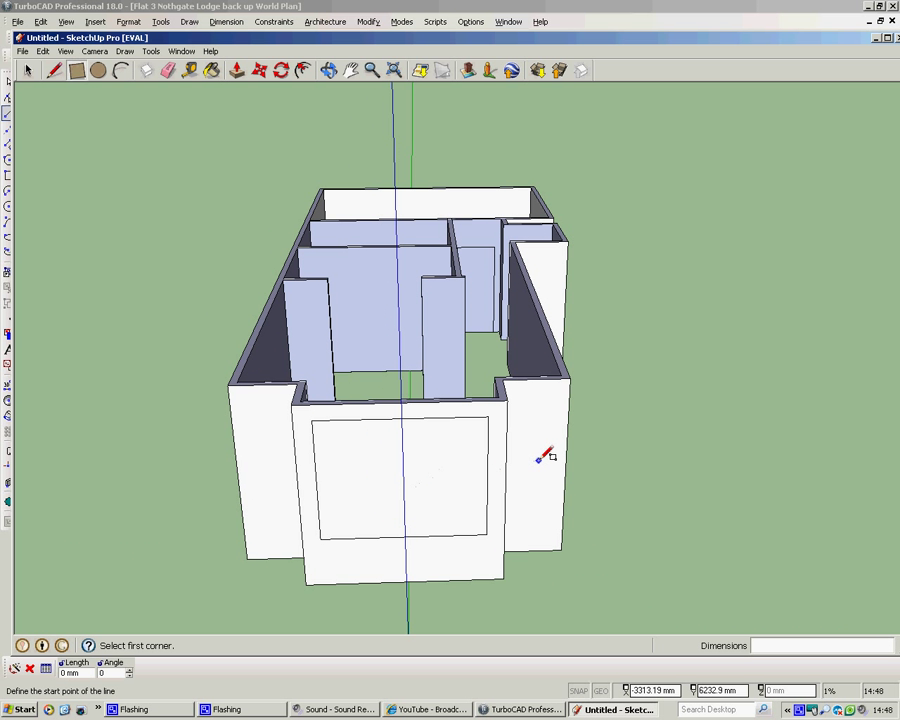
{"action": "mouse_move", "coordinate": [542, 457]}
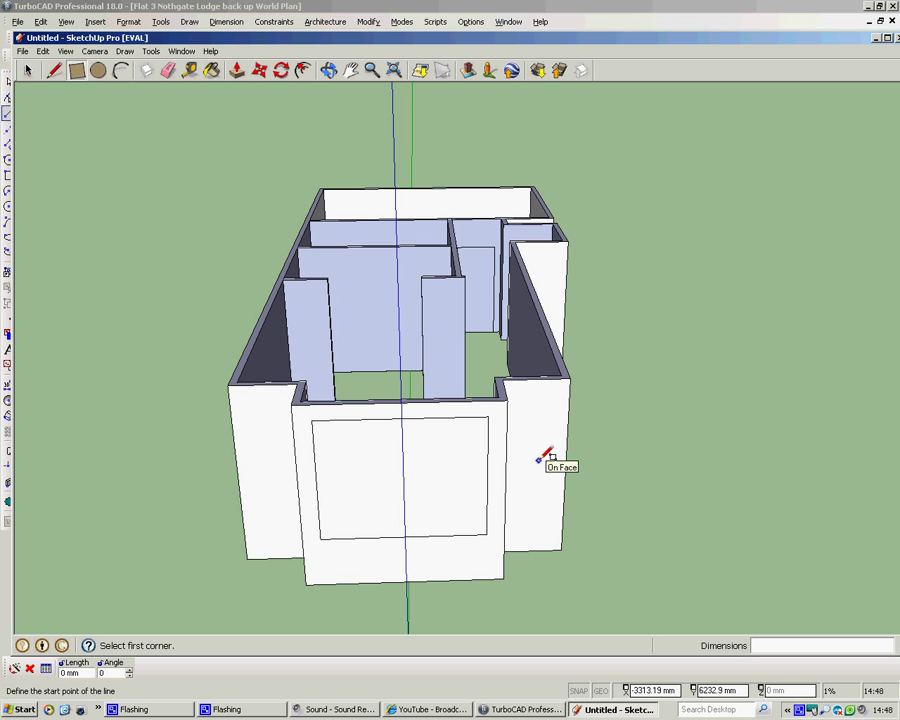
{"action": "mouse_move", "coordinate": [540, 458]}
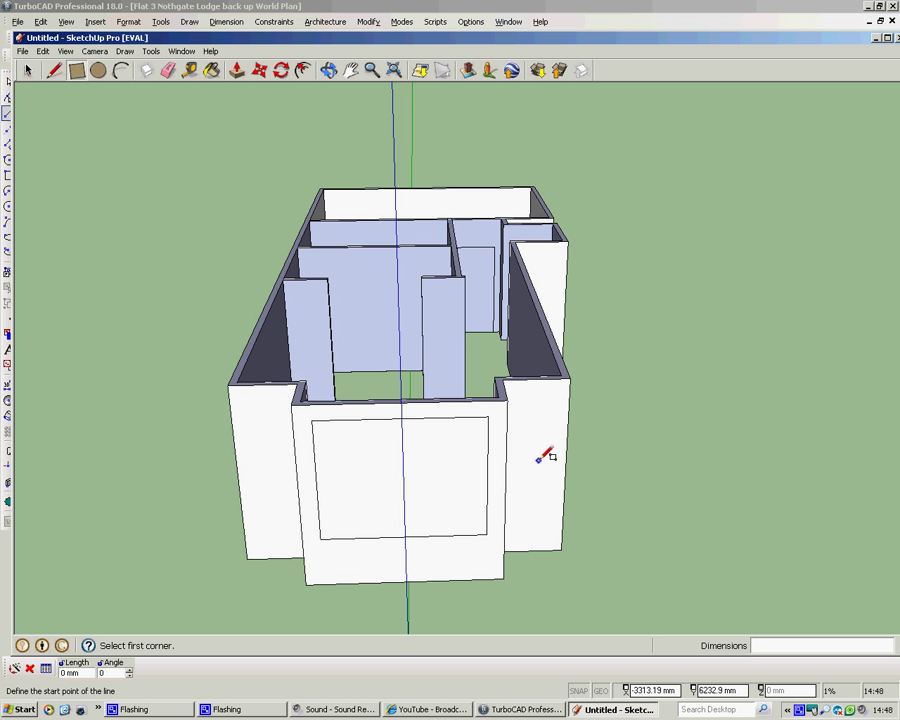
Push the door and window faces through the wall thickness, orbiting between openings.
{"action": "left_click", "coordinate": [236, 70]}
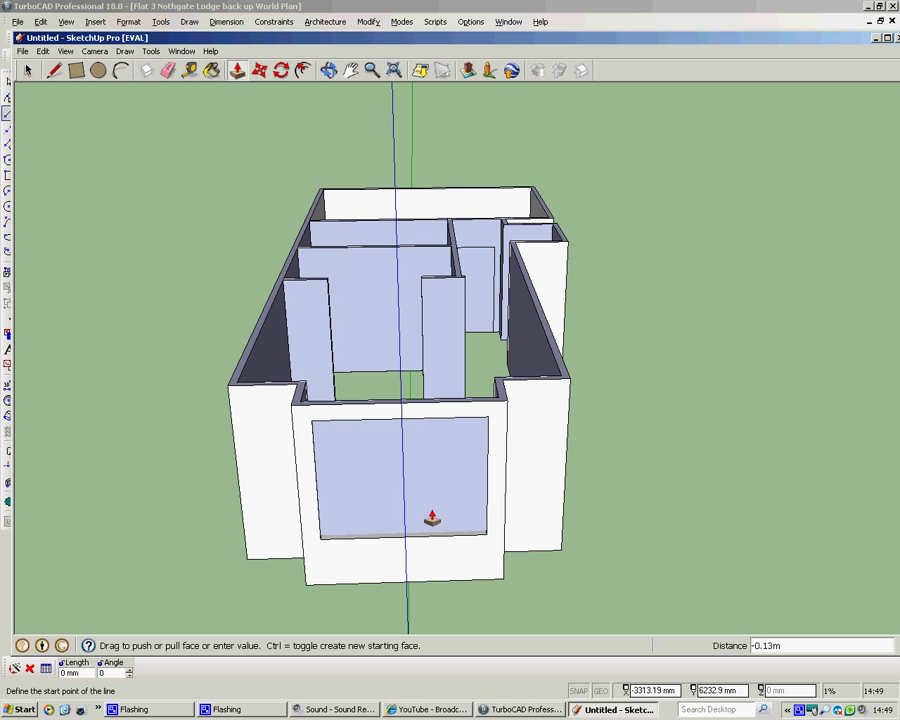
{"action": "mouse_move", "coordinate": [437, 519]}
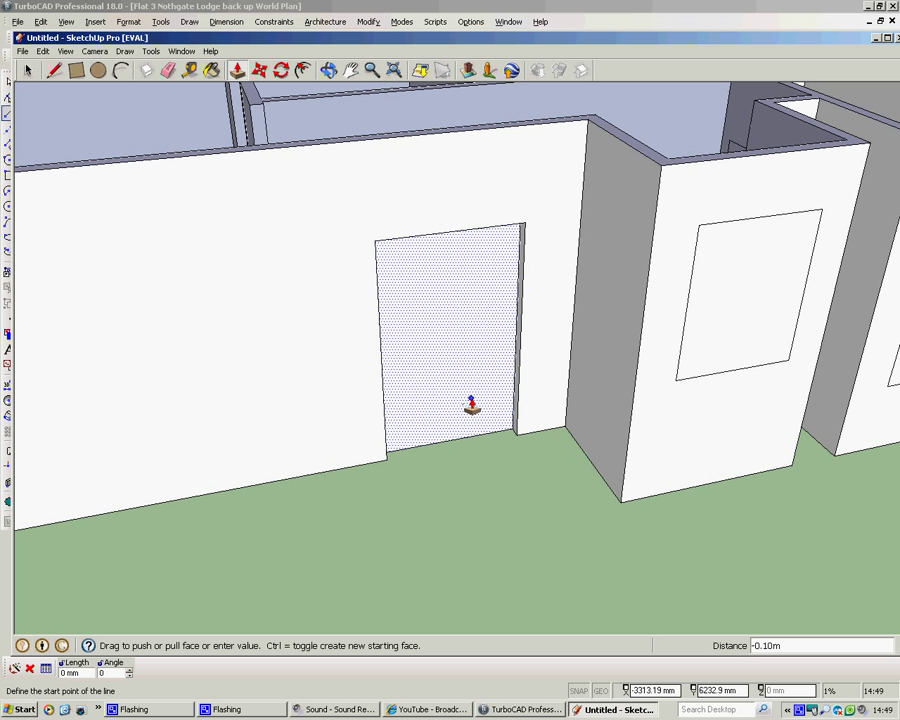
{"action": "mouse_move", "coordinate": [431, 391]}
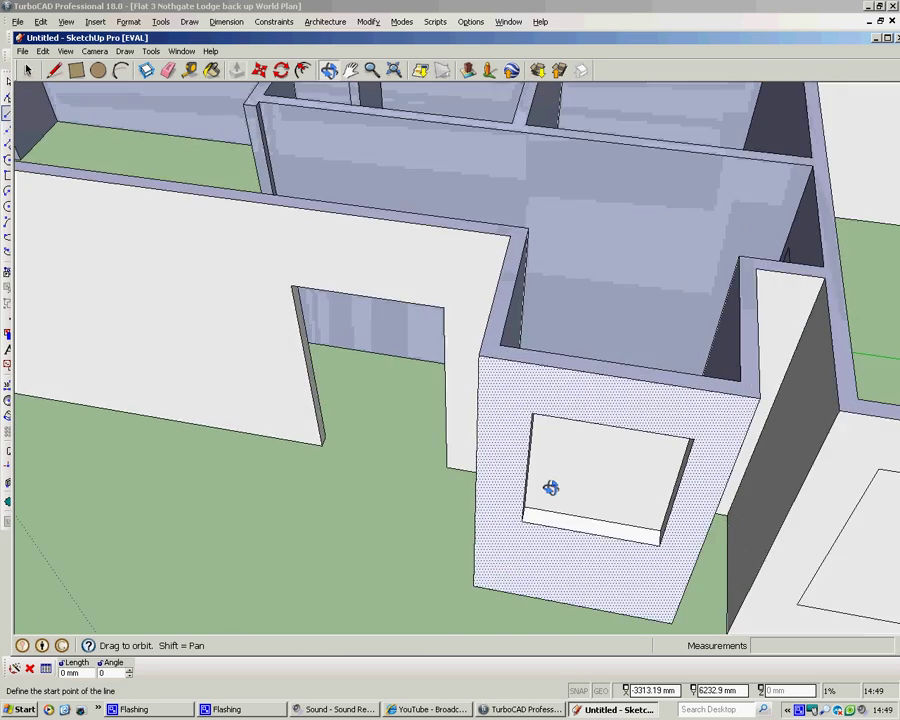
{"action": "left_click_drag", "start_coordinate": [550, 488], "coordinate": [150, 476]}
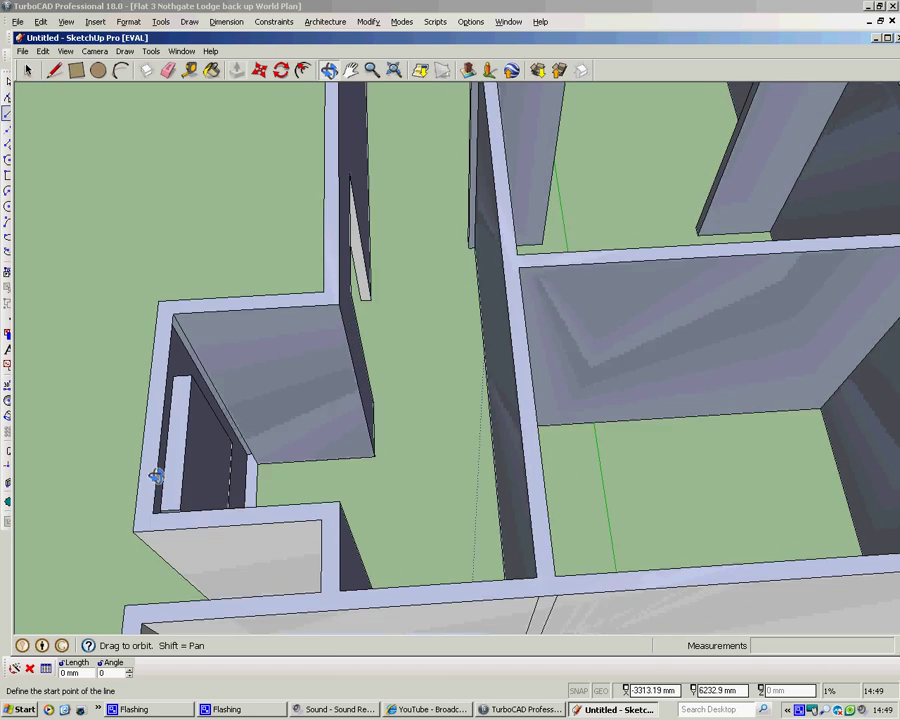
{"action": "left_click", "coordinate": [237, 70]}
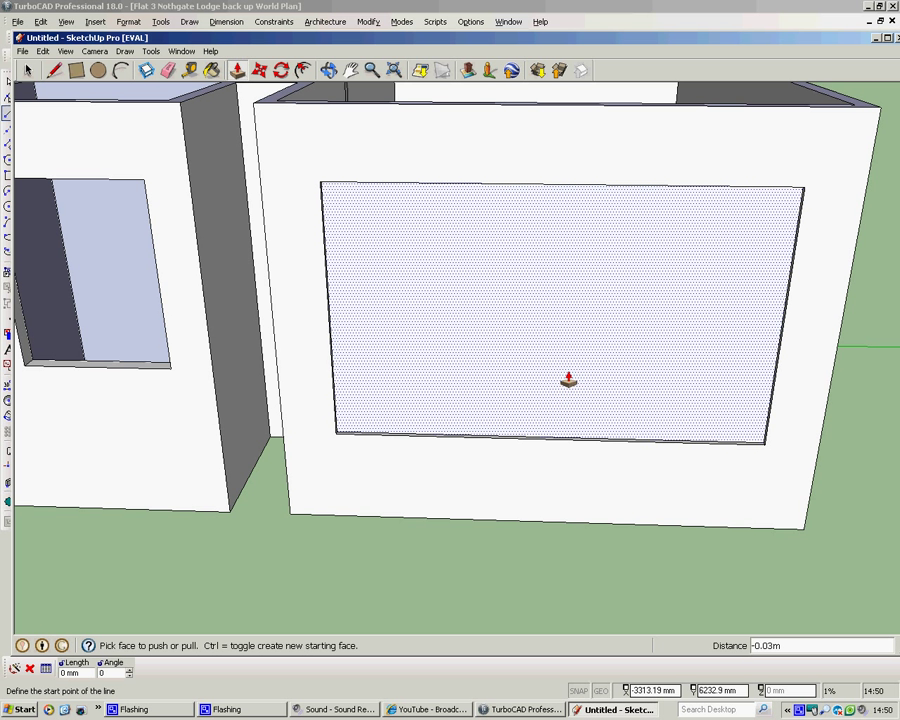
{"action": "mouse_move", "coordinate": [573, 394]}
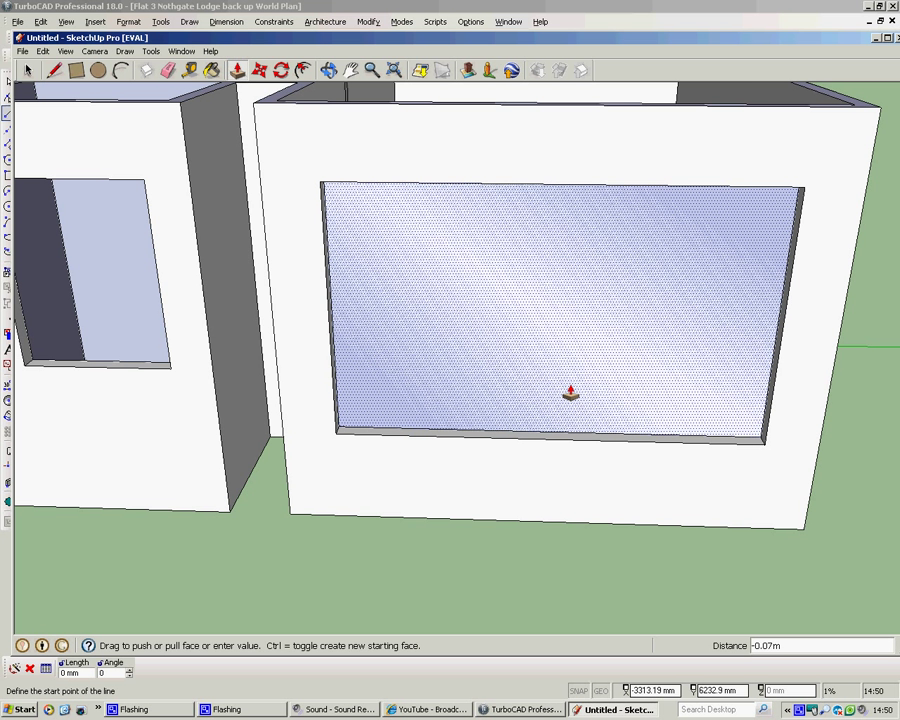
{"action": "right_click", "coordinate": [437, 322]}
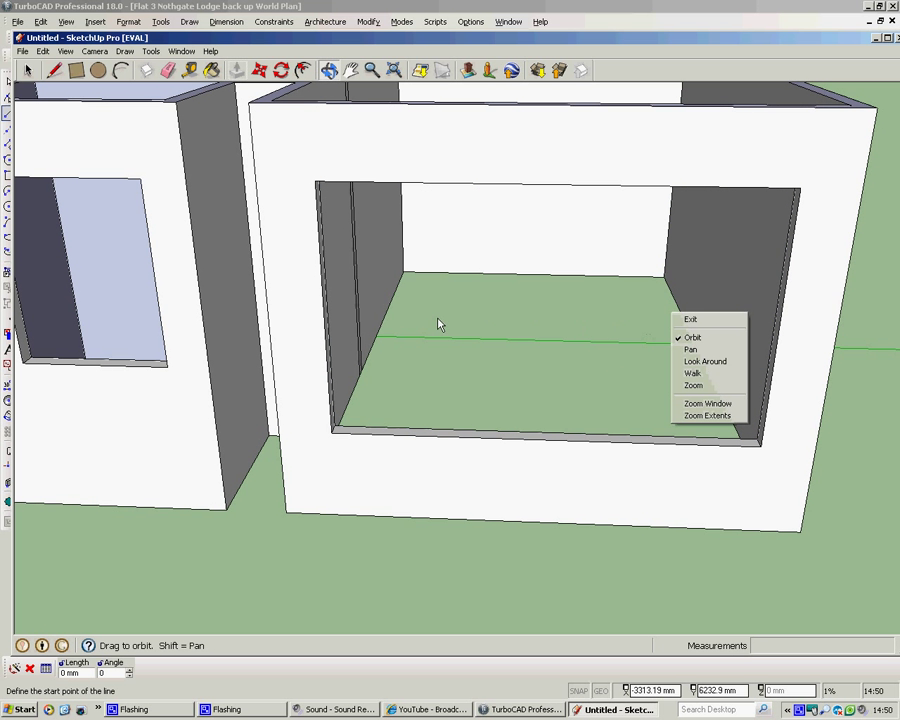
{"action": "left_click", "coordinate": [692, 337]}
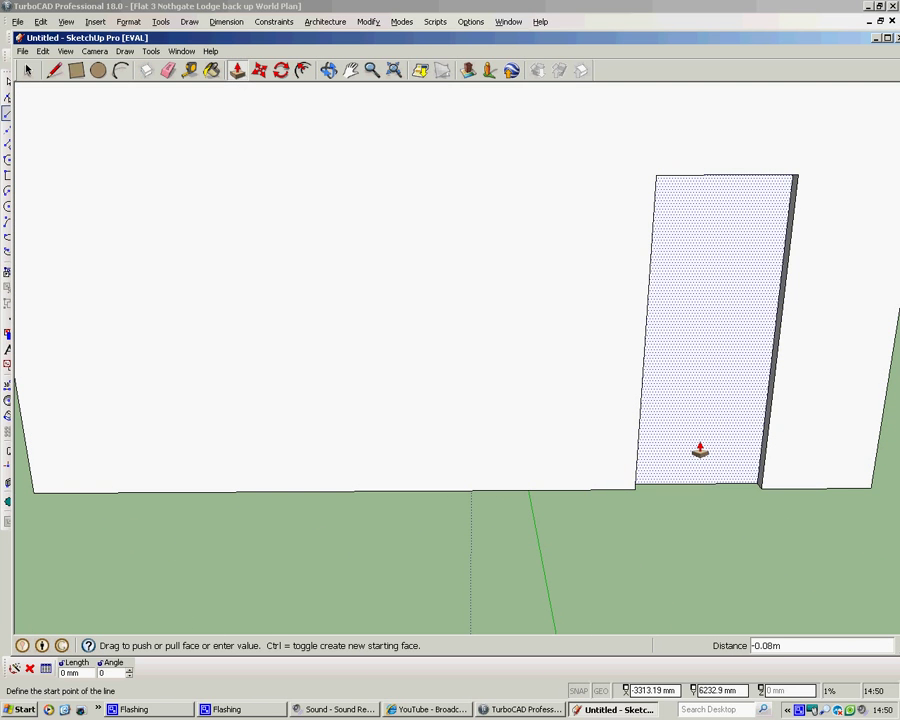
{"action": "left_click_drag", "start_coordinate": [700, 450], "coordinate": [548, 427]}
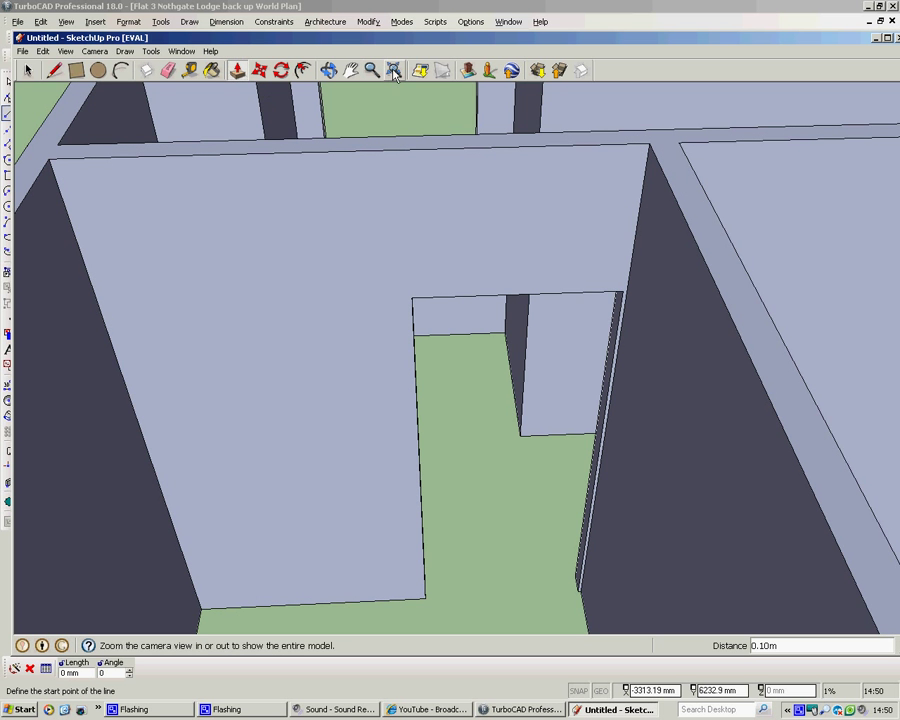
Zoom to extents, orbit around the flat, and bring up the Camera standard views.
{"action": "left_click", "coordinate": [393, 70]}
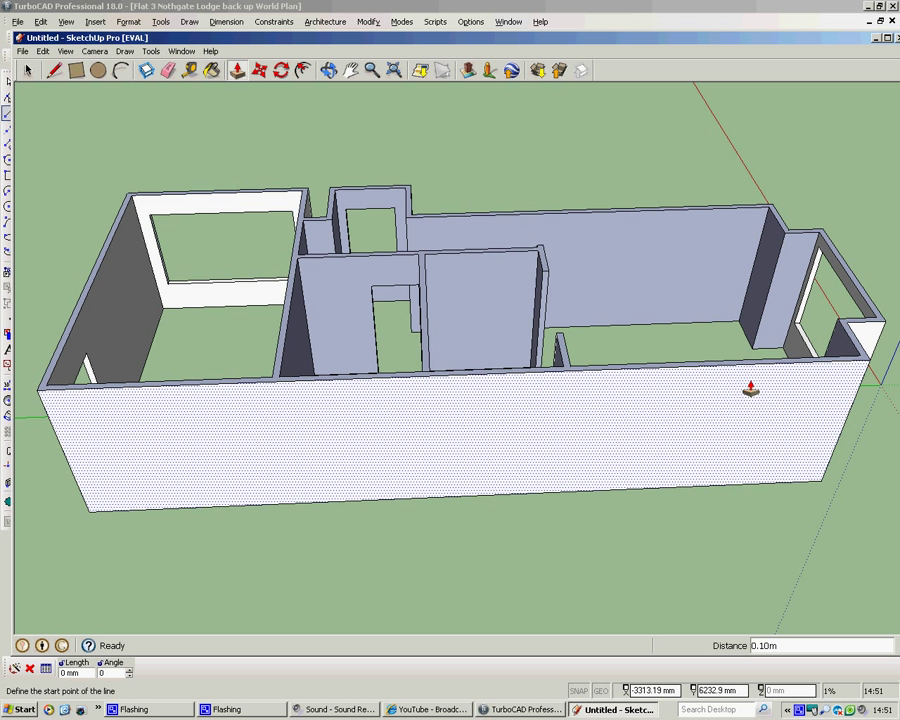
{"action": "left_click", "coordinate": [28, 70]}
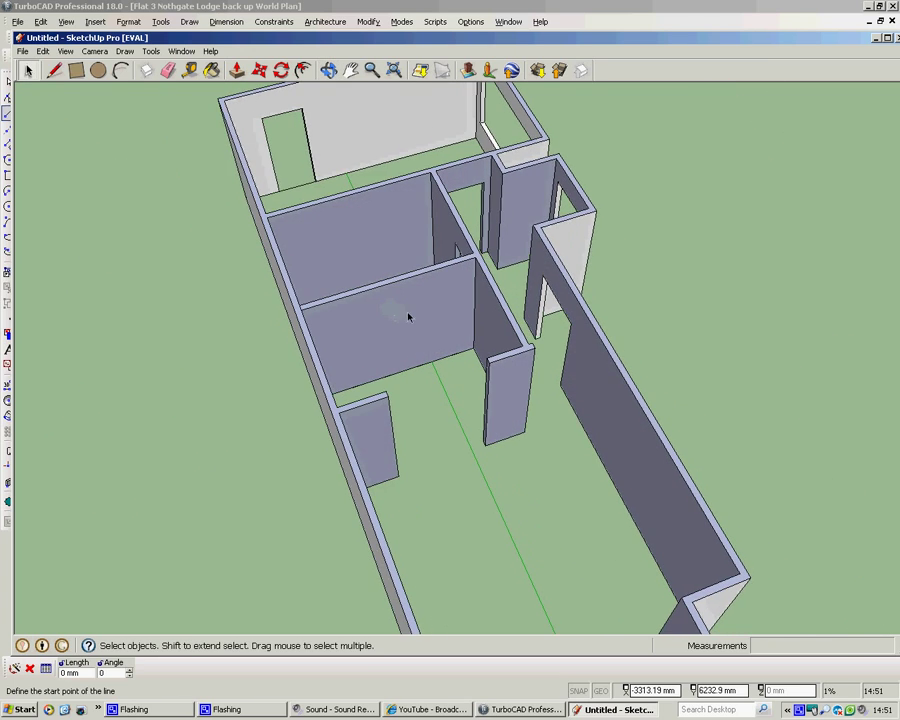
{"action": "left_click_drag", "start_coordinate": [408, 318], "coordinate": [315, 392]}
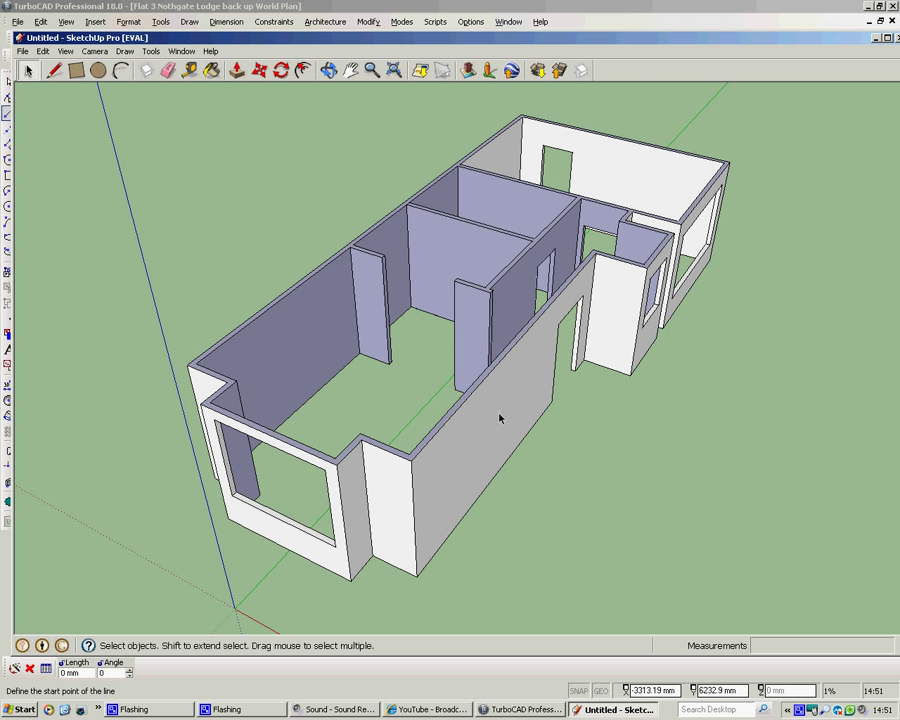
{"action": "mouse_move", "coordinate": [440, 347]}
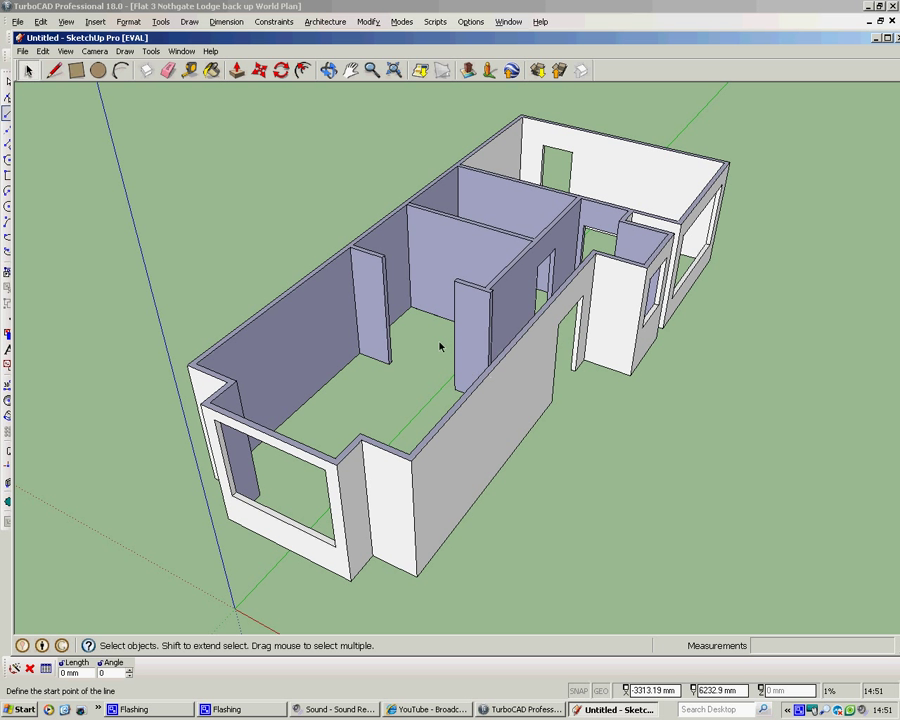
{"action": "left_click", "coordinate": [93, 51]}
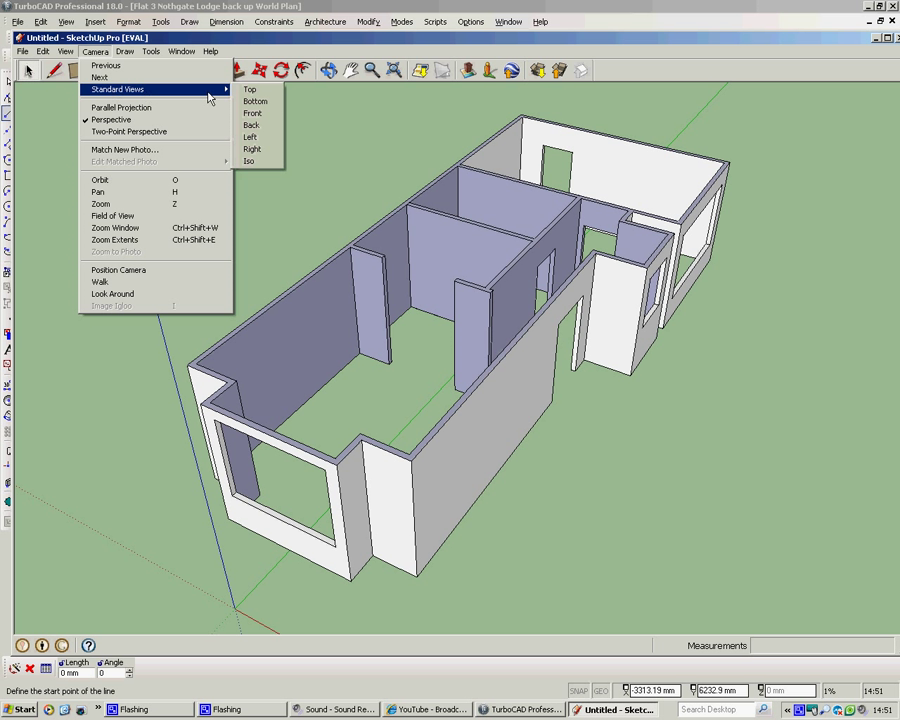
Switch to the Top standard view and zoom until the flat plan fills the screen.
{"action": "left_click", "coordinate": [249, 89]}
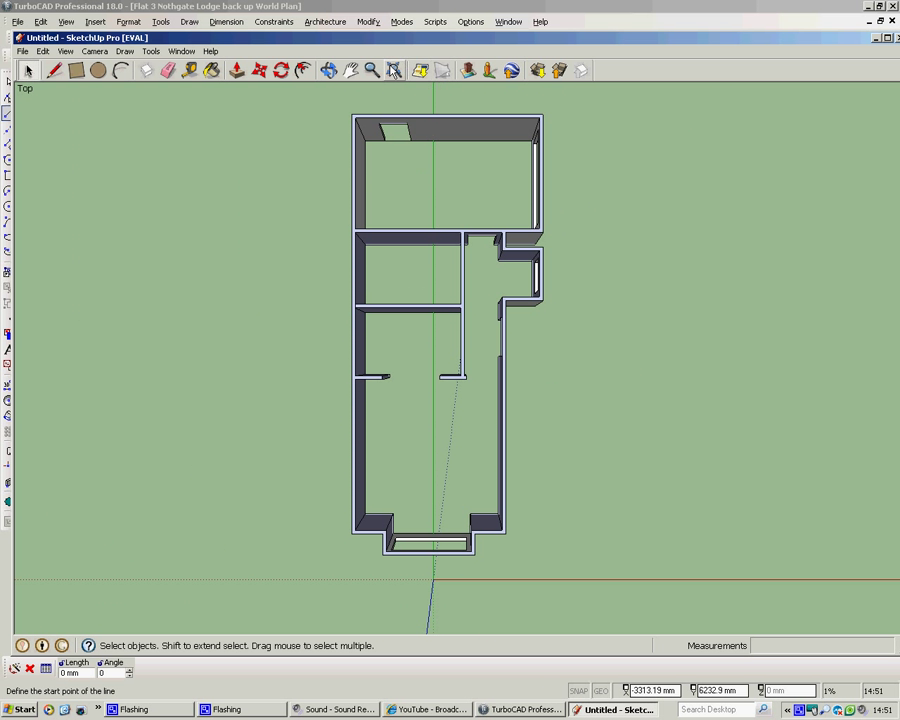
{"action": "left_click", "coordinate": [371, 70]}
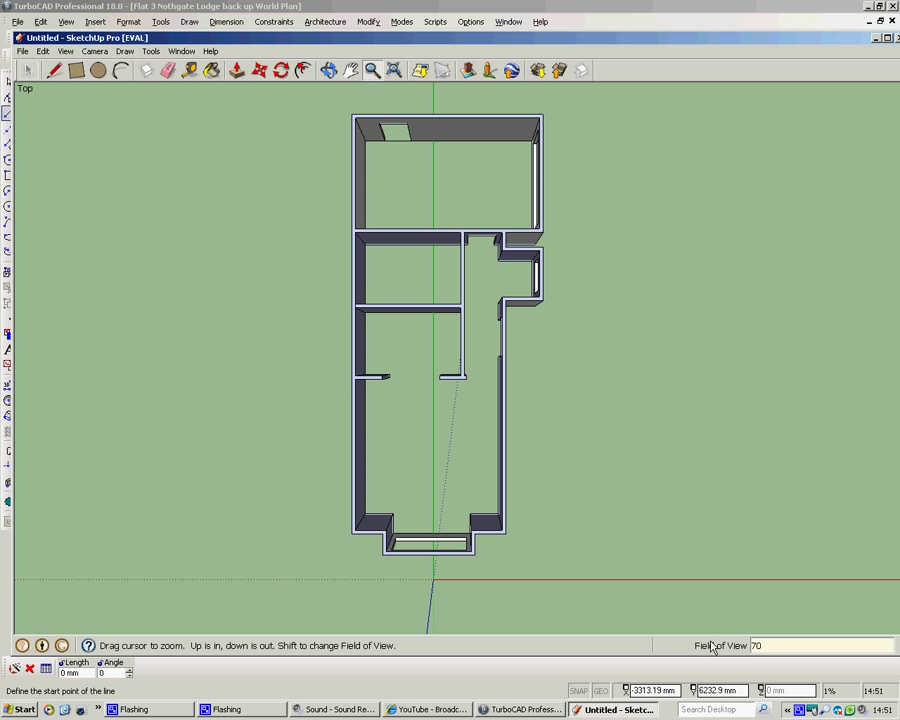
{"action": "scroll", "scroll_direction": "down", "scroll_amount": 3}
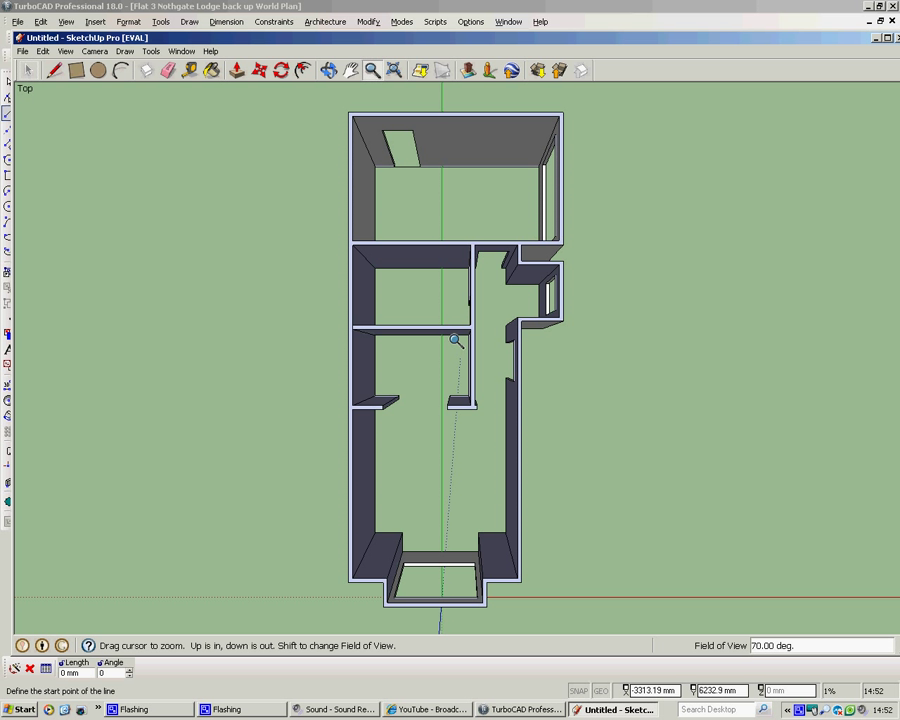
{"action": "mouse_move", "coordinate": [566, 425]}
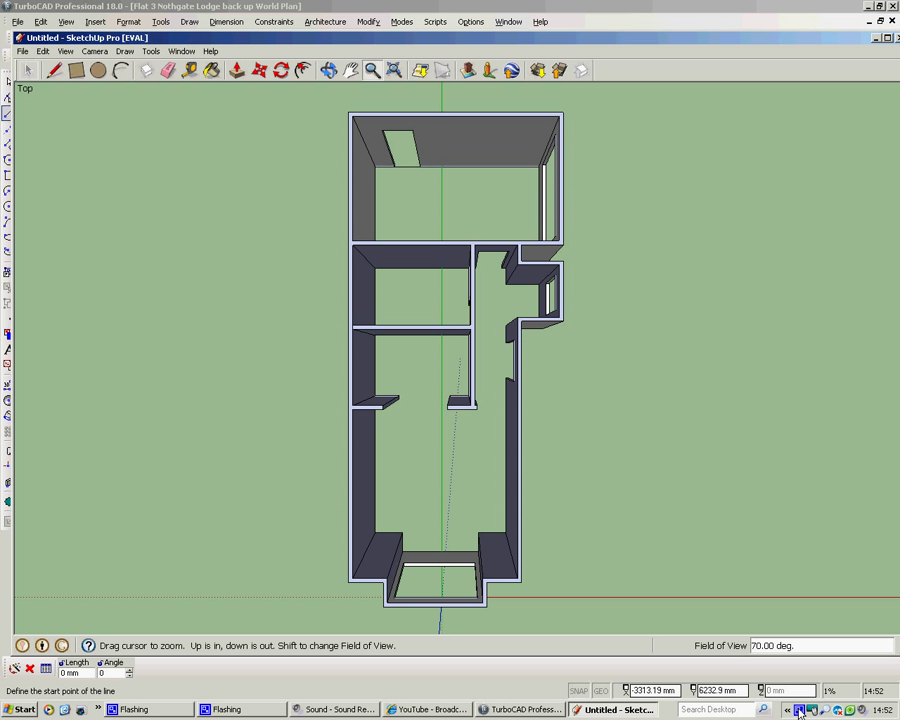
{"action": "left_click", "coordinate": [799, 710]}
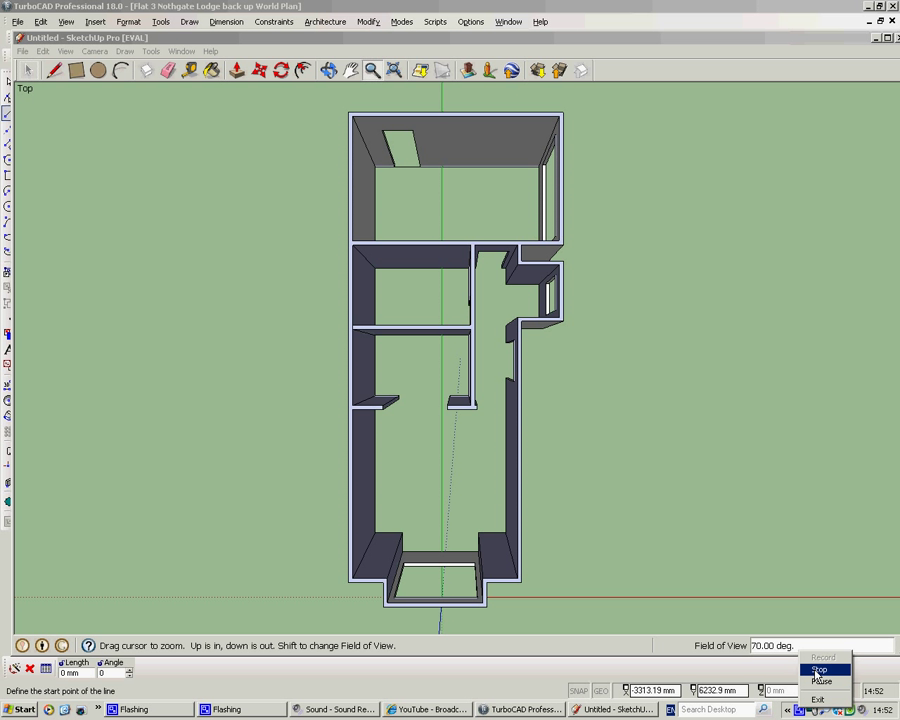